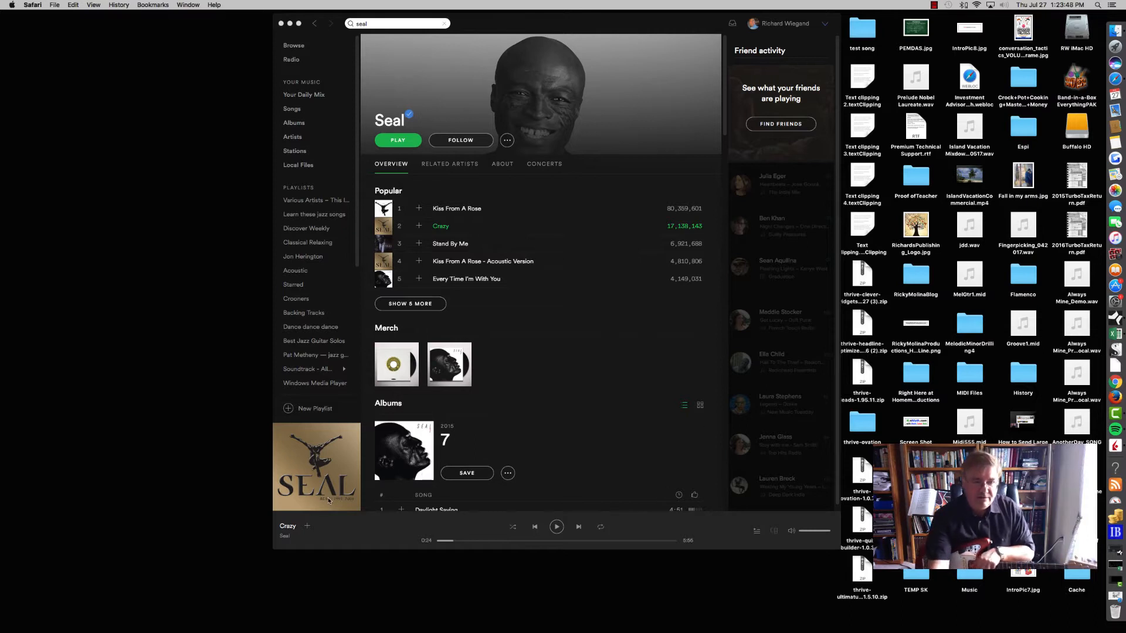
mouse_move(337, 502)
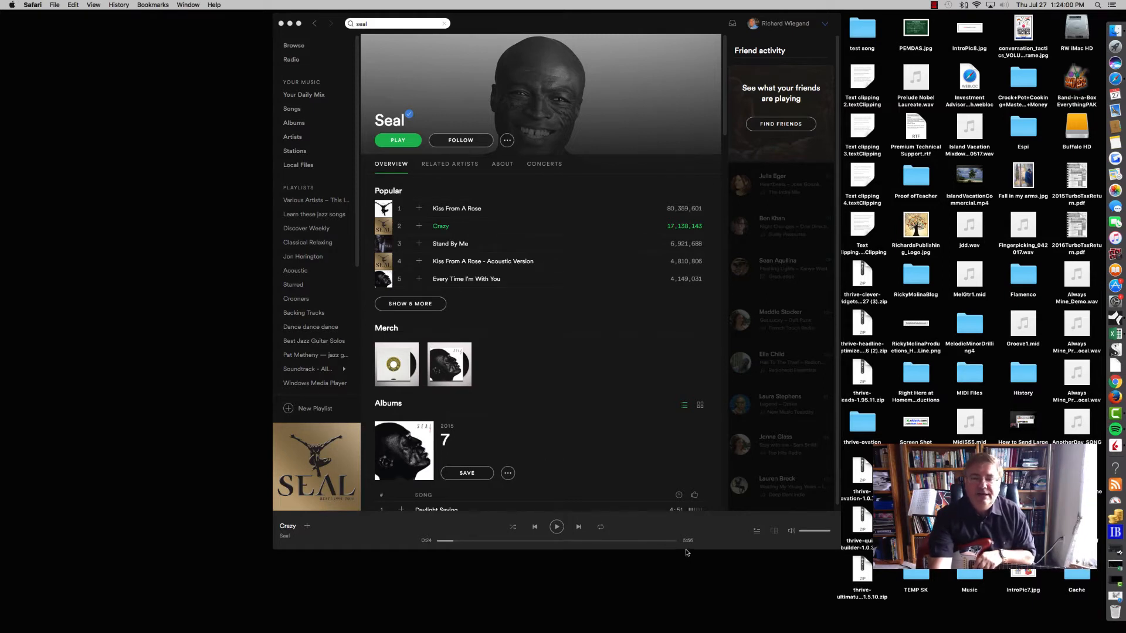
mouse_move(691, 549)
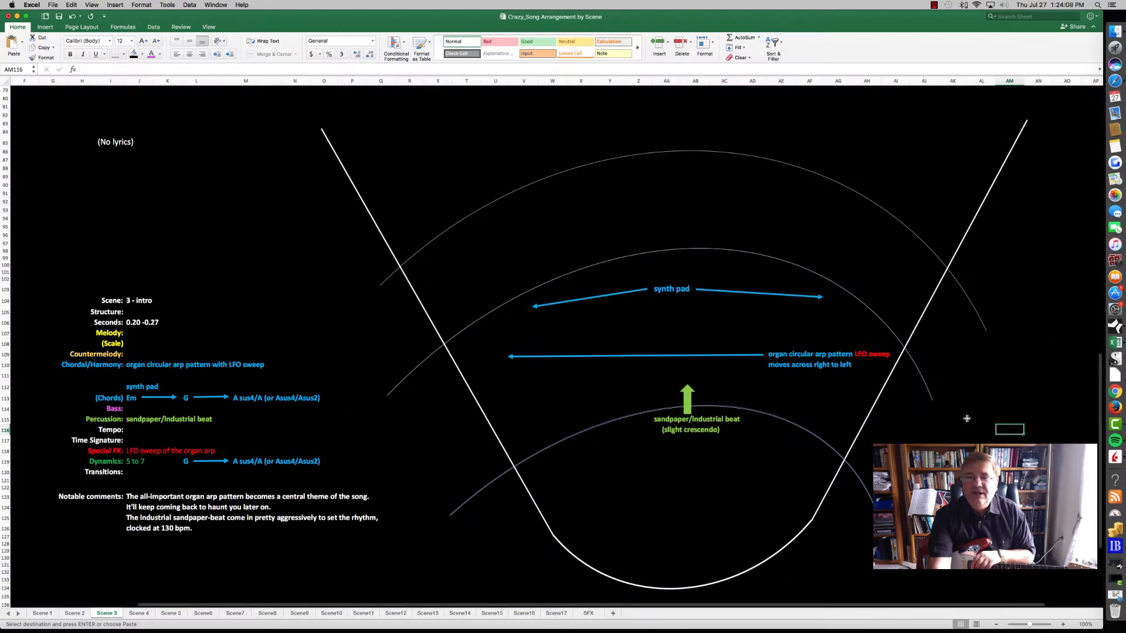
Page through the Scene 1, 3, 5, 7, 8 and 9 sheets to reach Scene 10.
click(1037, 353)
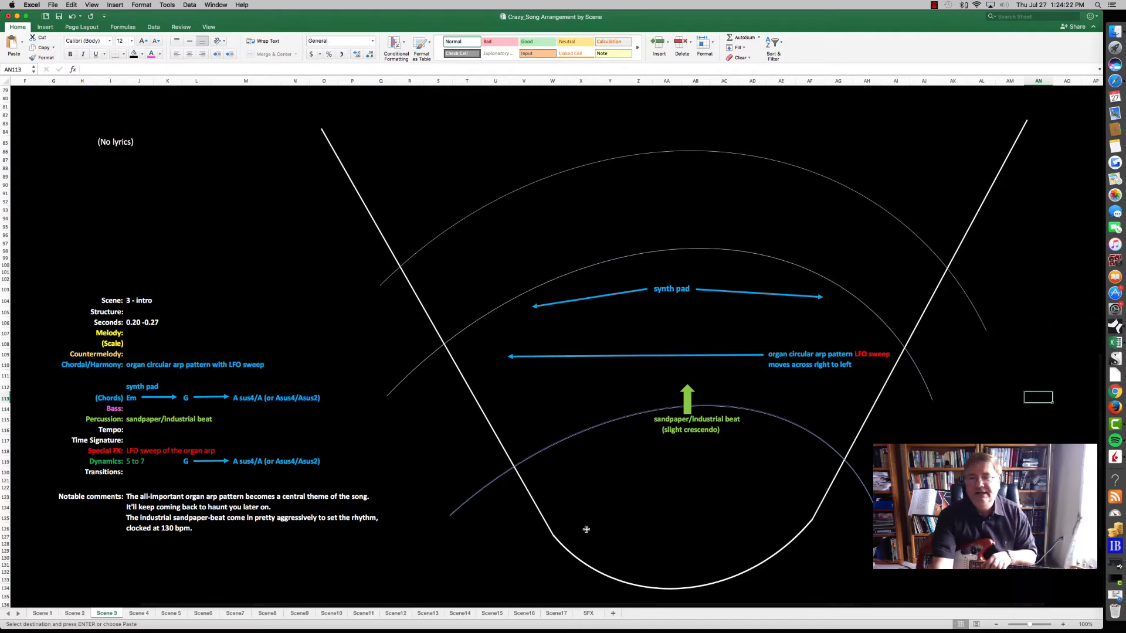
mouse_move(823, 431)
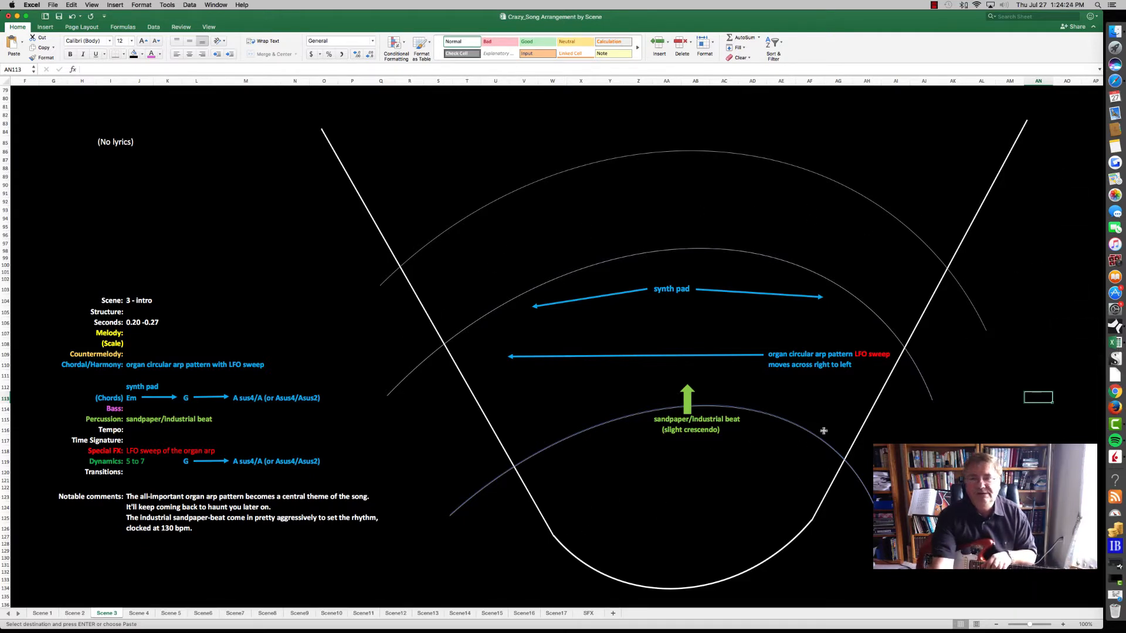
click(41, 613)
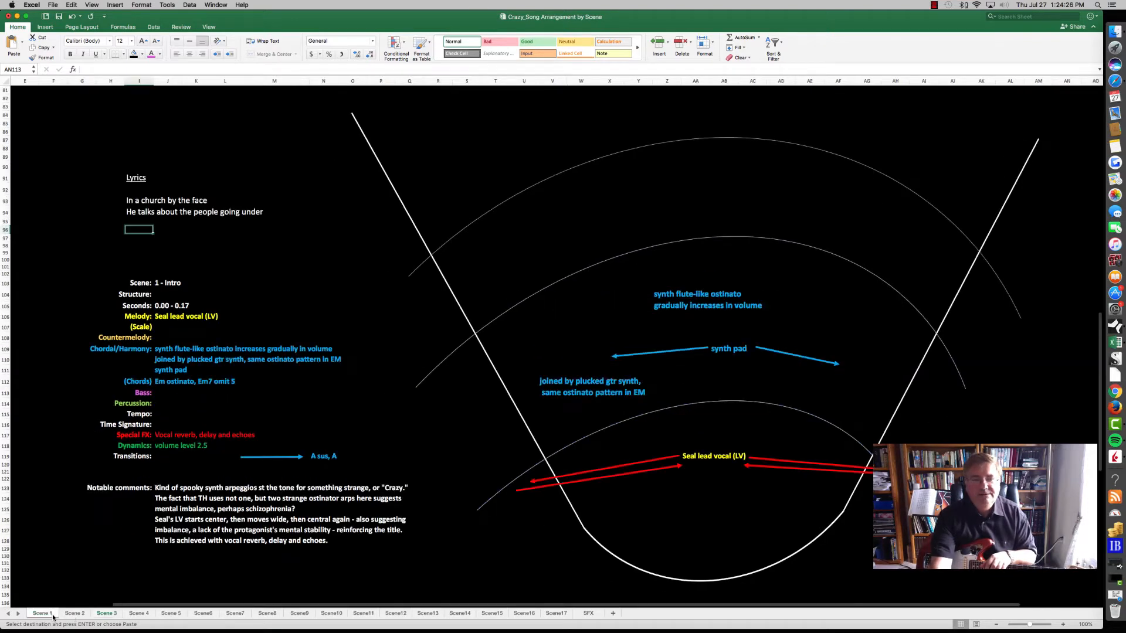
click(138, 612)
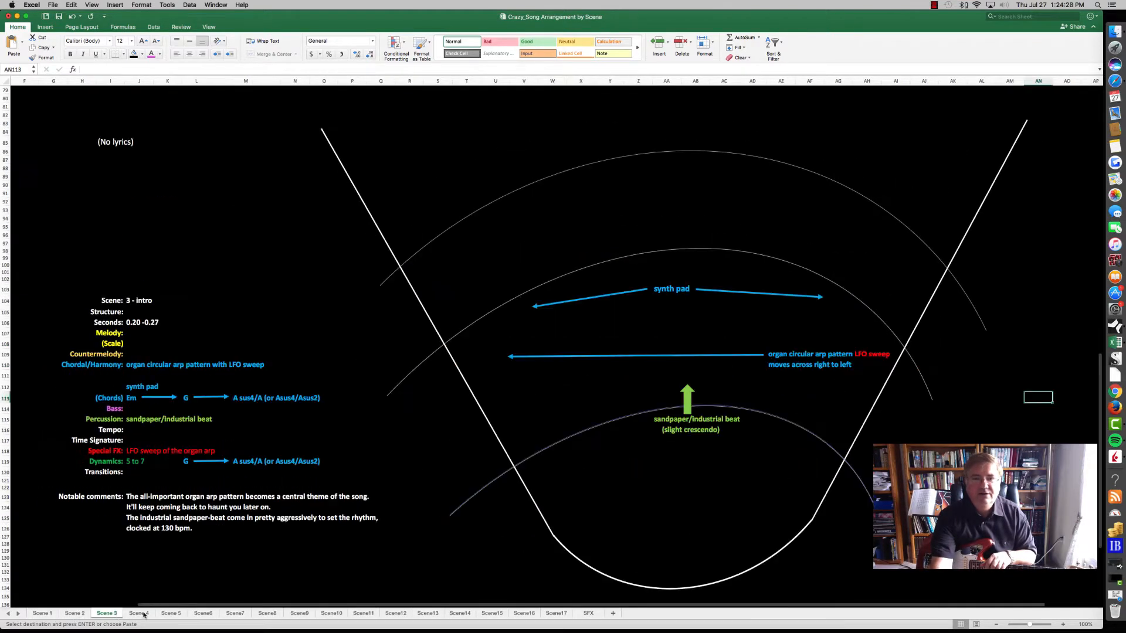
click(138, 612)
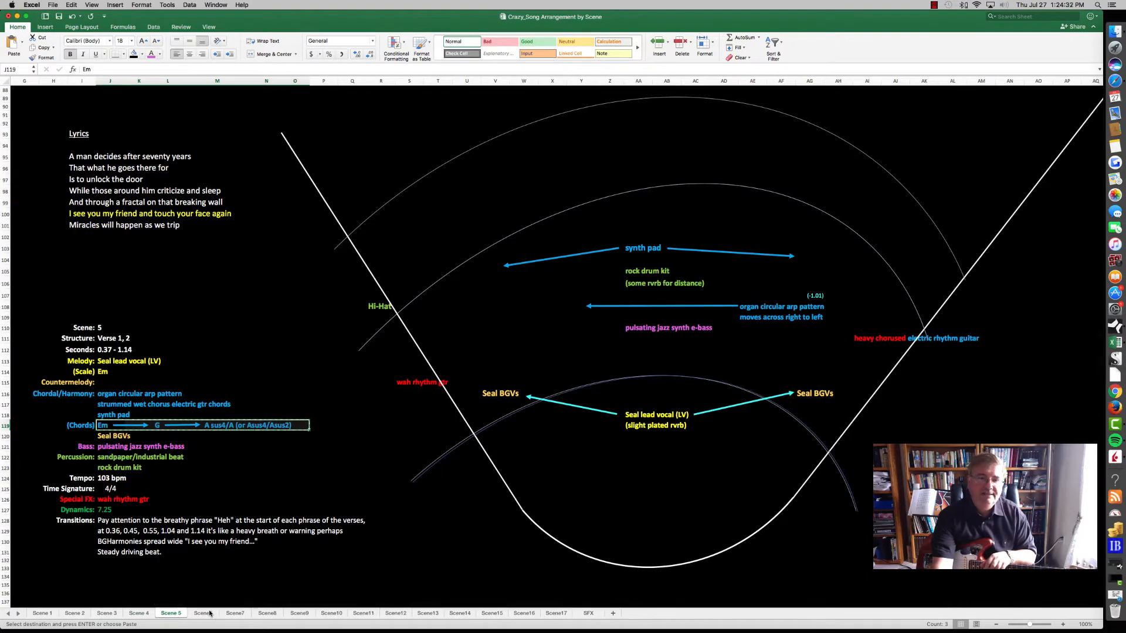
click(234, 612)
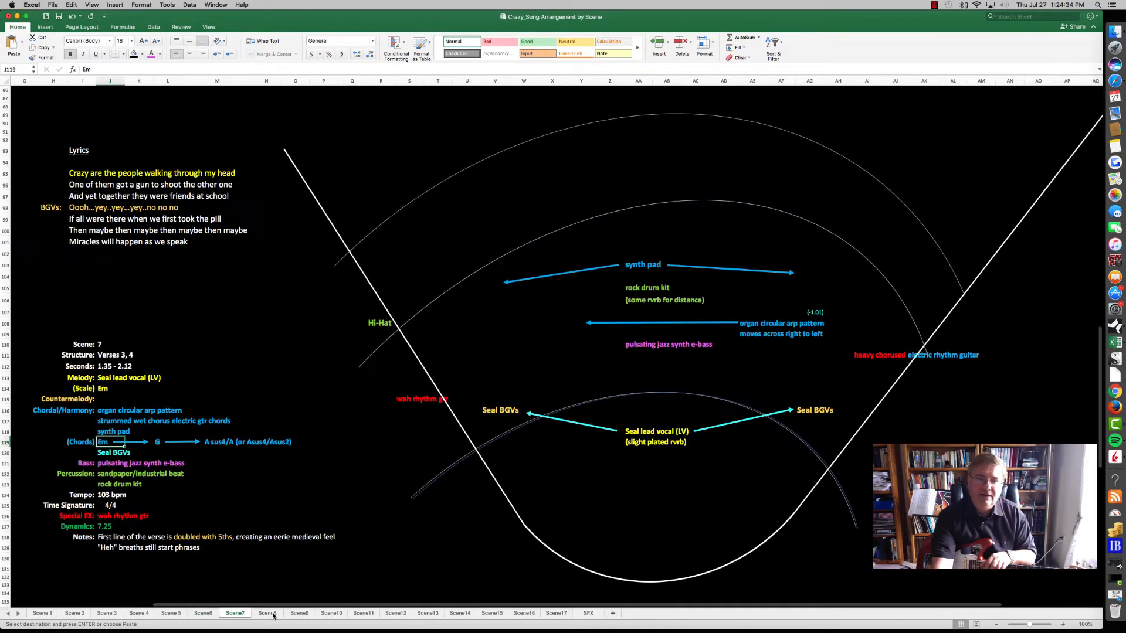
click(267, 612)
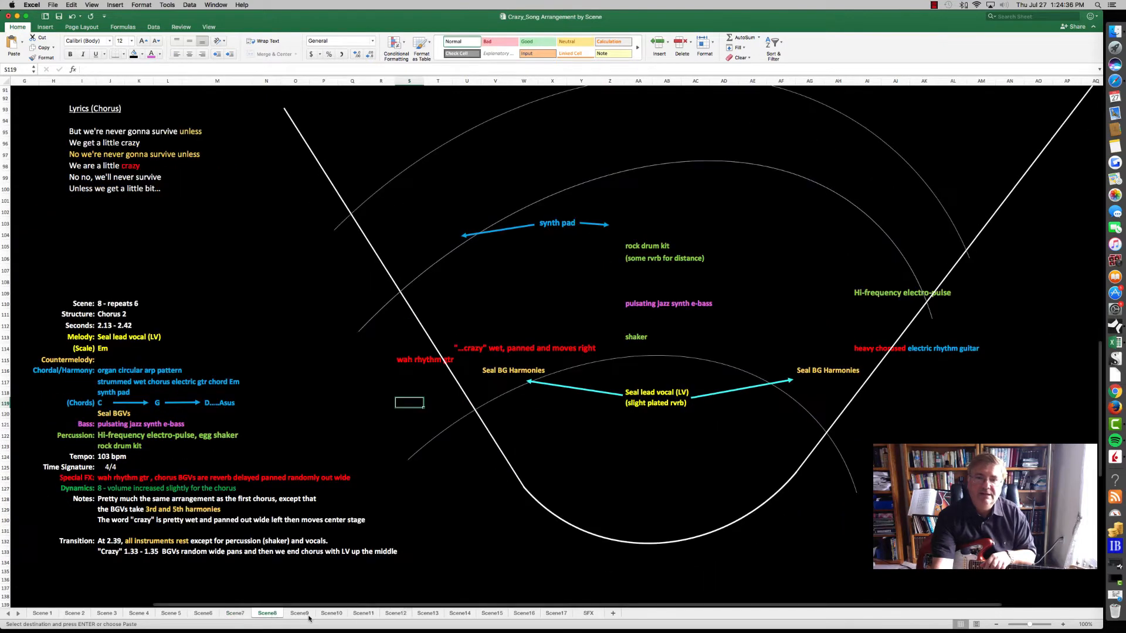
click(299, 612)
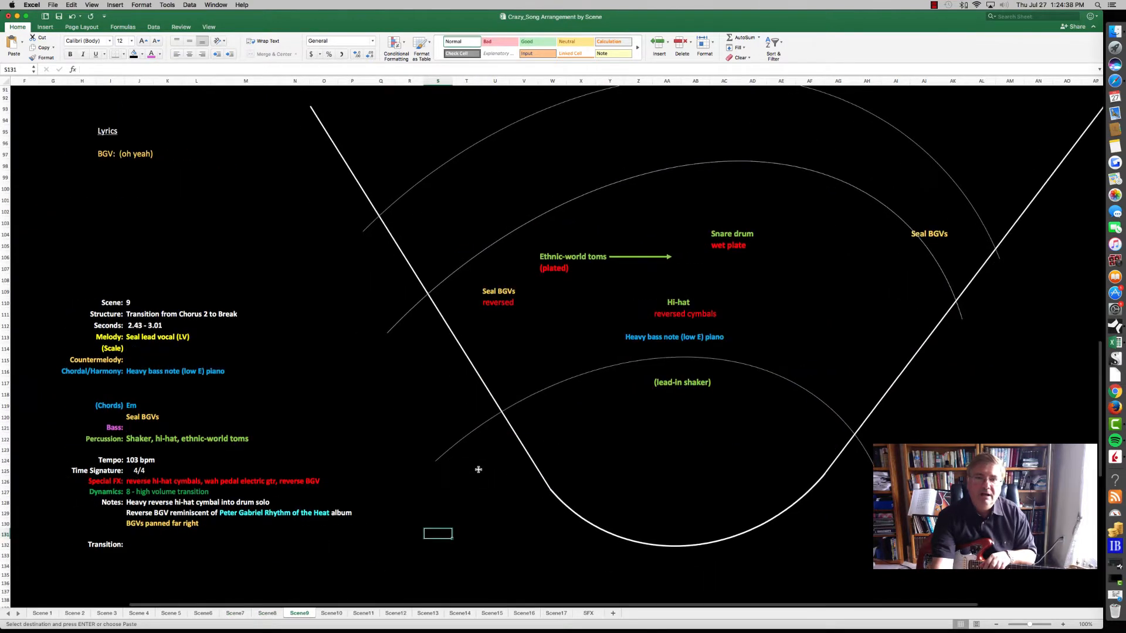
scroll(down, 3)
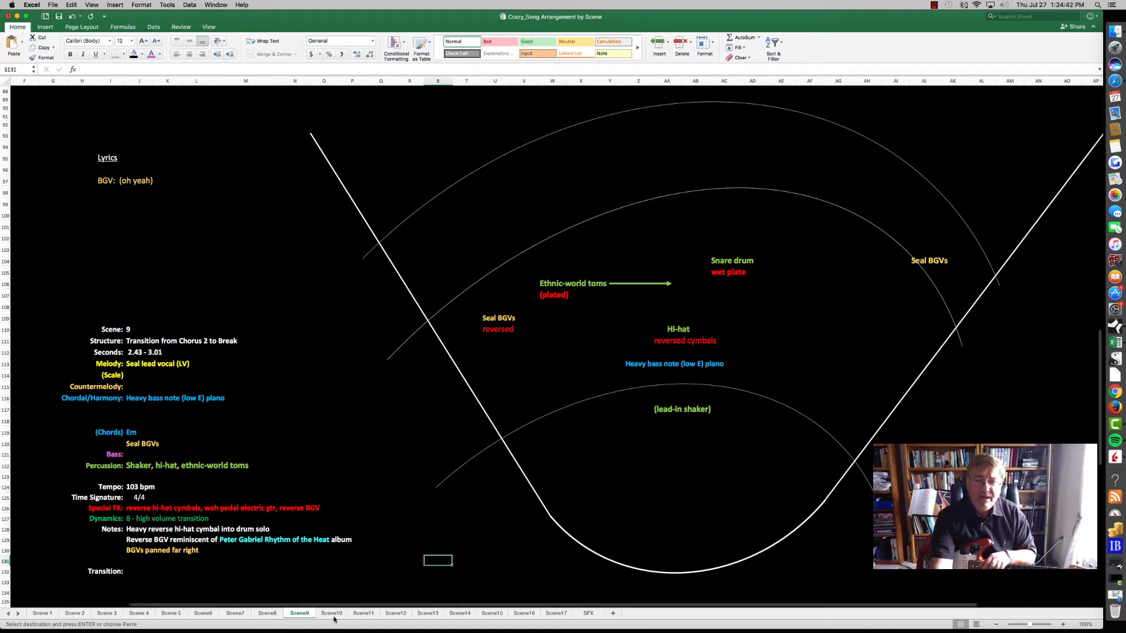
click(330, 612)
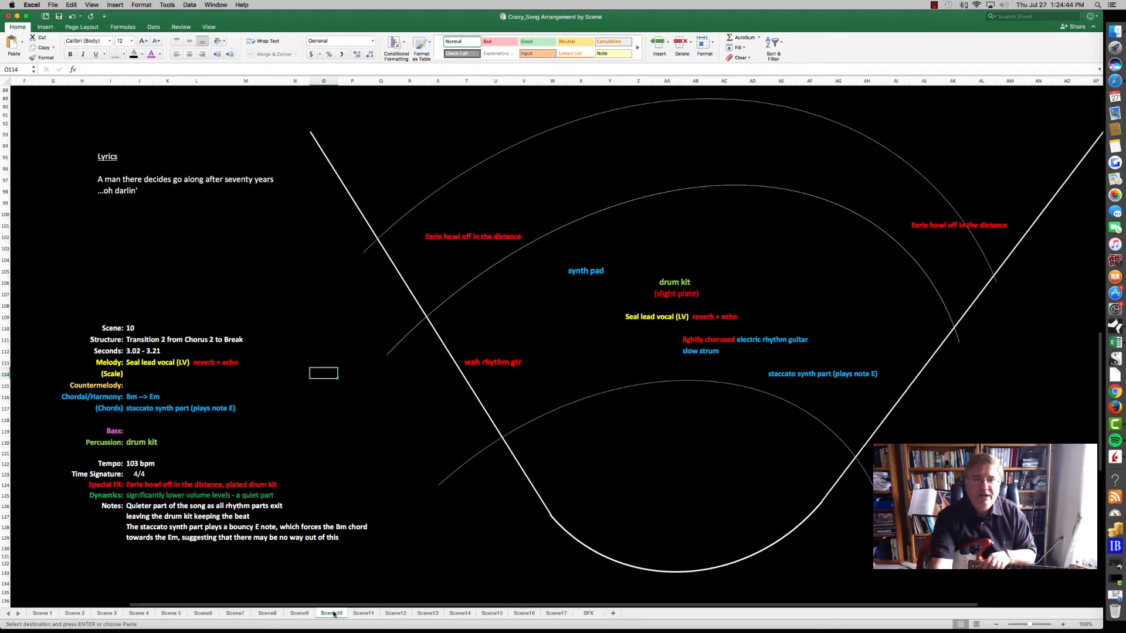
Leave Scene 10 and reopen the Scene 8 Chorus 2 arrangement sheet.
click(409, 548)
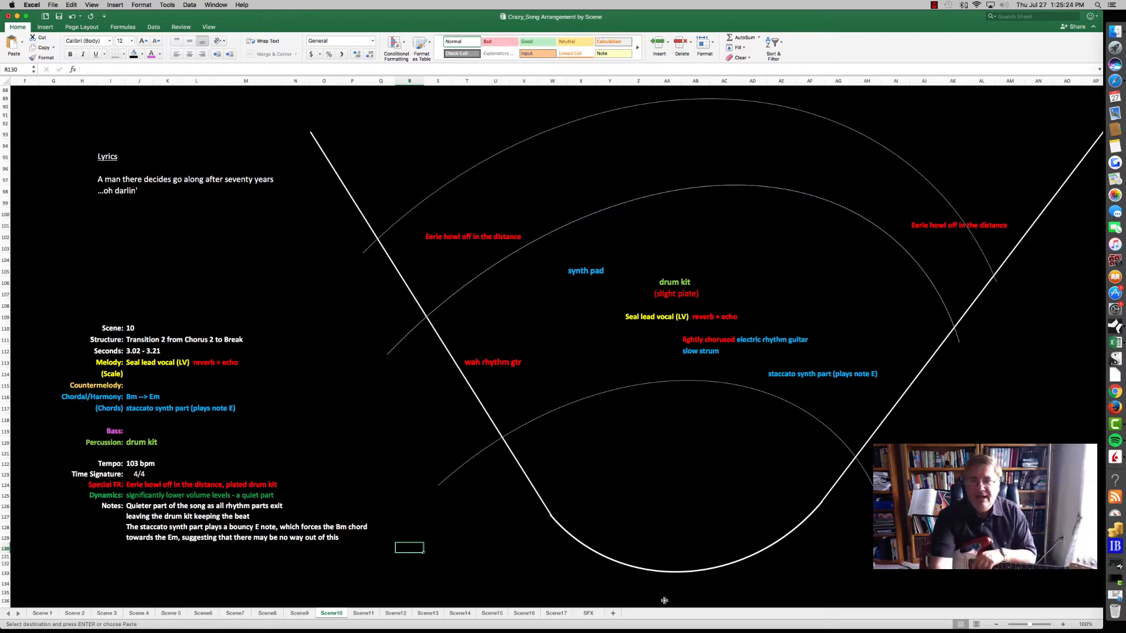
mouse_move(716, 463)
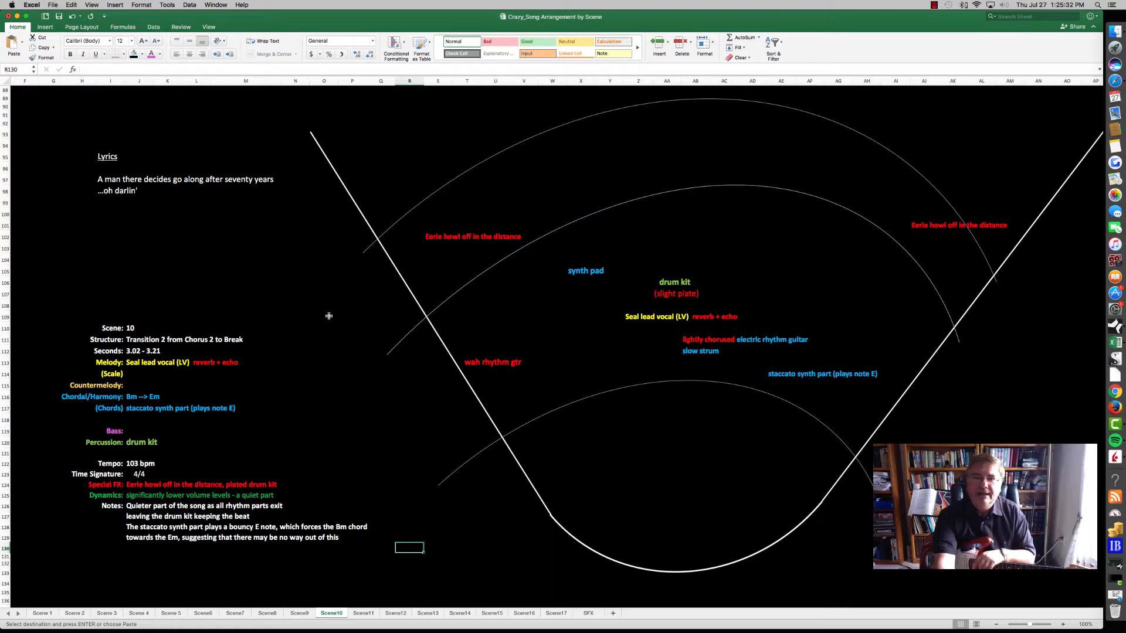
mouse_move(802, 111)
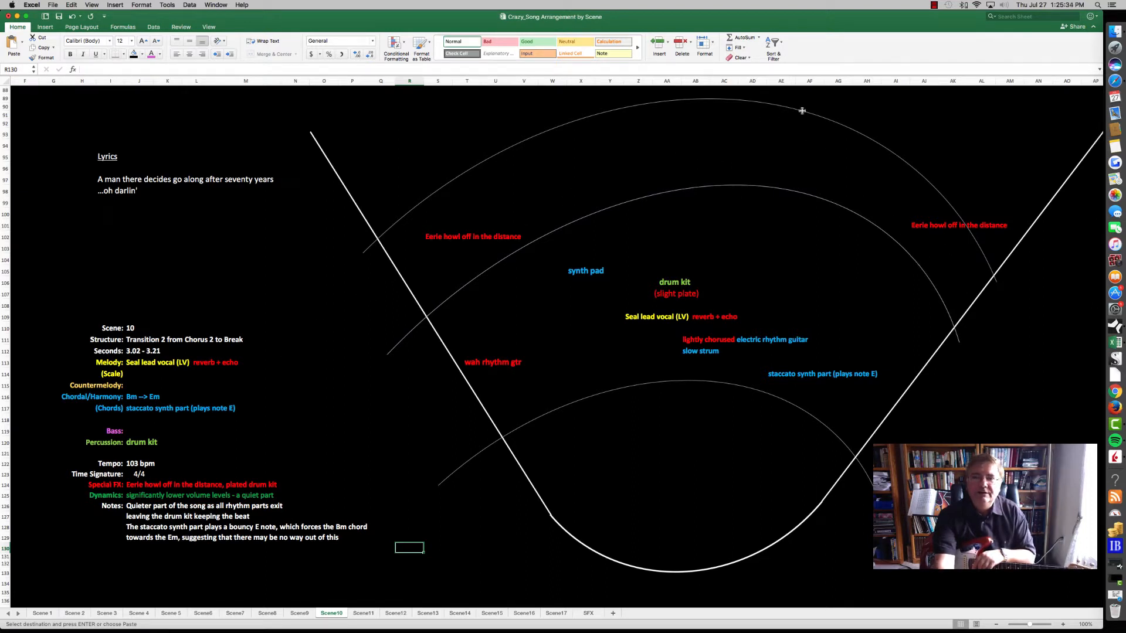
mouse_move(1006, 215)
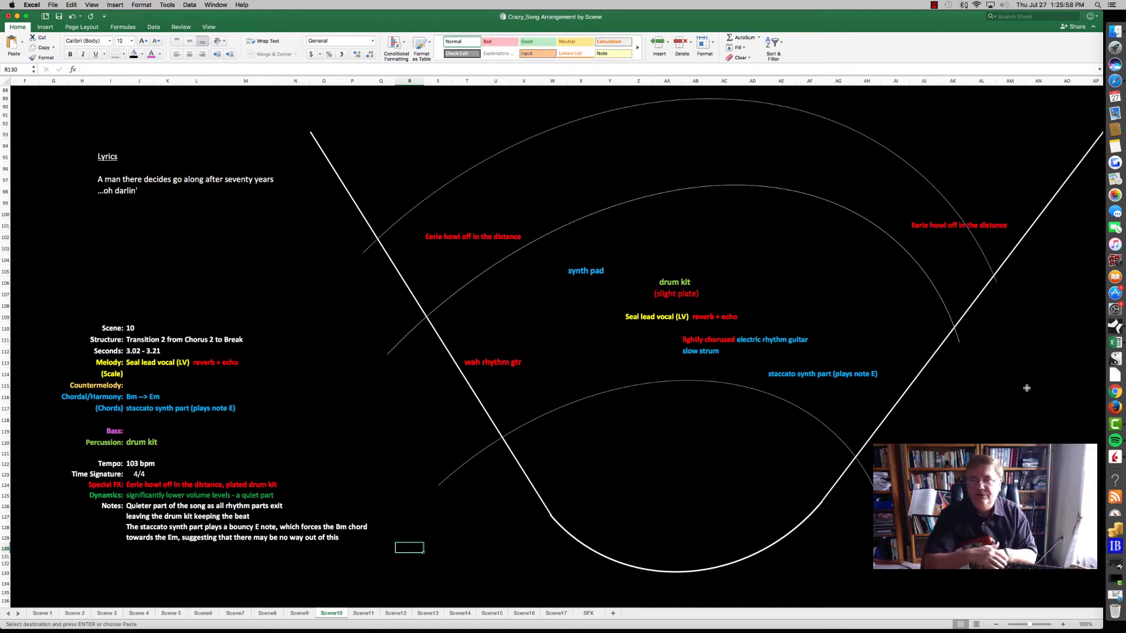
click(268, 612)
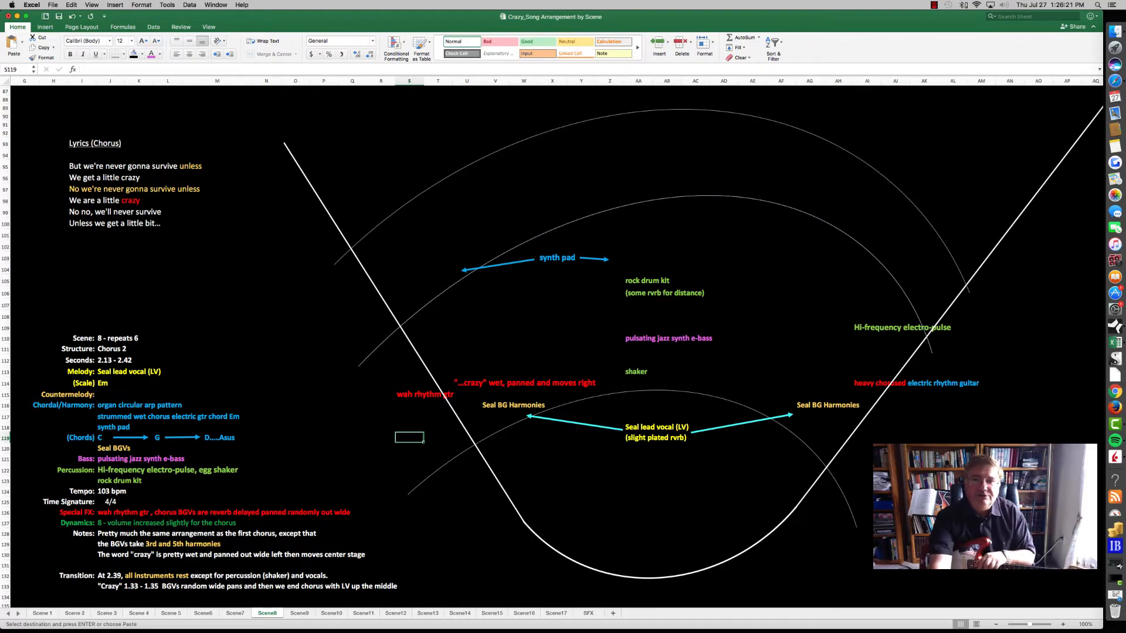
Switch to the Scene 1 intro sheet with the synth ostinato and vocal effects.
click(42, 612)
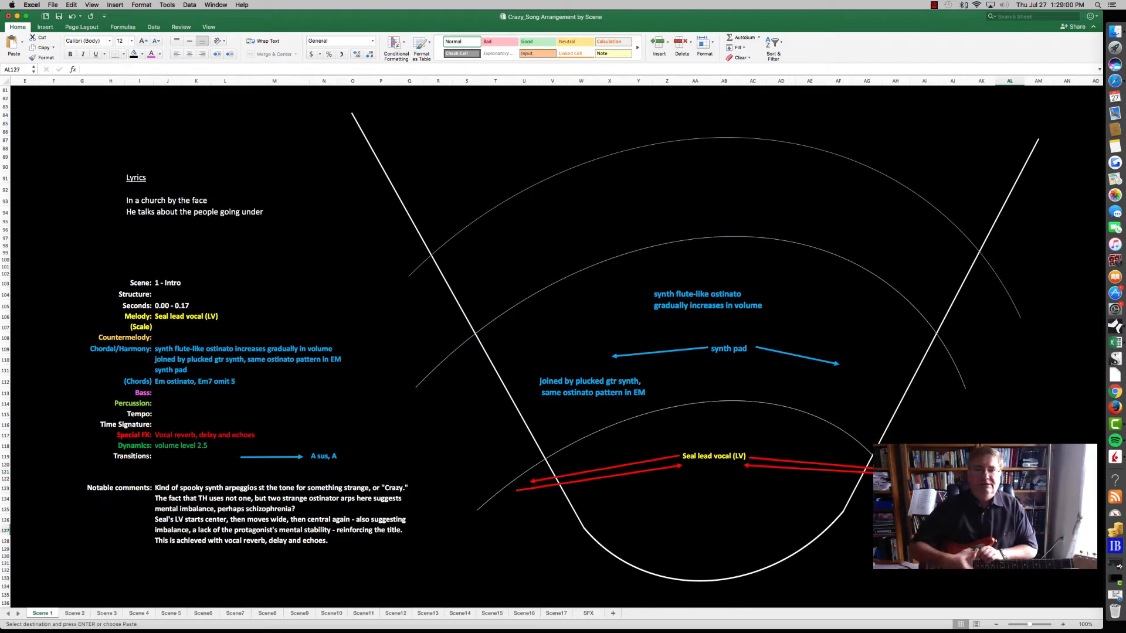
Flip through Scenes 2, 3, 6, 7, 8, 10, 11 and 8, ending on Scene 17.
click(74, 613)
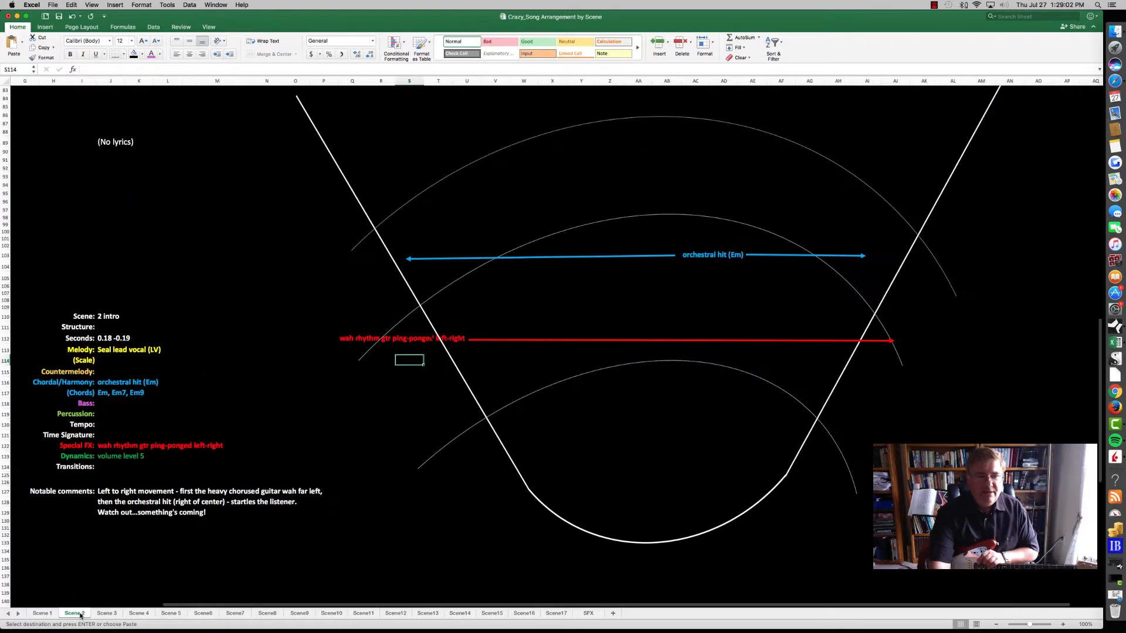
click(106, 612)
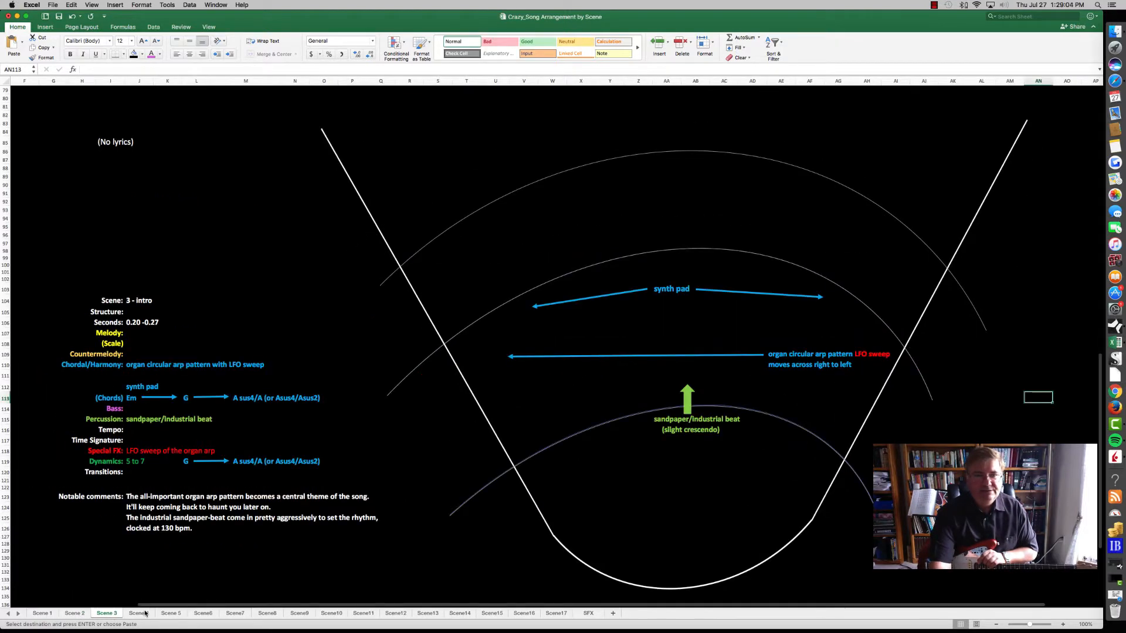
click(204, 612)
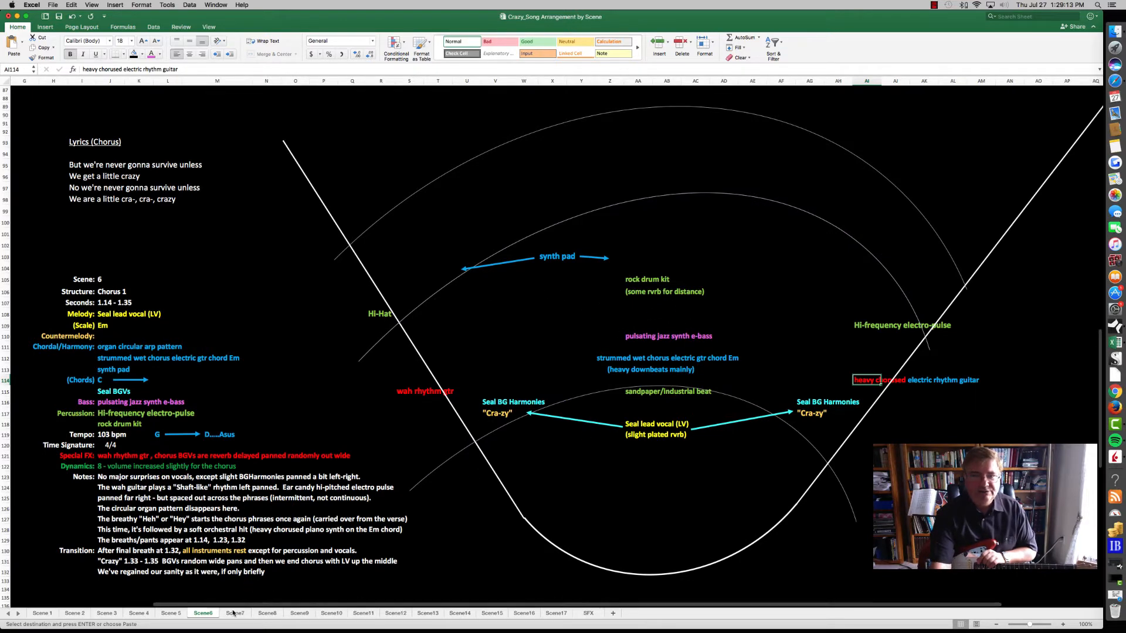
click(234, 612)
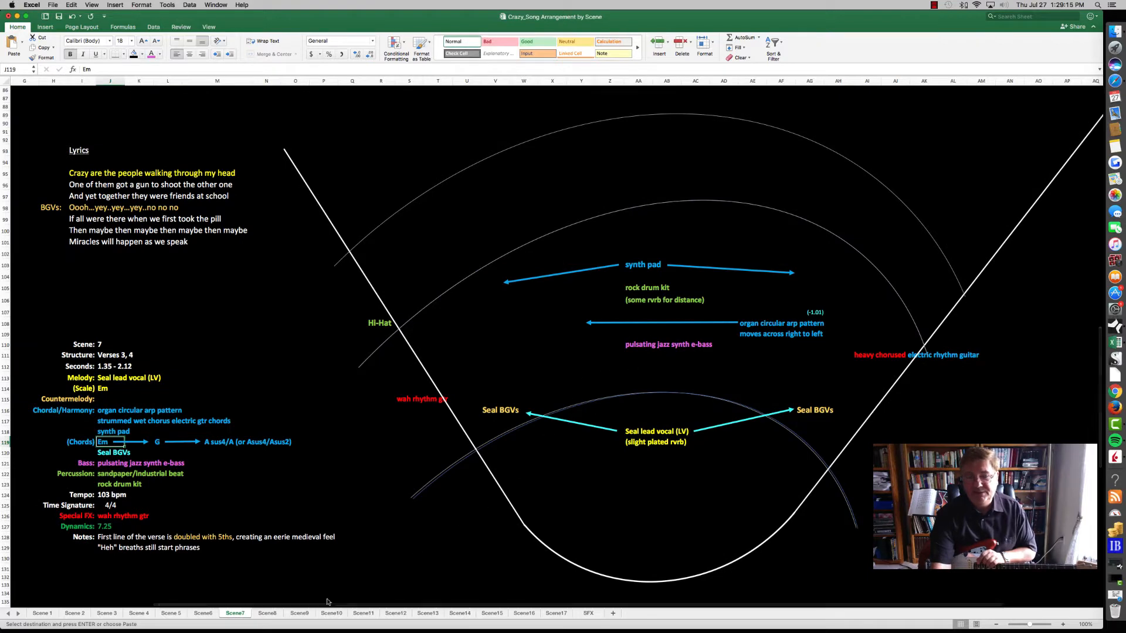
click(266, 612)
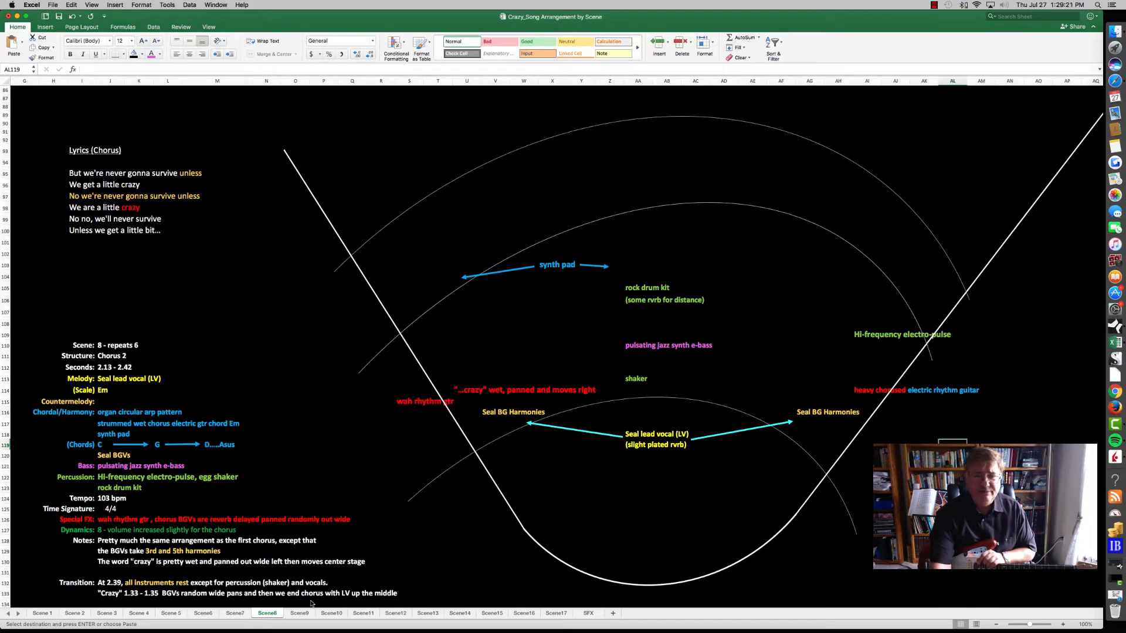
click(330, 612)
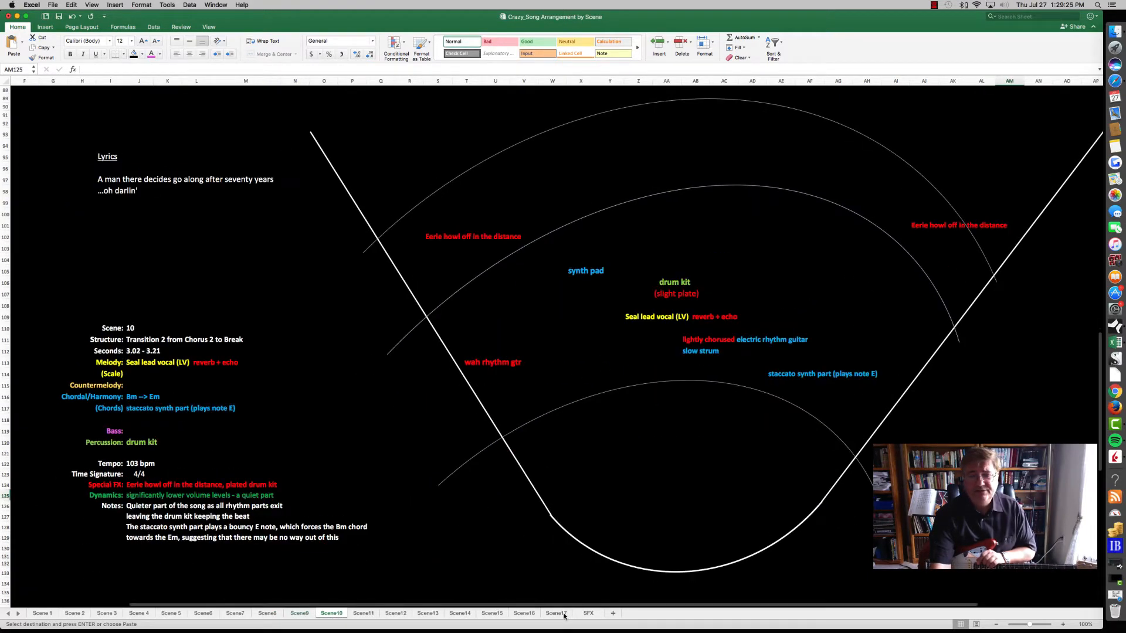
click(556, 612)
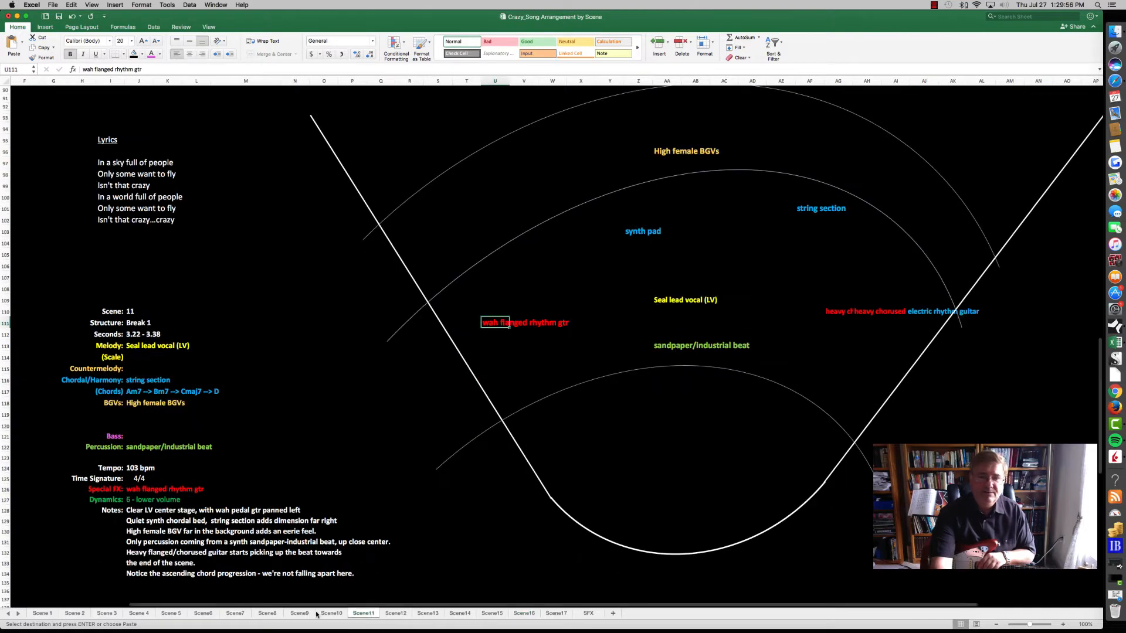
click(267, 612)
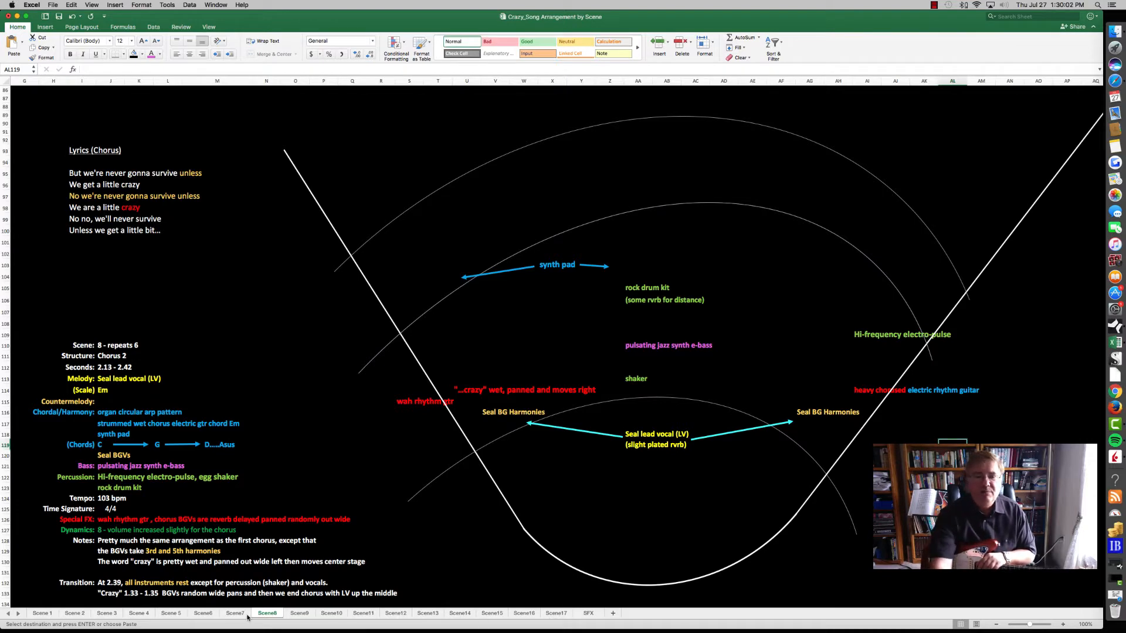
click(556, 612)
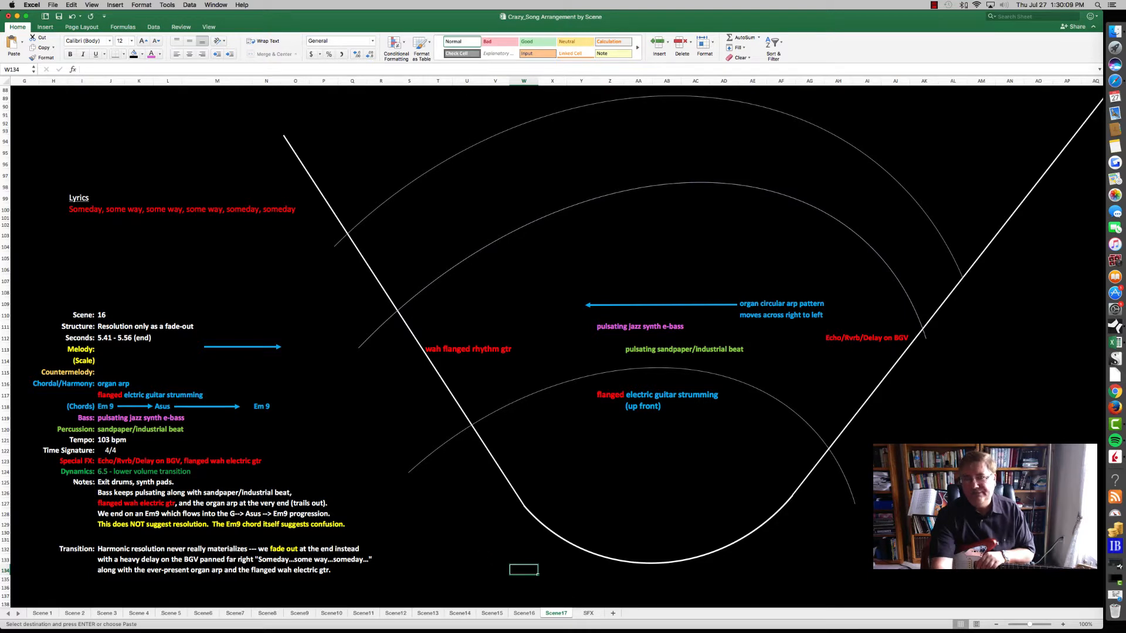
click(980, 440)
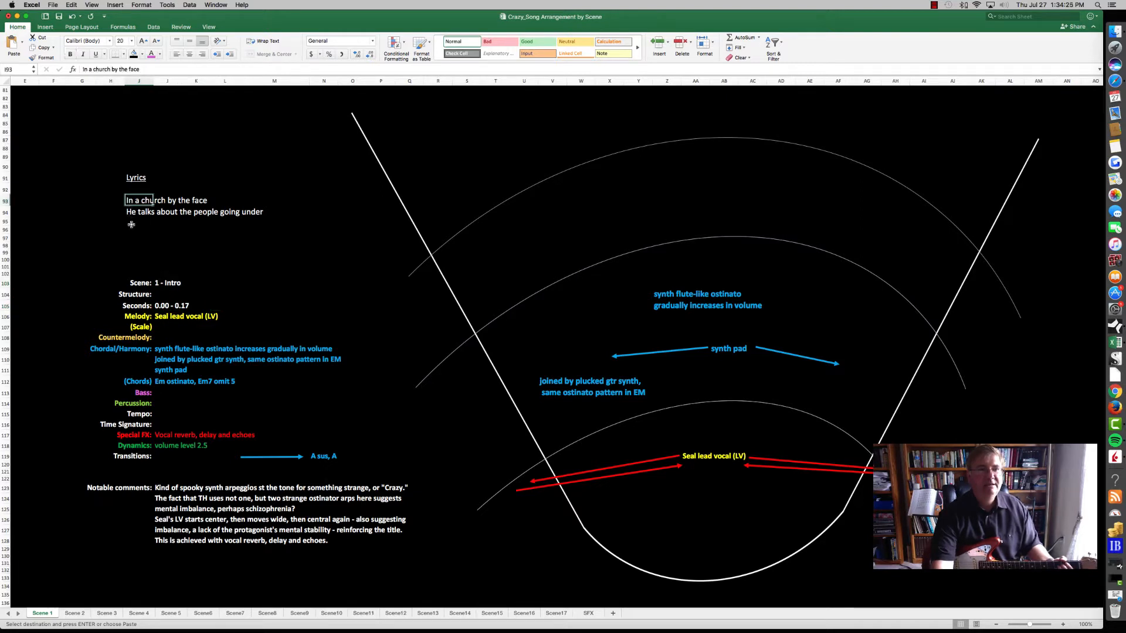
click(139, 221)
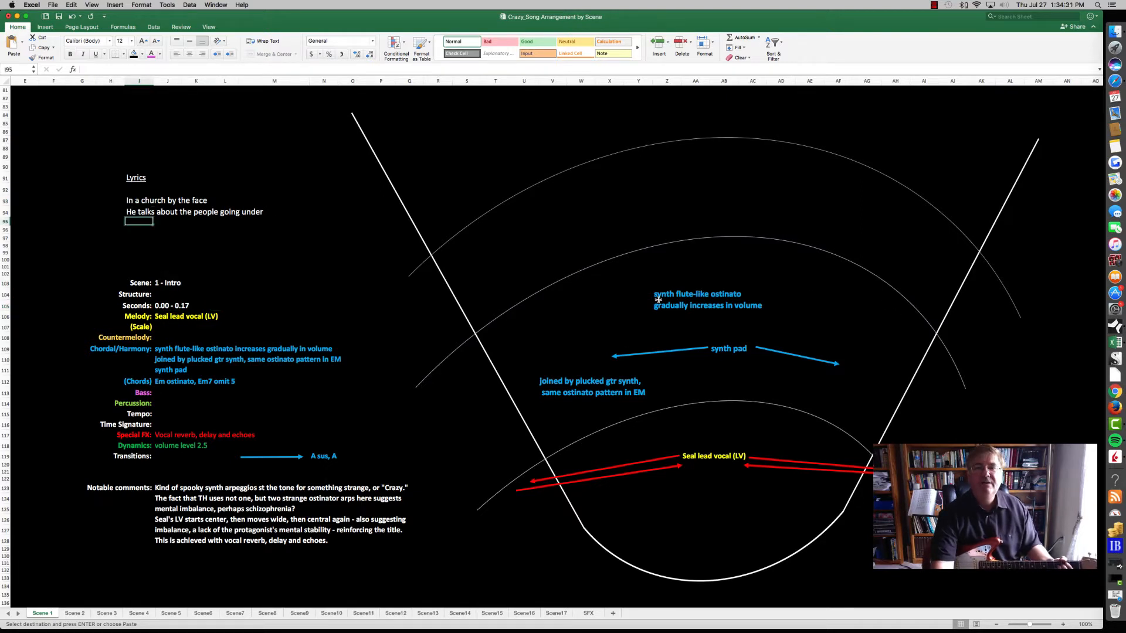
click(707, 305)
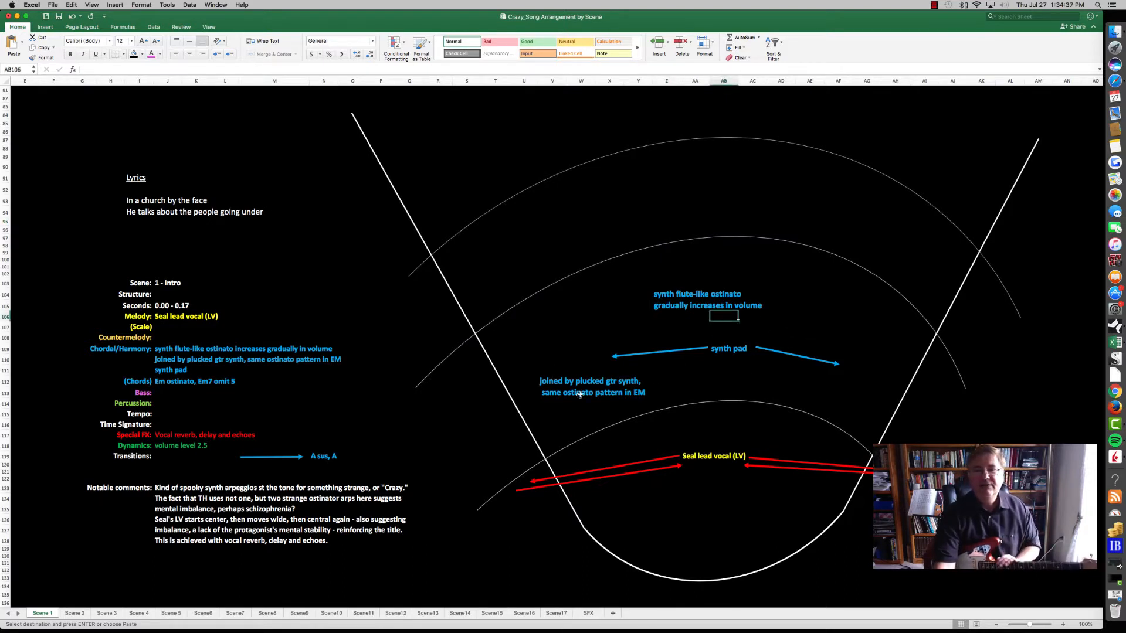
mouse_move(579, 401)
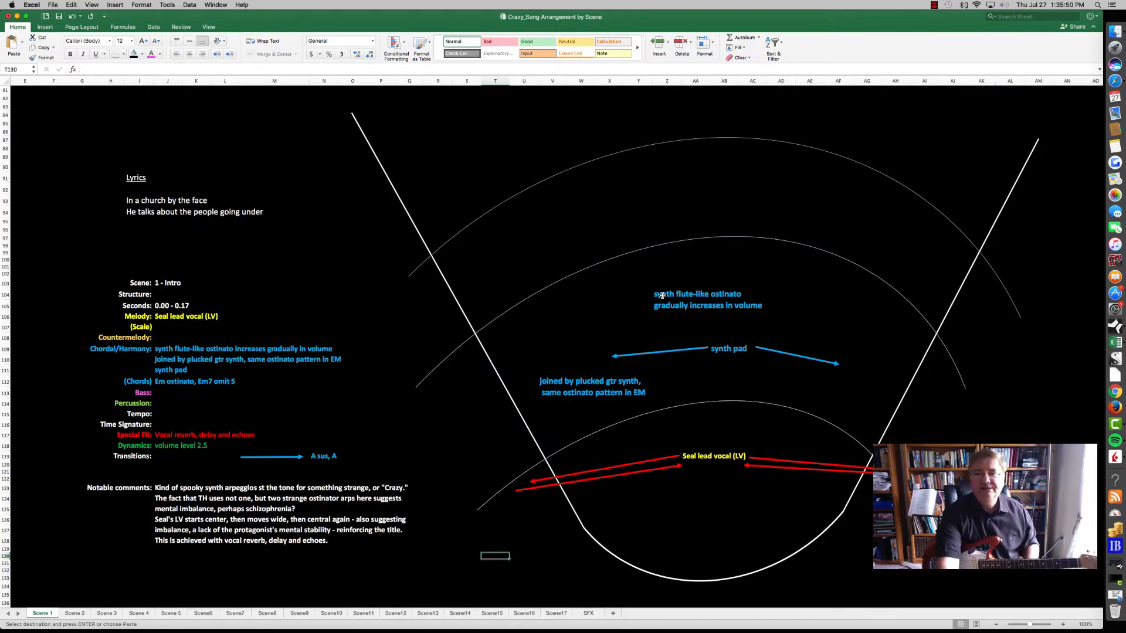
click(550, 380)
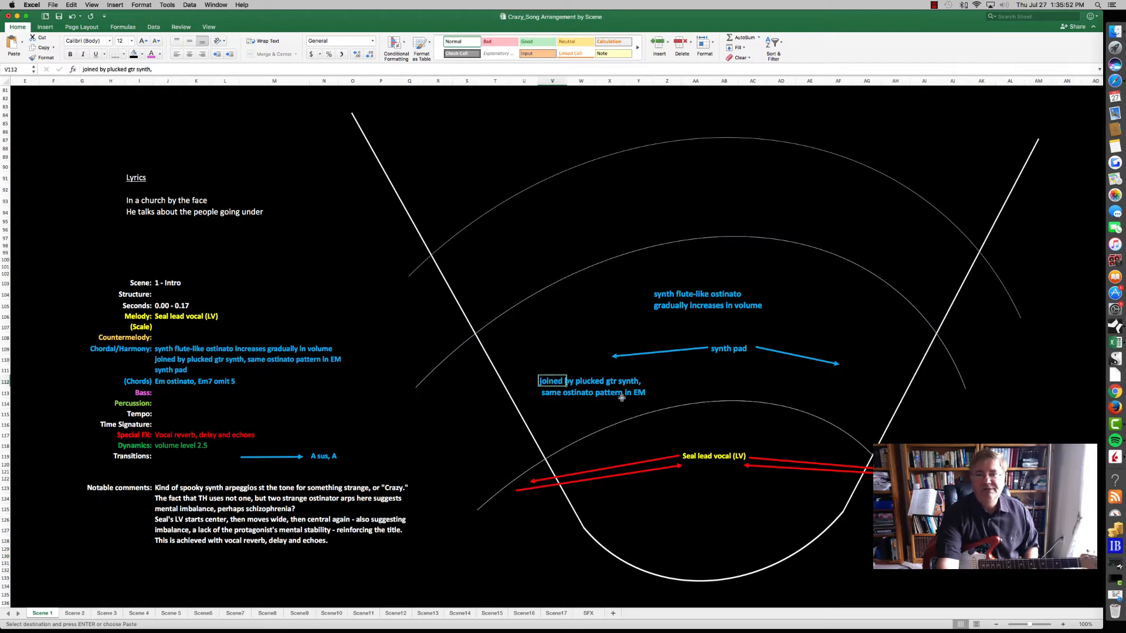
click(580, 402)
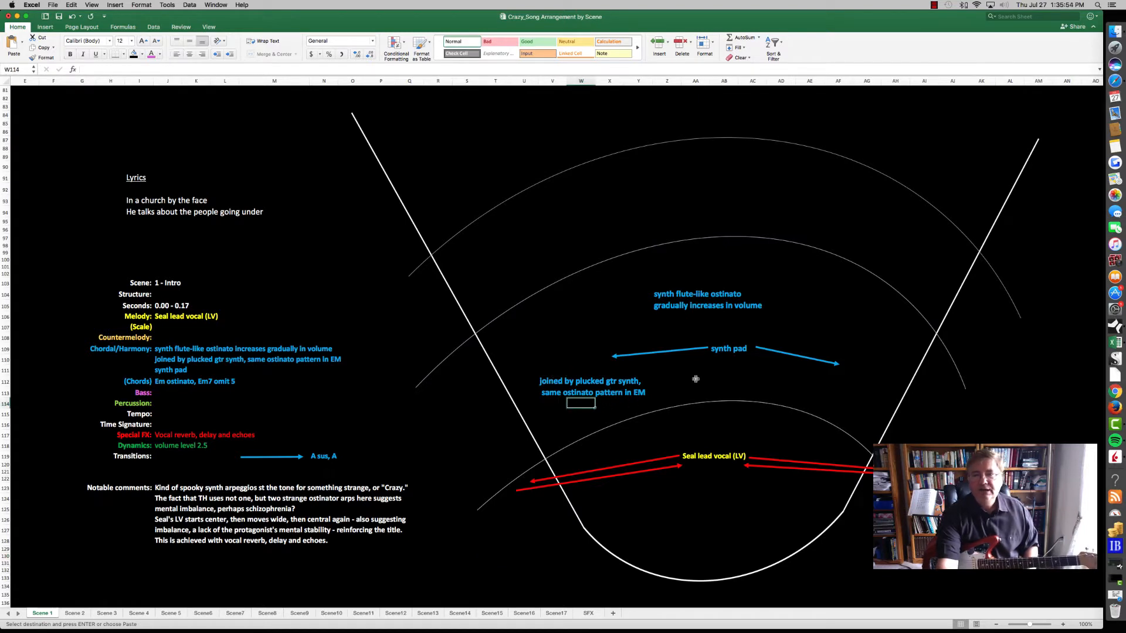
click(695, 381)
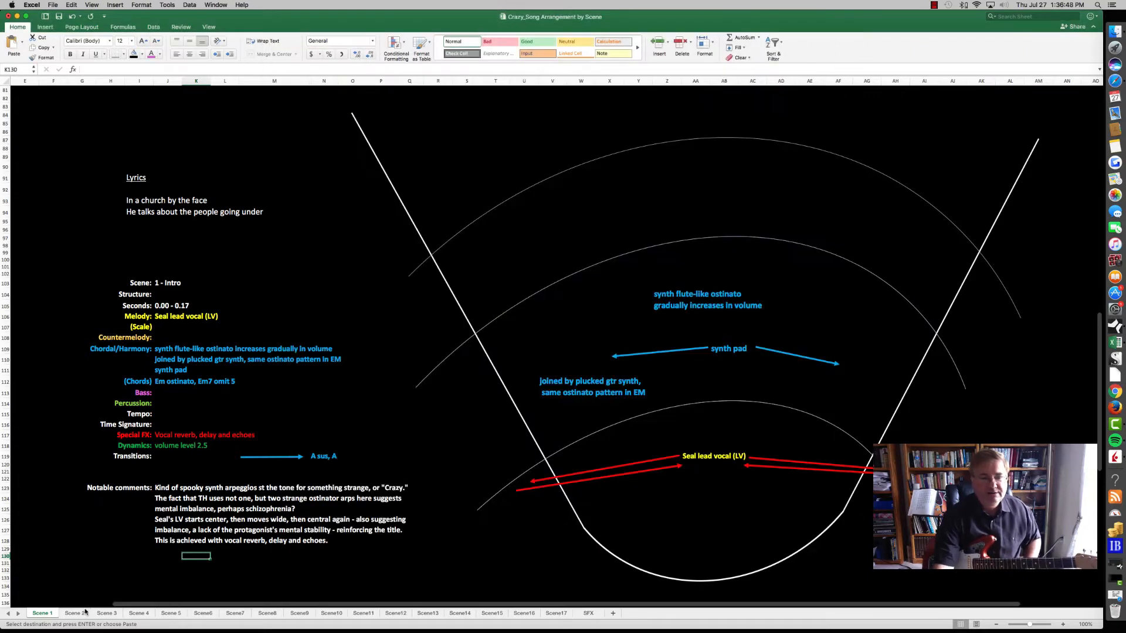
click(74, 612)
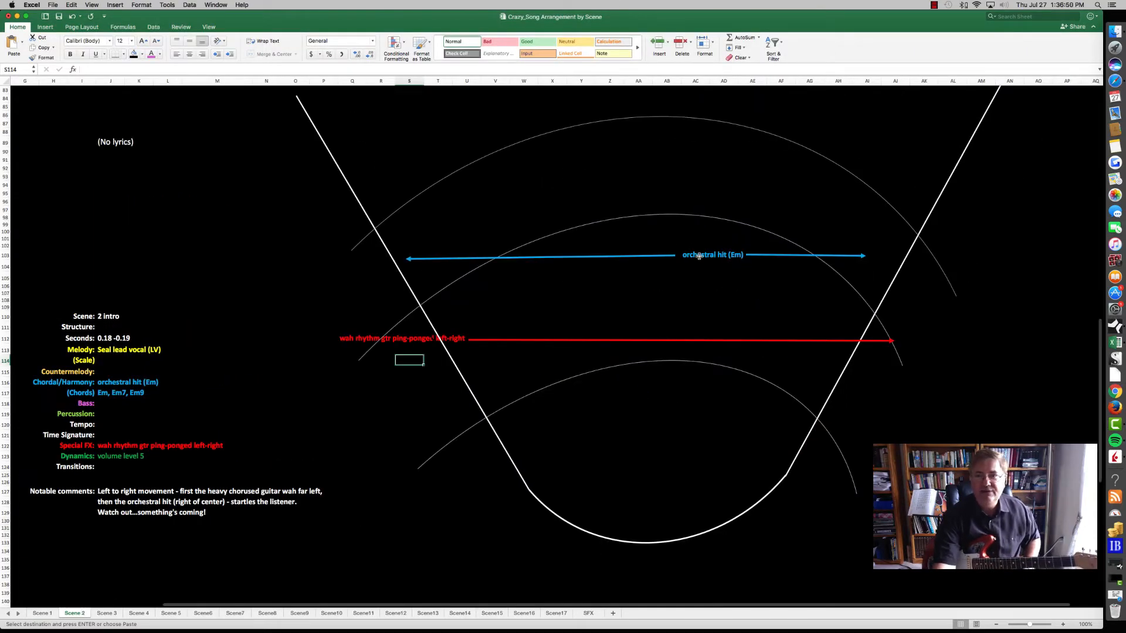
click(106, 612)
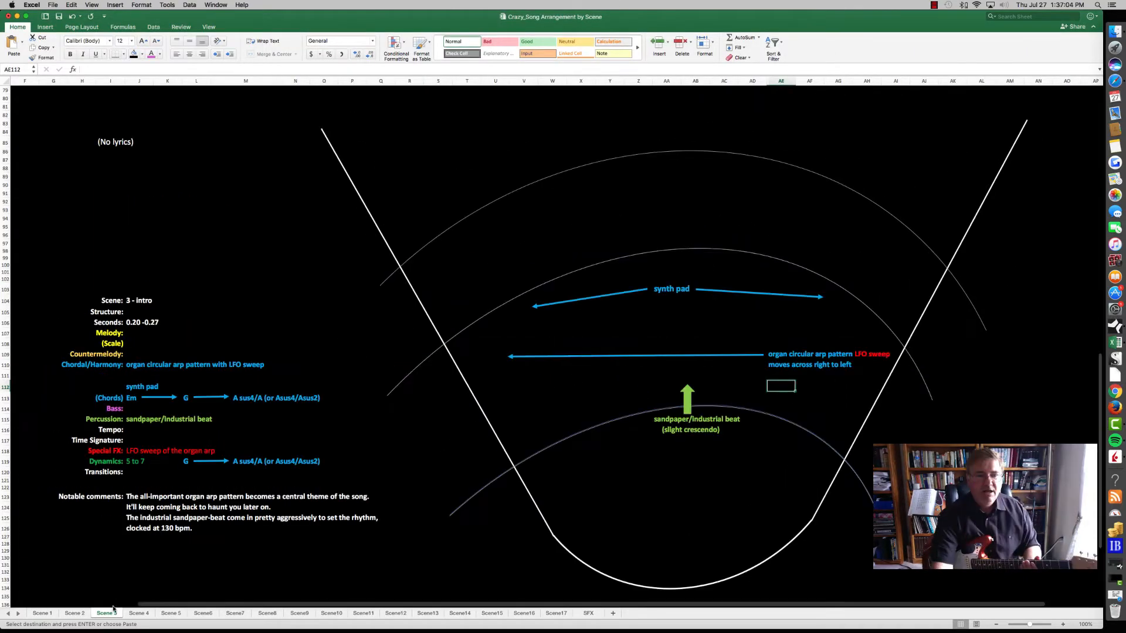
click(74, 612)
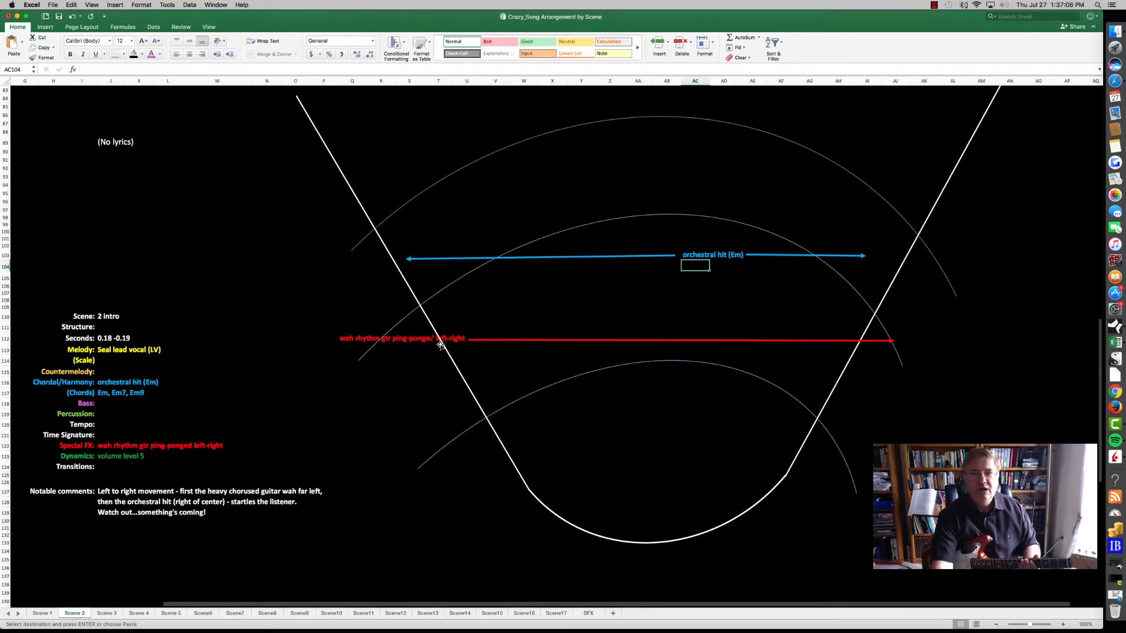
click(409, 391)
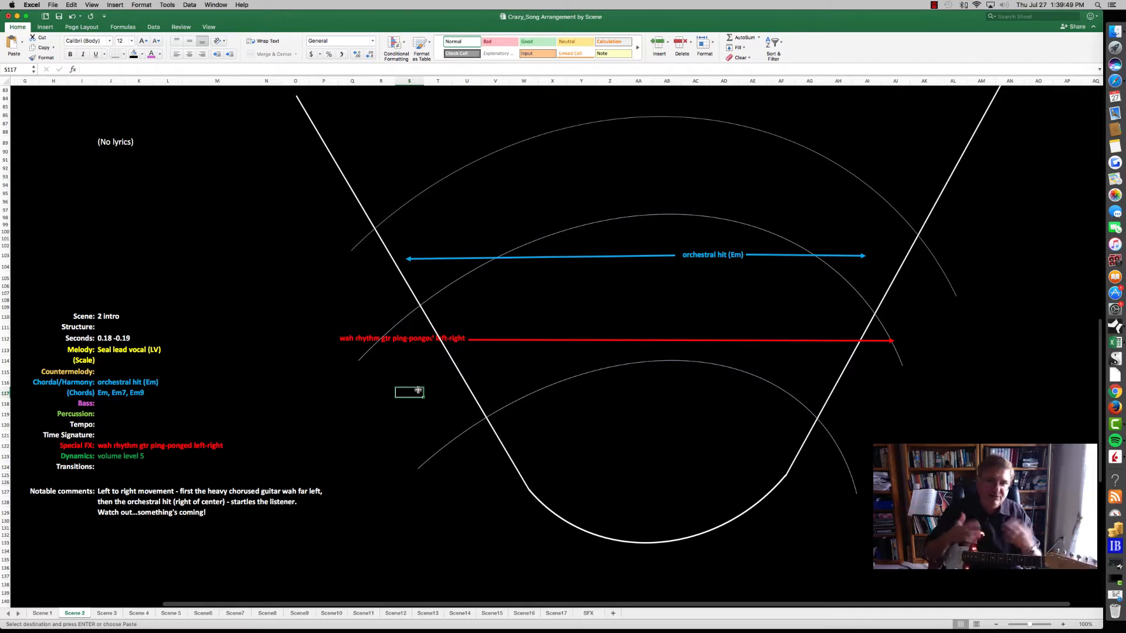
Open Scene 3 and select its organ arp pattern and beat labels on the stage.
click(106, 612)
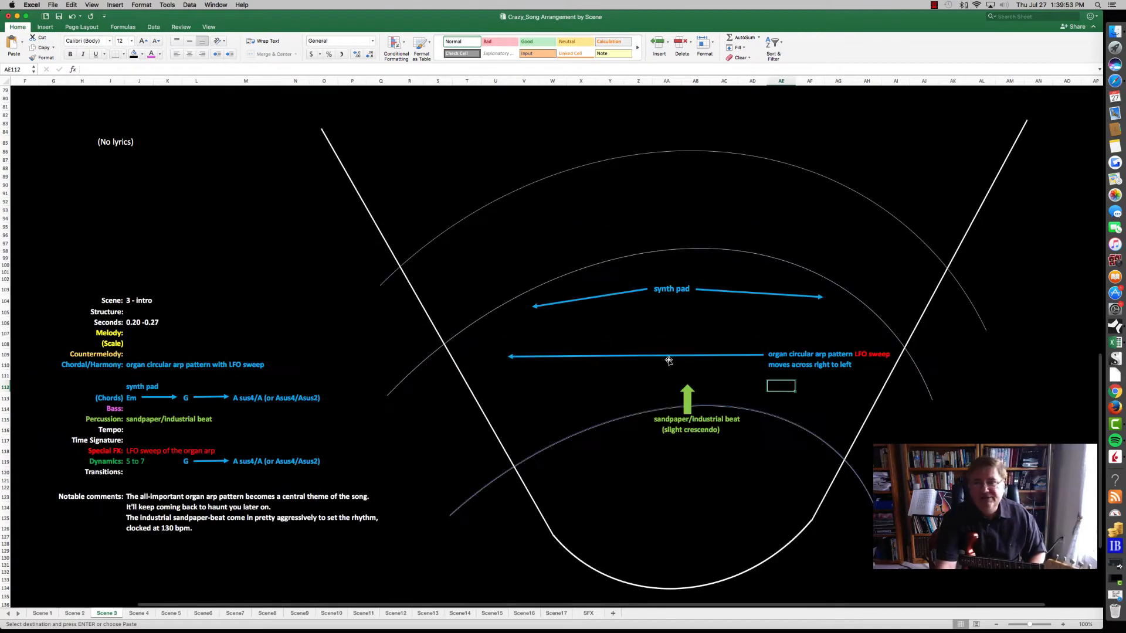
click(781, 354)
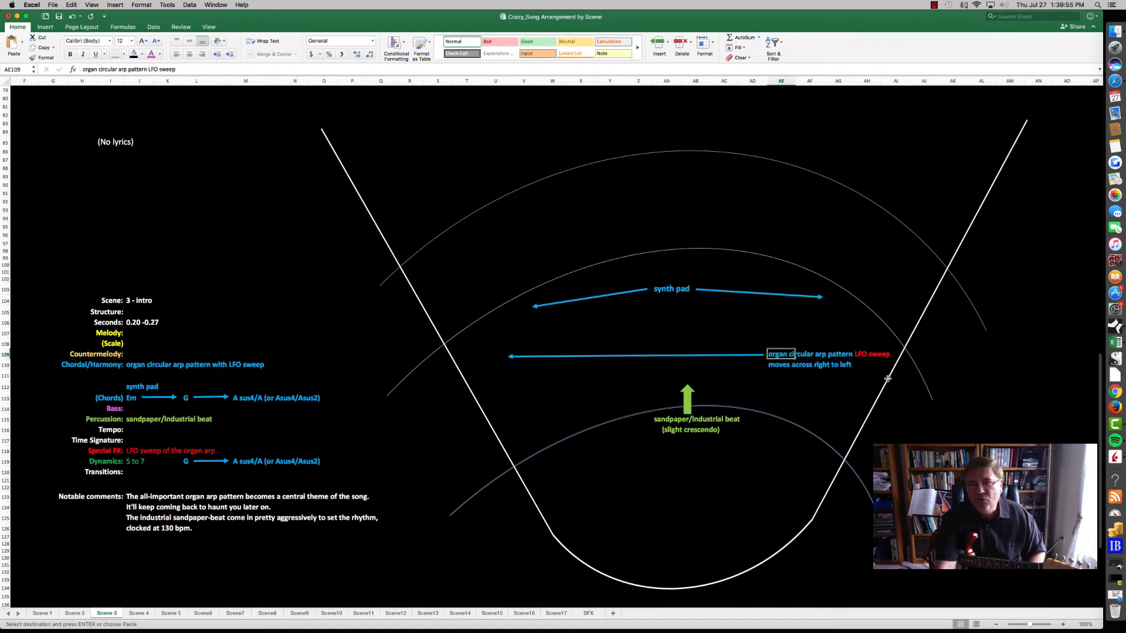
click(781, 398)
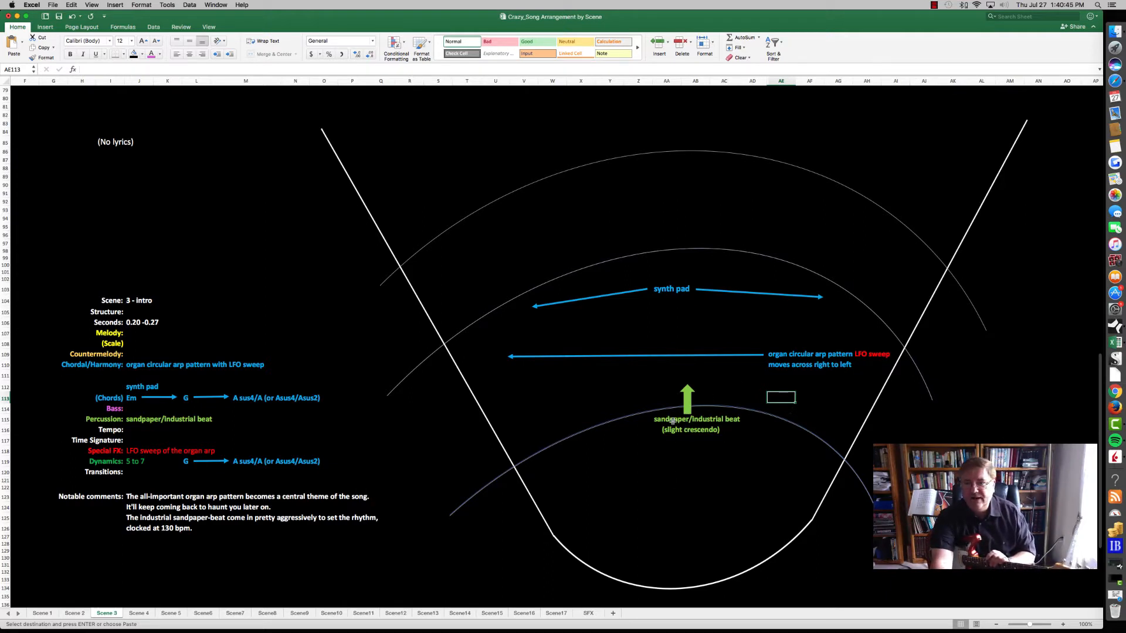
click(664, 439)
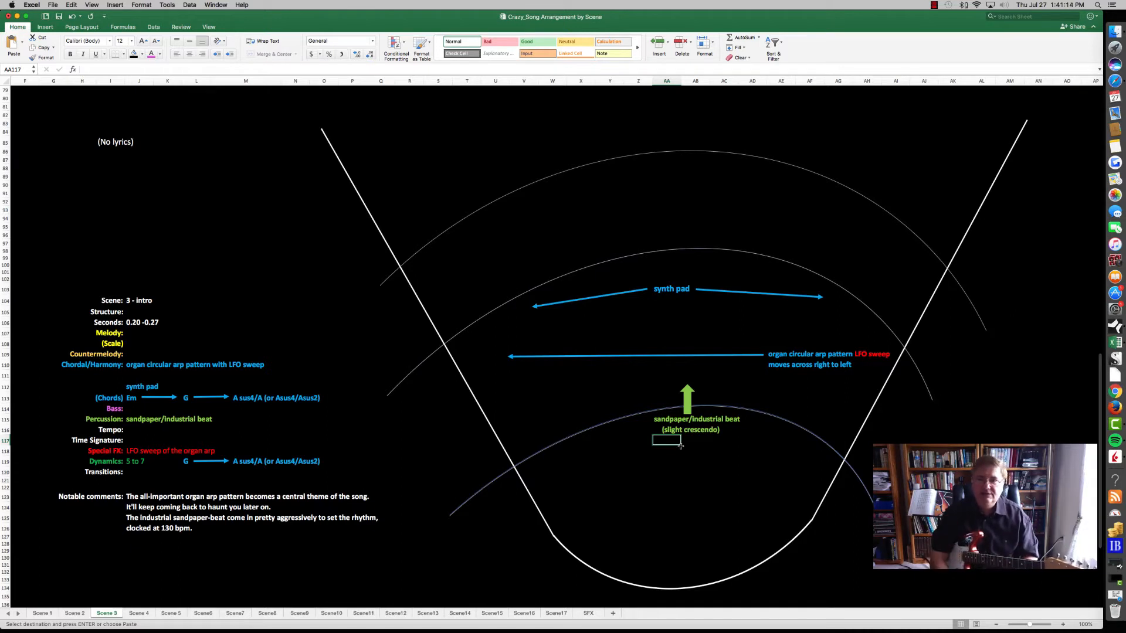
mouse_move(929, 332)
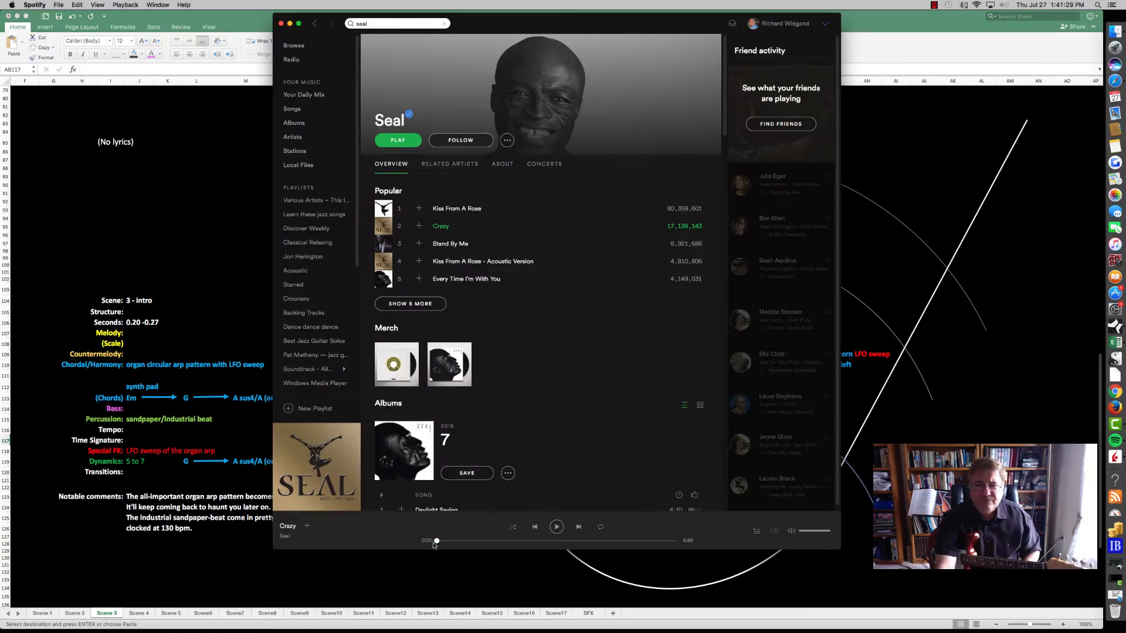
Restart Seal's 'Crazy' from the beginning in Spotify.
click(397, 140)
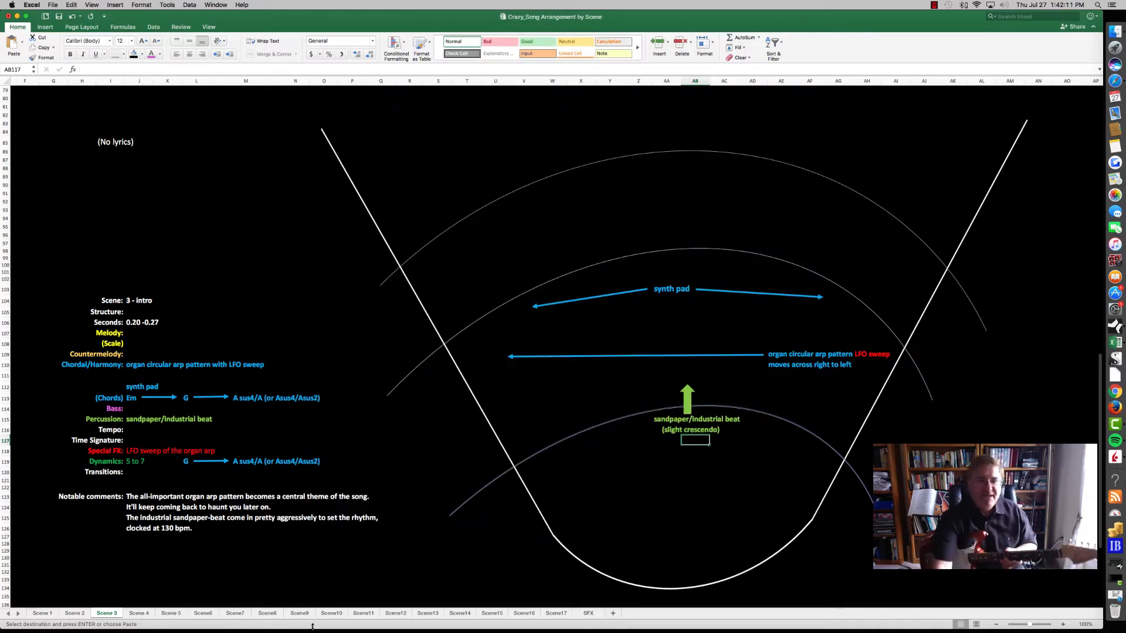
click(139, 612)
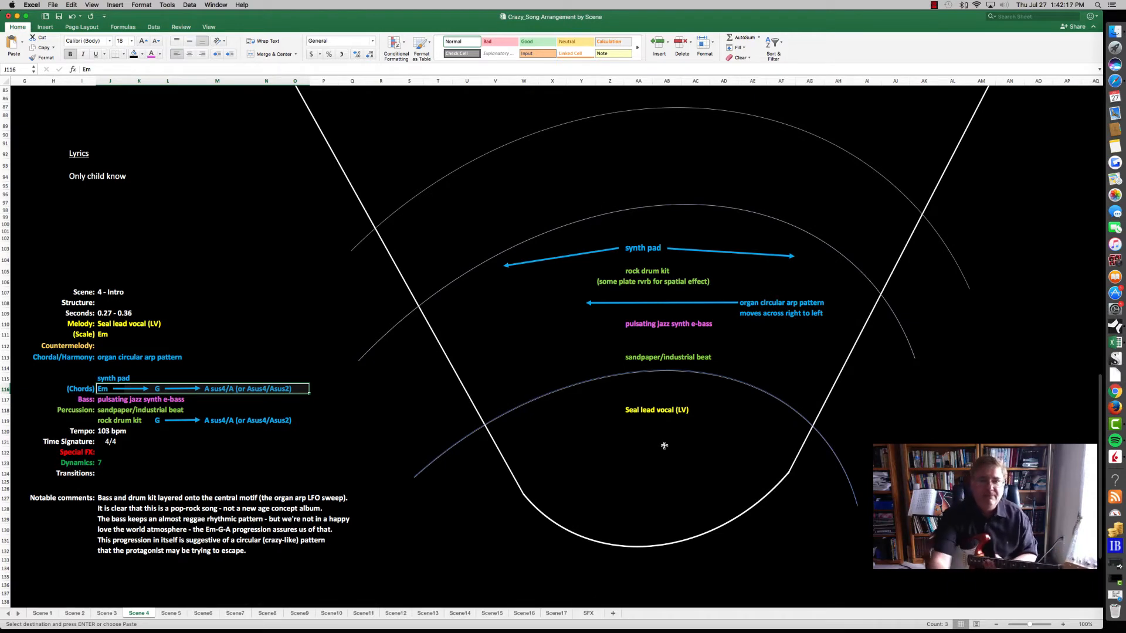
click(668, 324)
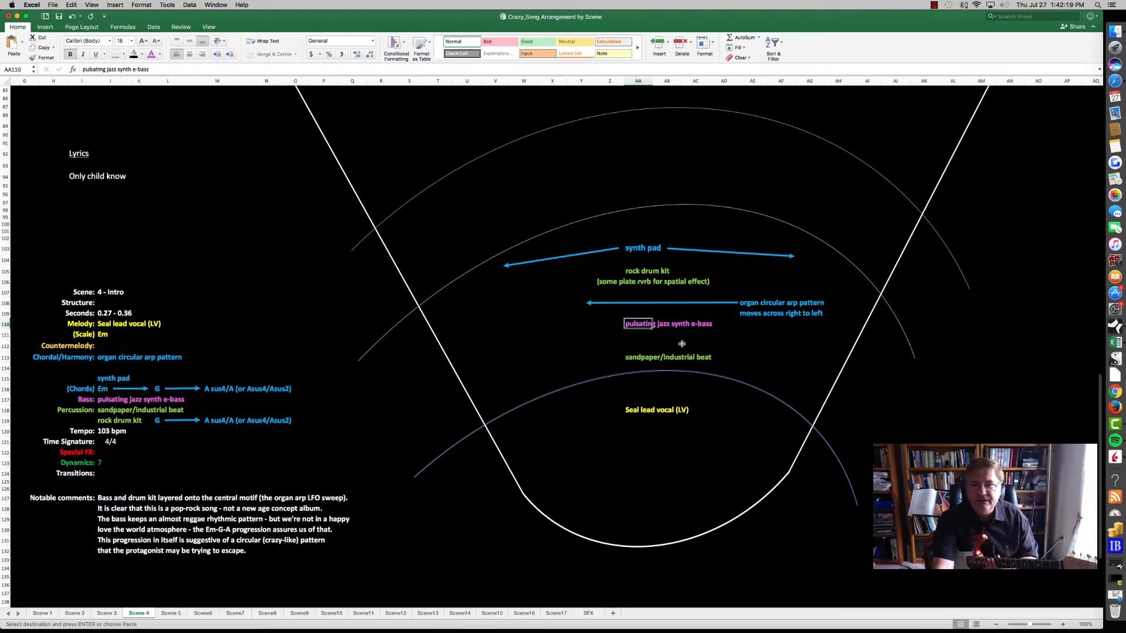
click(646, 271)
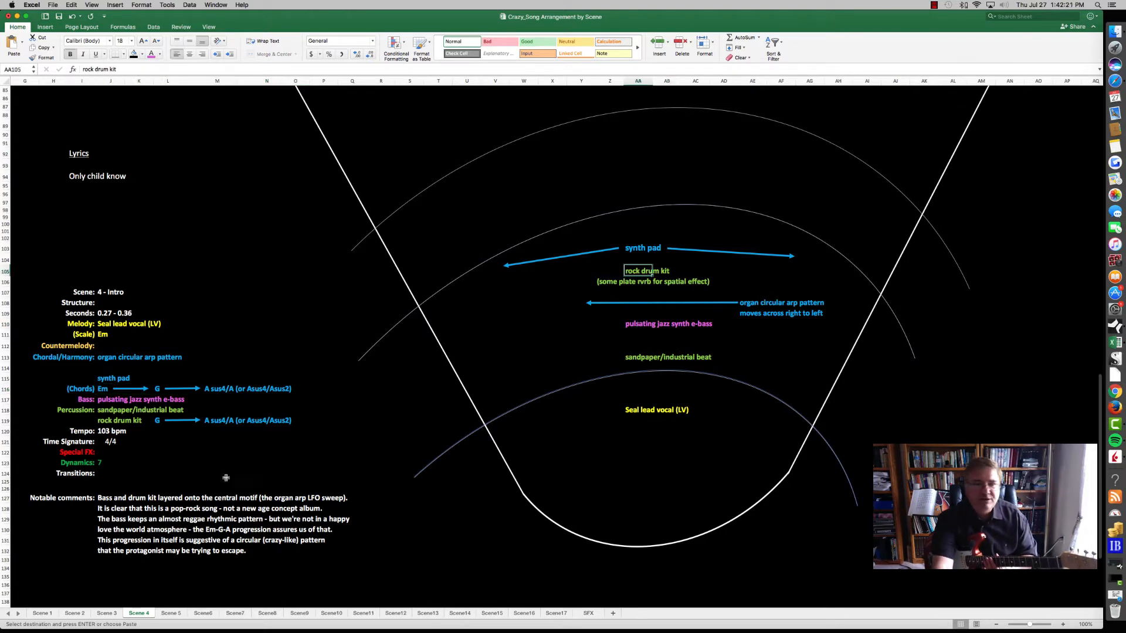
mouse_move(176, 316)
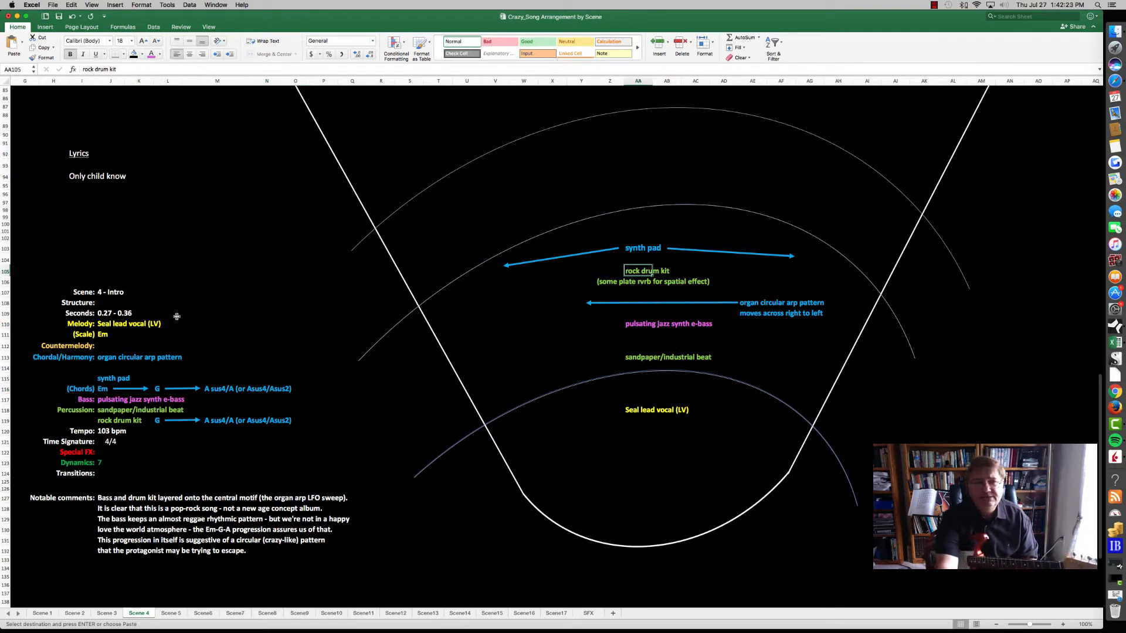
click(656, 409)
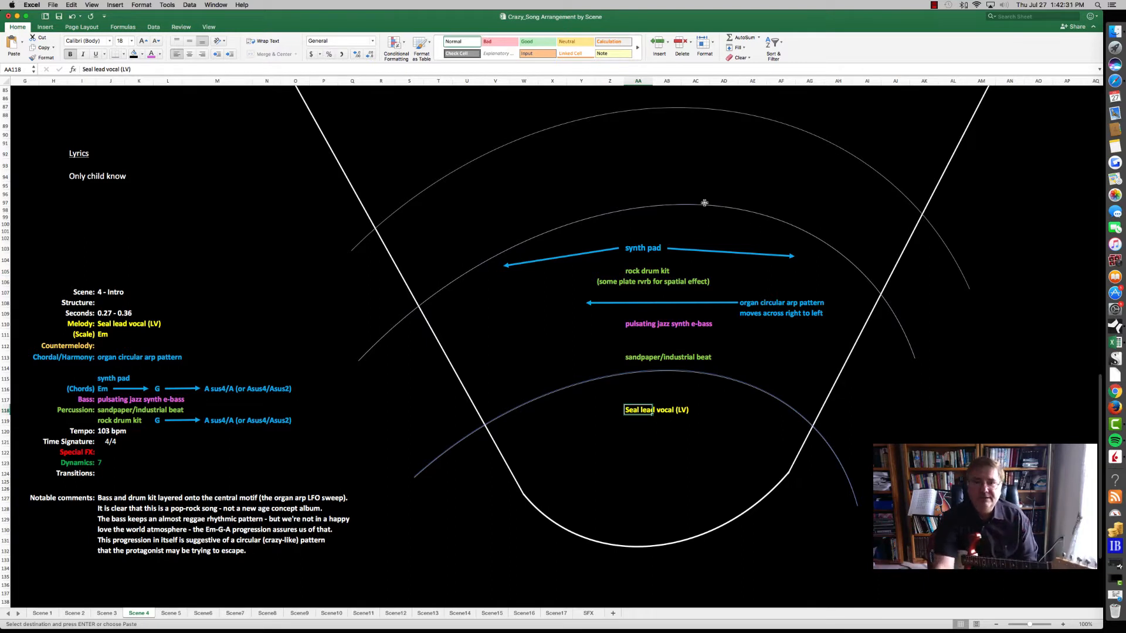
click(642, 247)
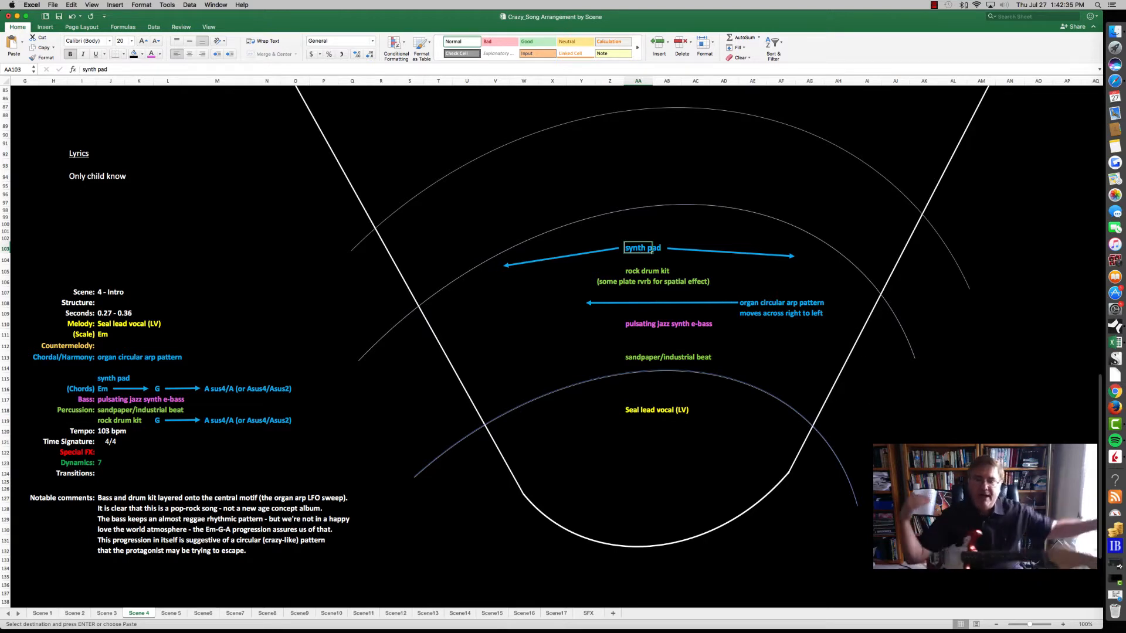
click(438, 530)
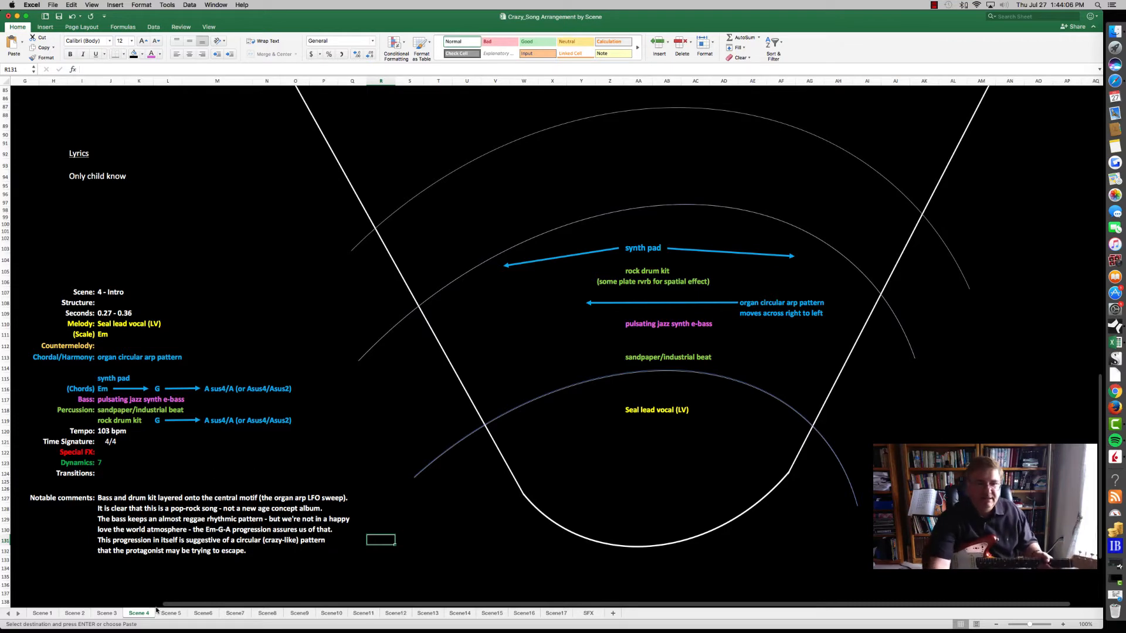
Open Scene 5 and point out its Seconds entry, Seal BGVs, e-bass and guitar labels.
click(170, 612)
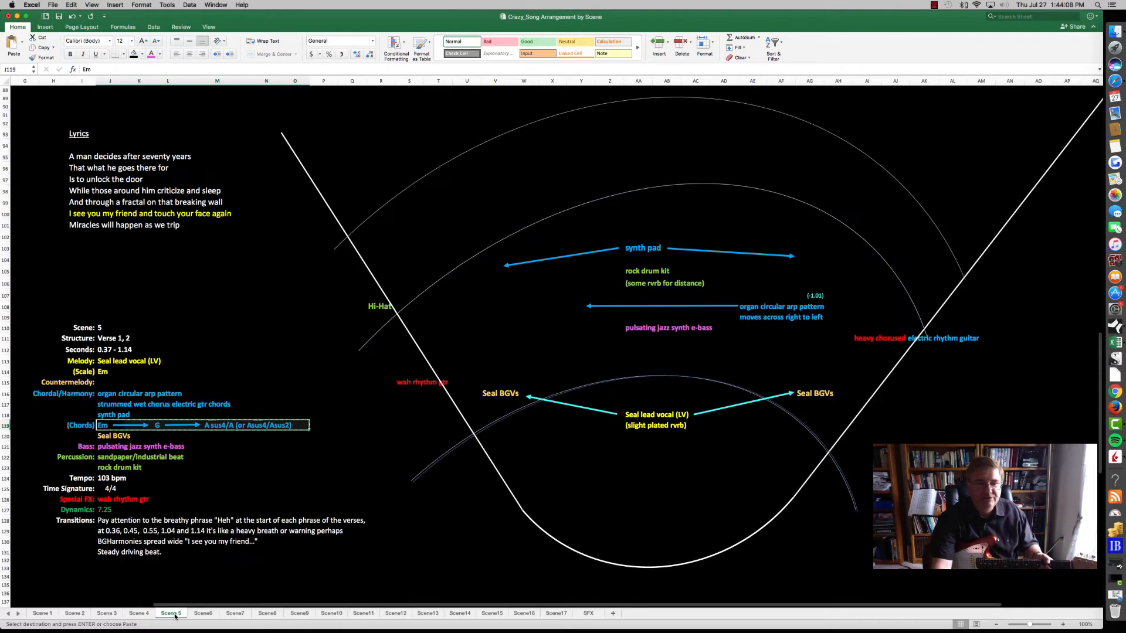
click(352, 568)
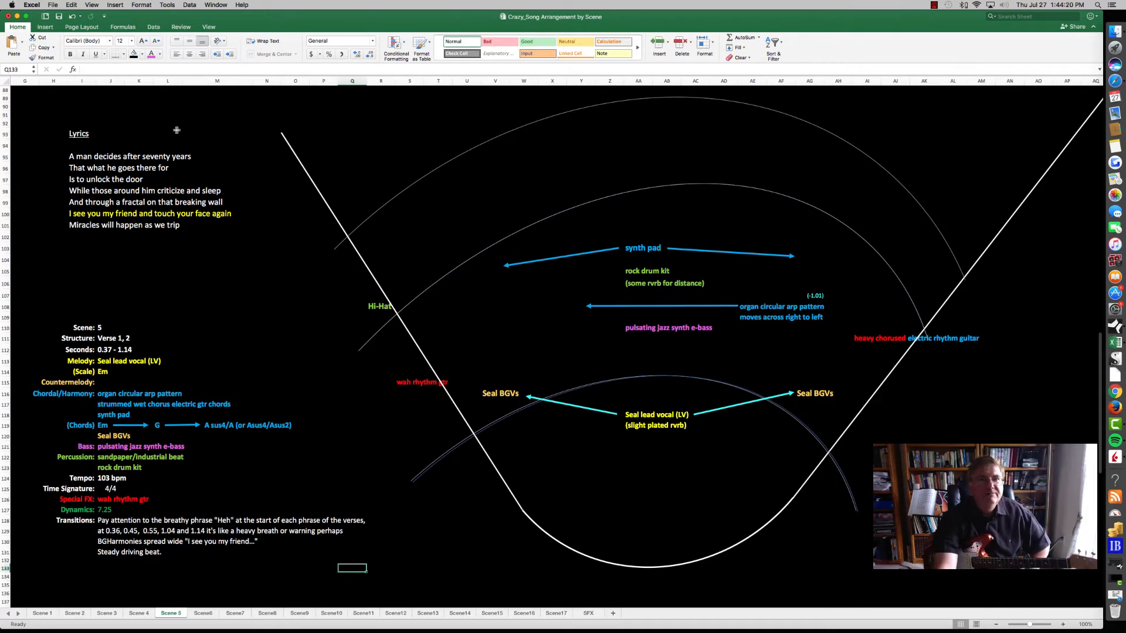
mouse_move(867, 388)
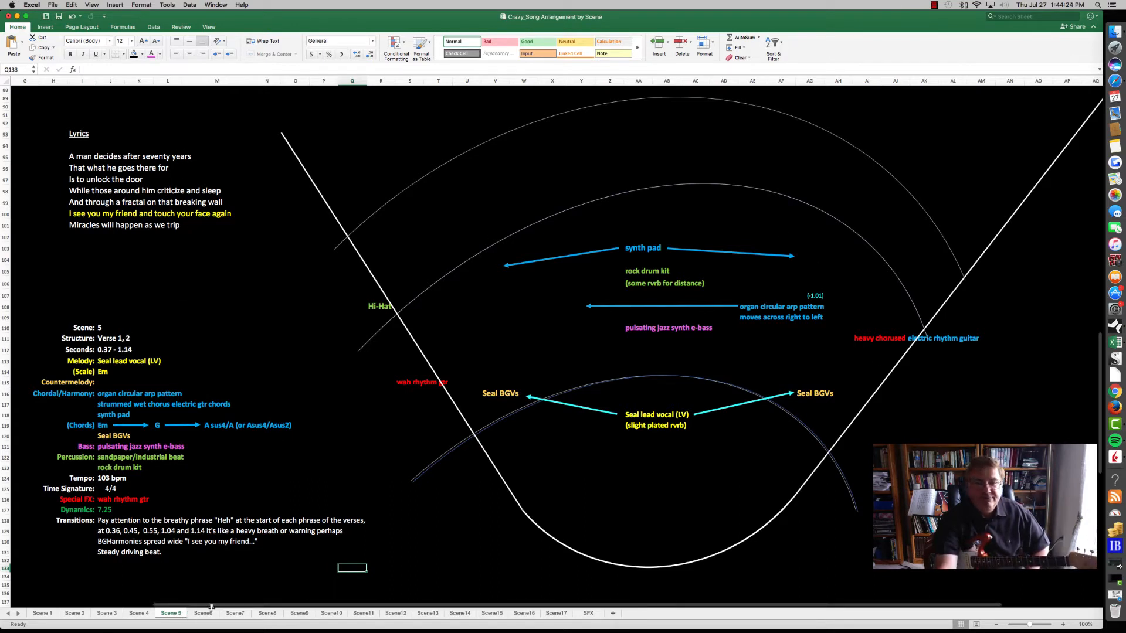
click(80, 349)
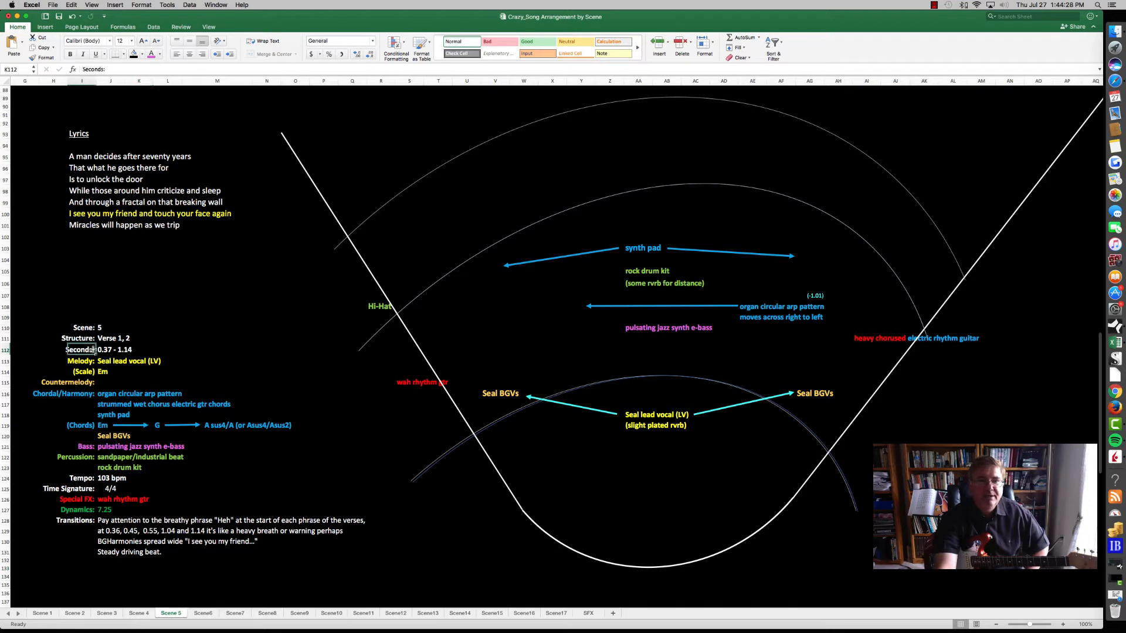
click(666, 436)
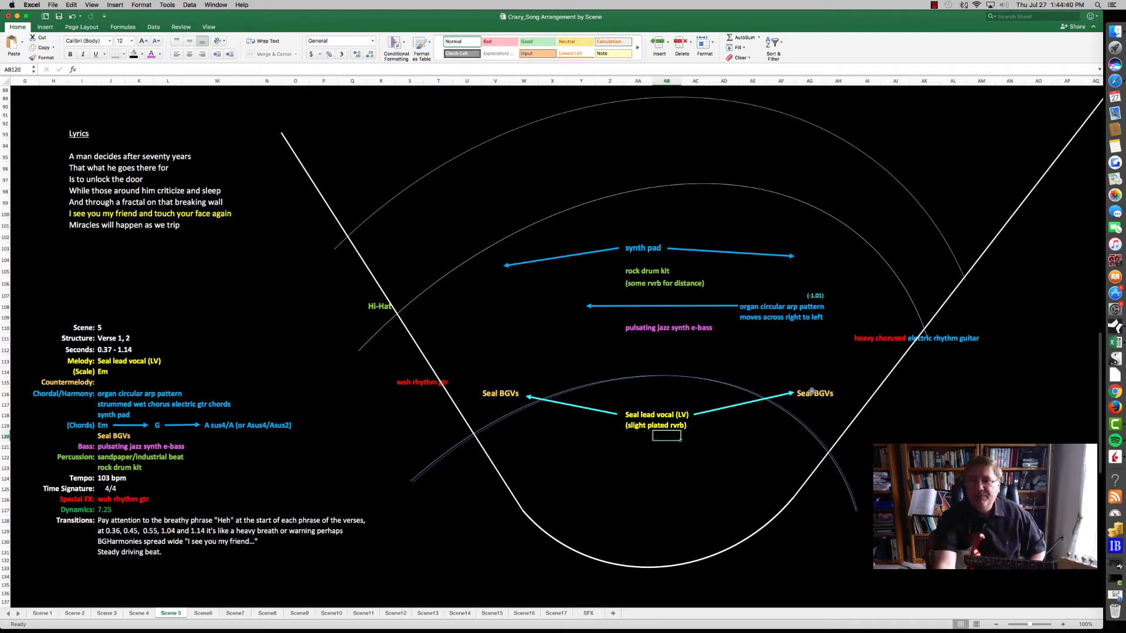
click(815, 393)
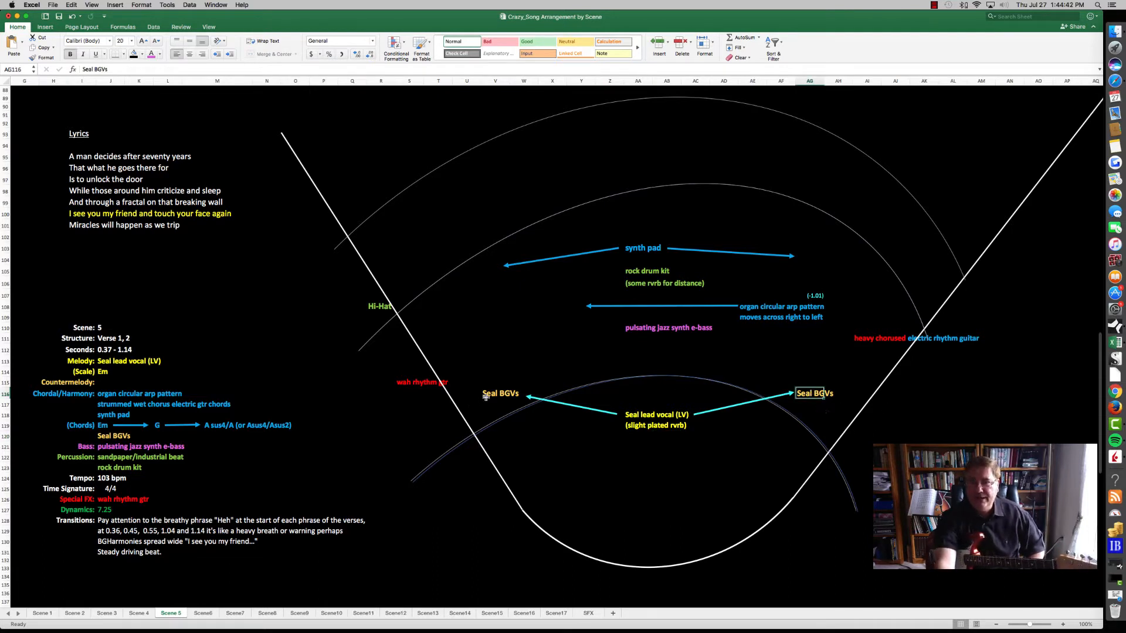
click(495, 403)
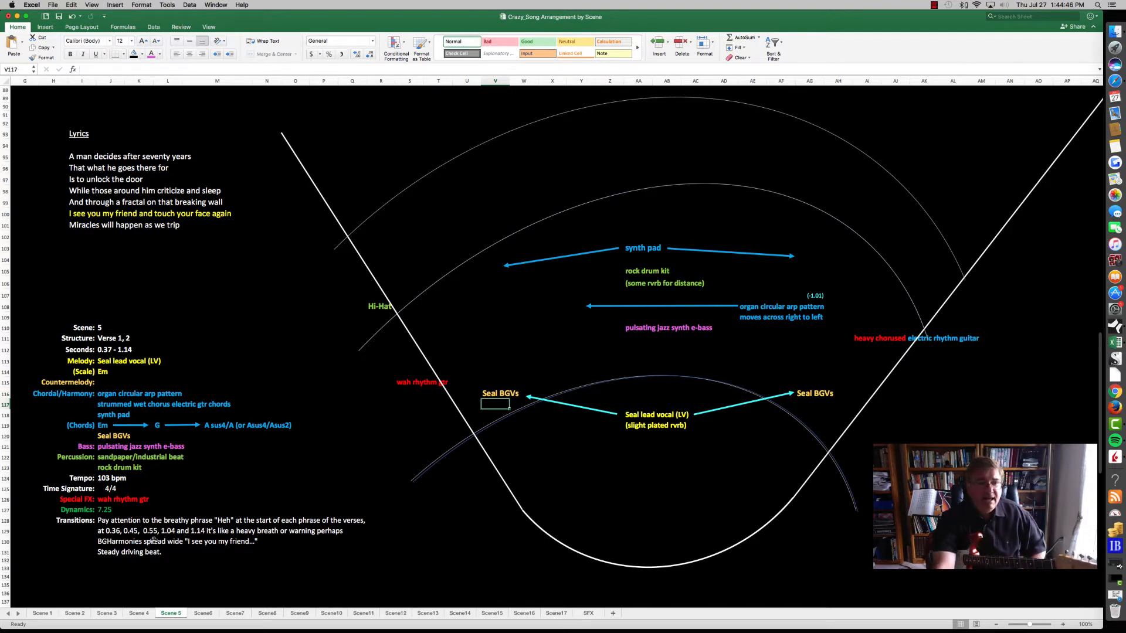
click(108, 541)
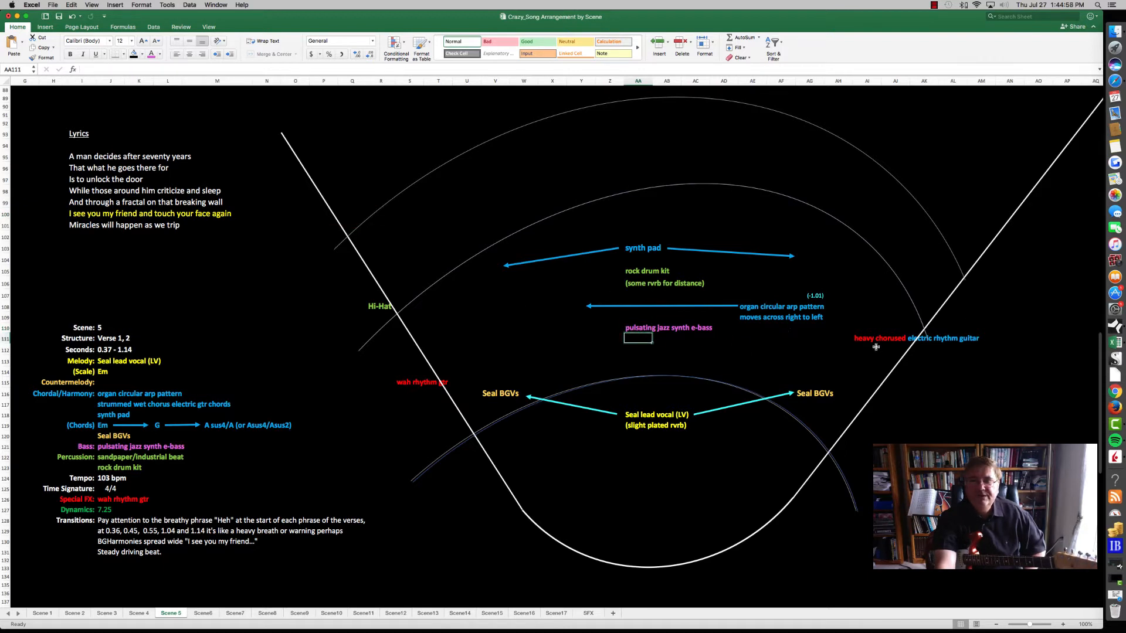
click(979, 404)
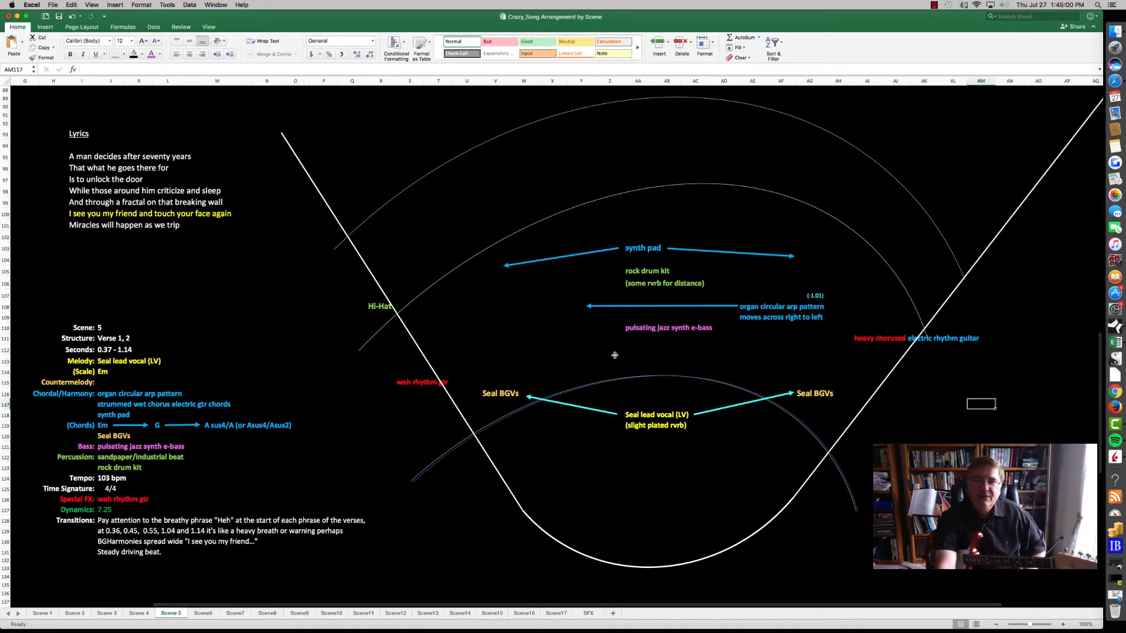
click(422, 381)
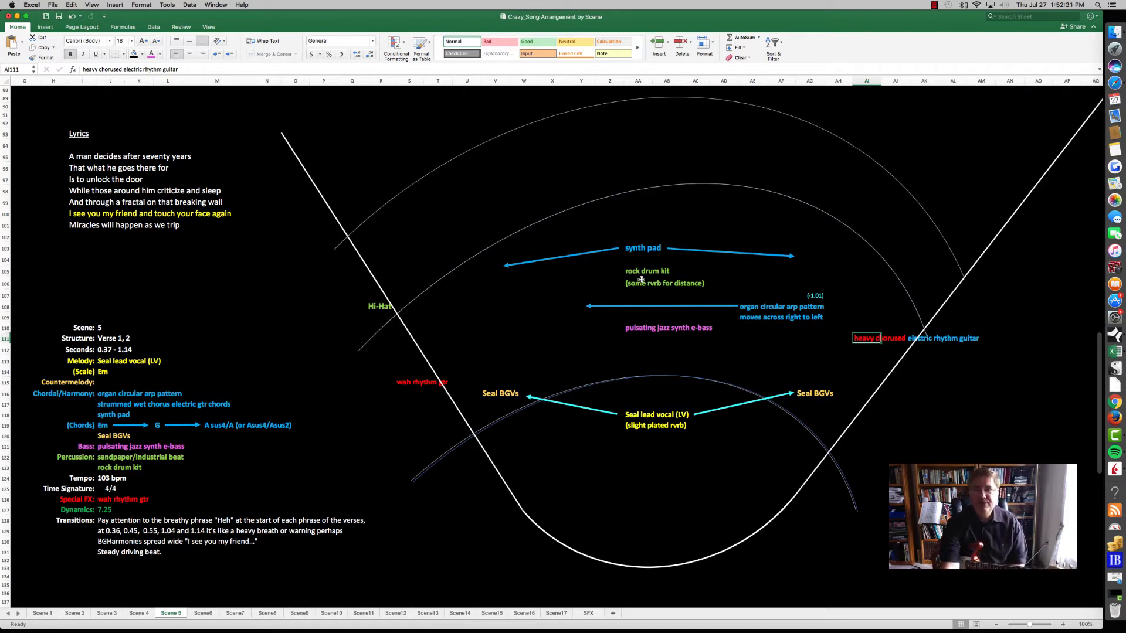
mouse_move(660, 482)
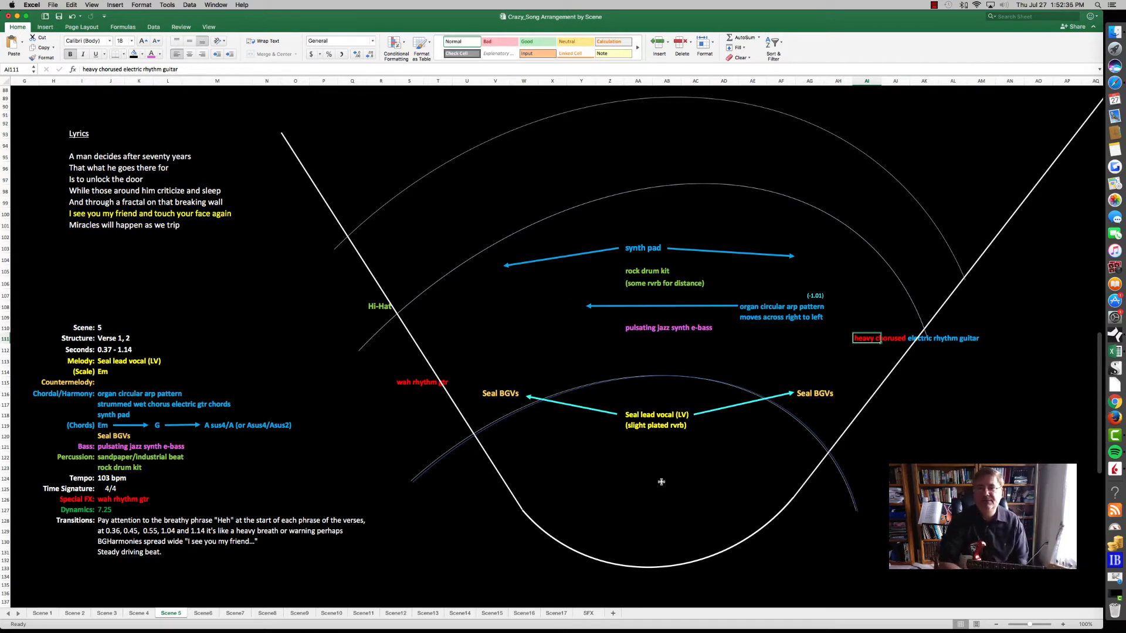
click(809, 348)
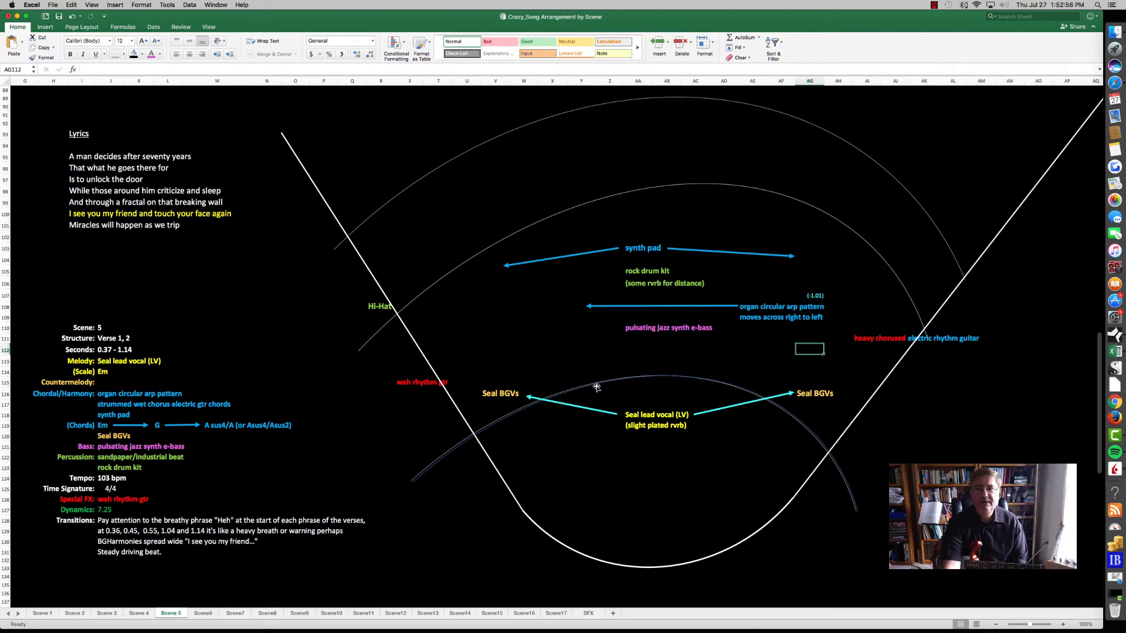
click(638, 446)
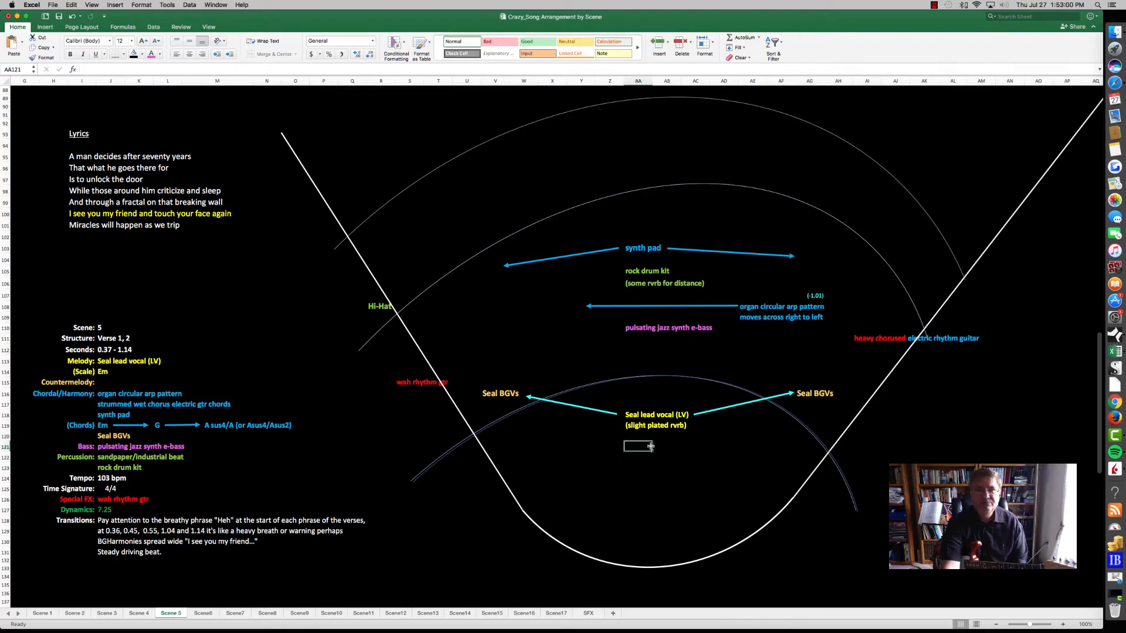
click(83, 179)
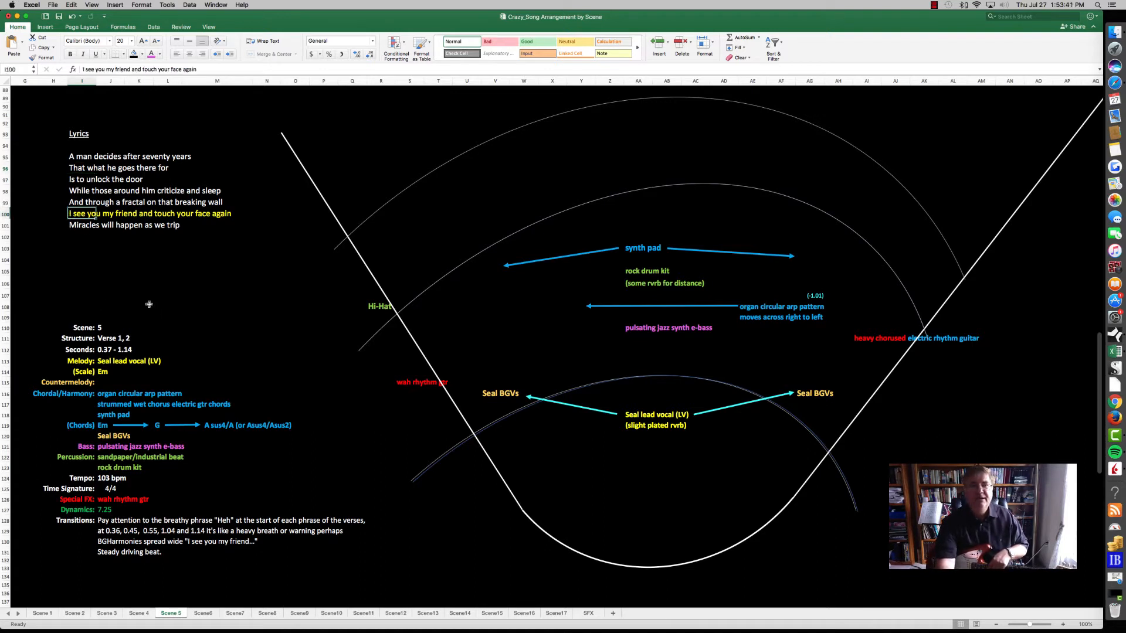
click(82, 237)
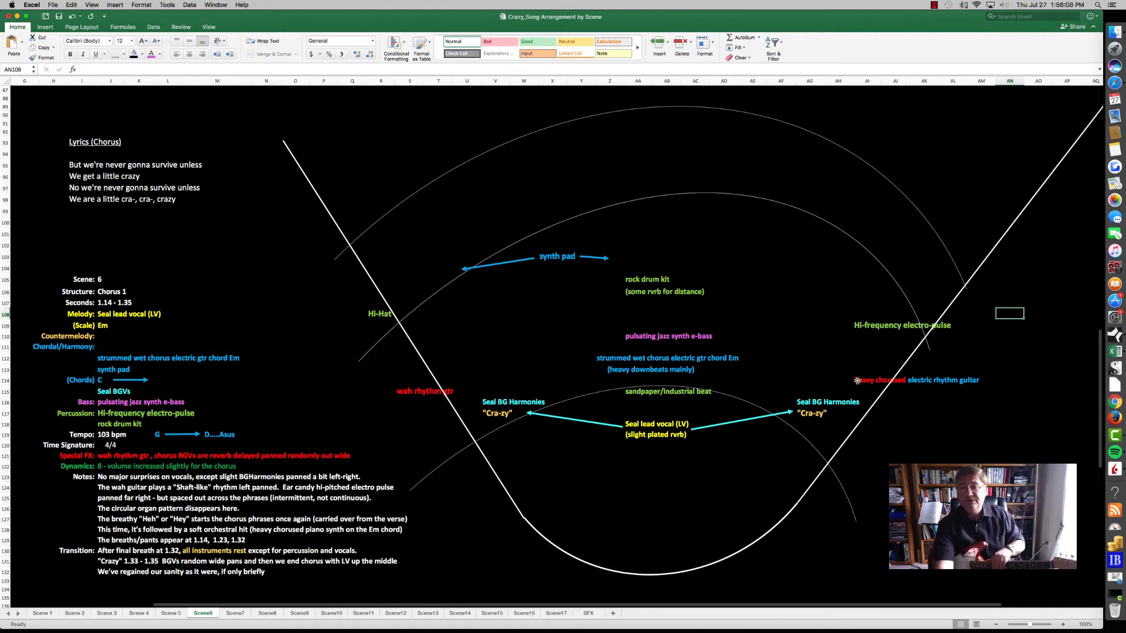
click(551, 357)
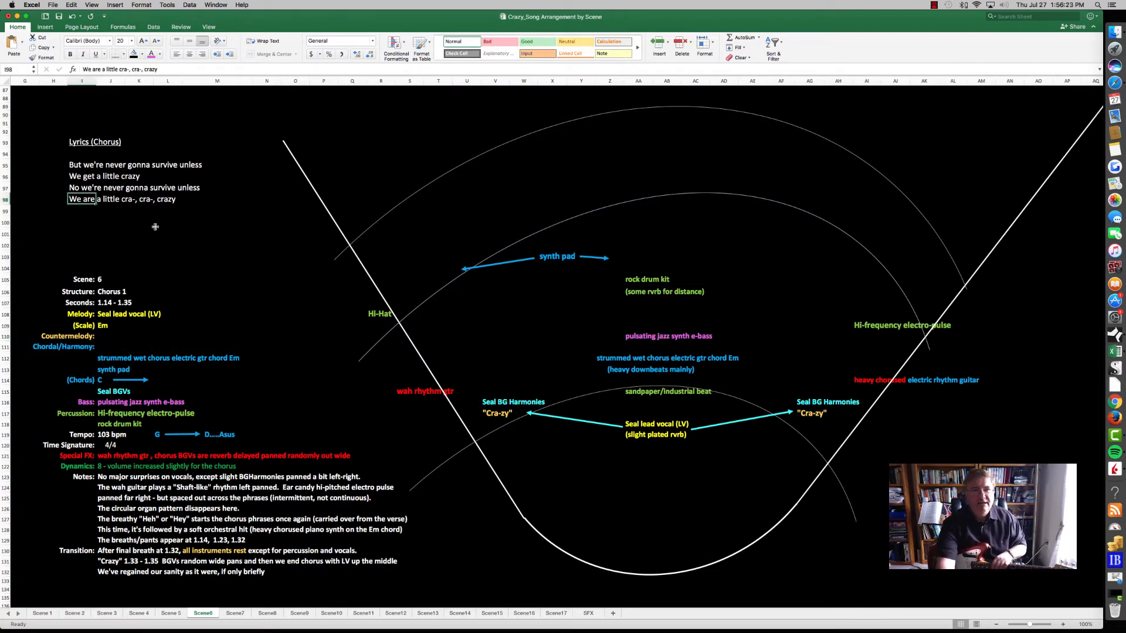
click(81, 221)
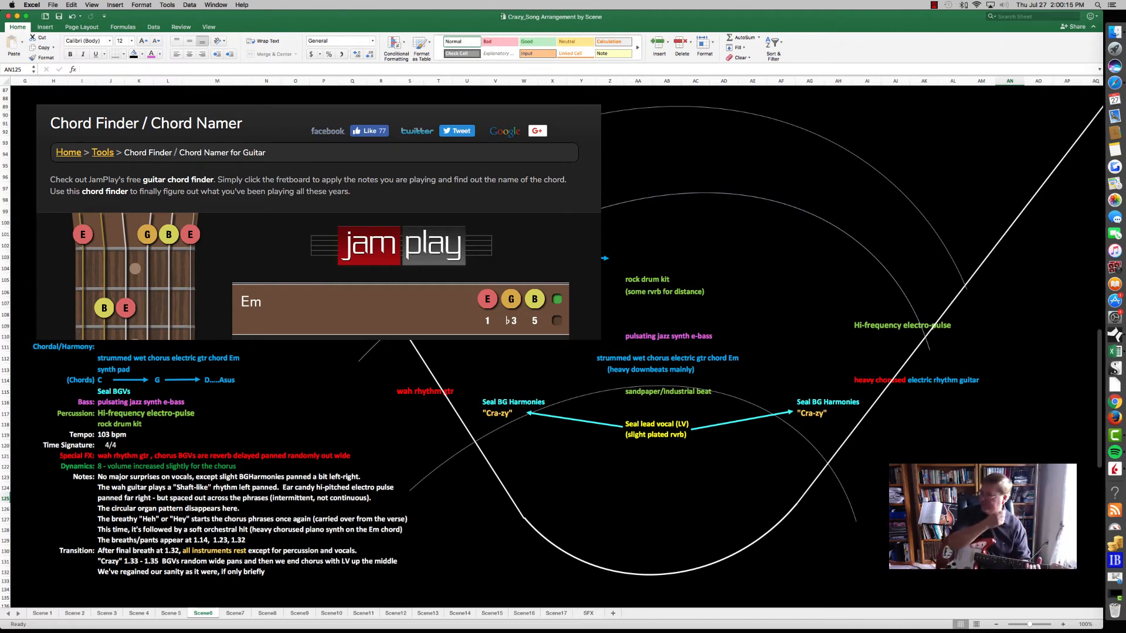
click(235, 612)
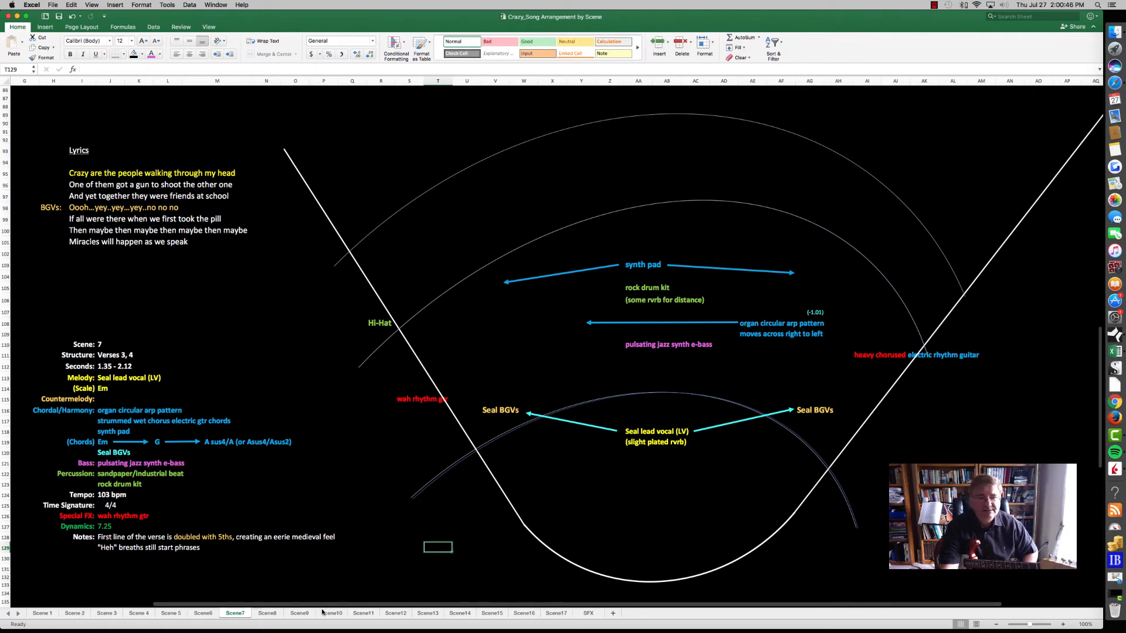
click(81, 173)
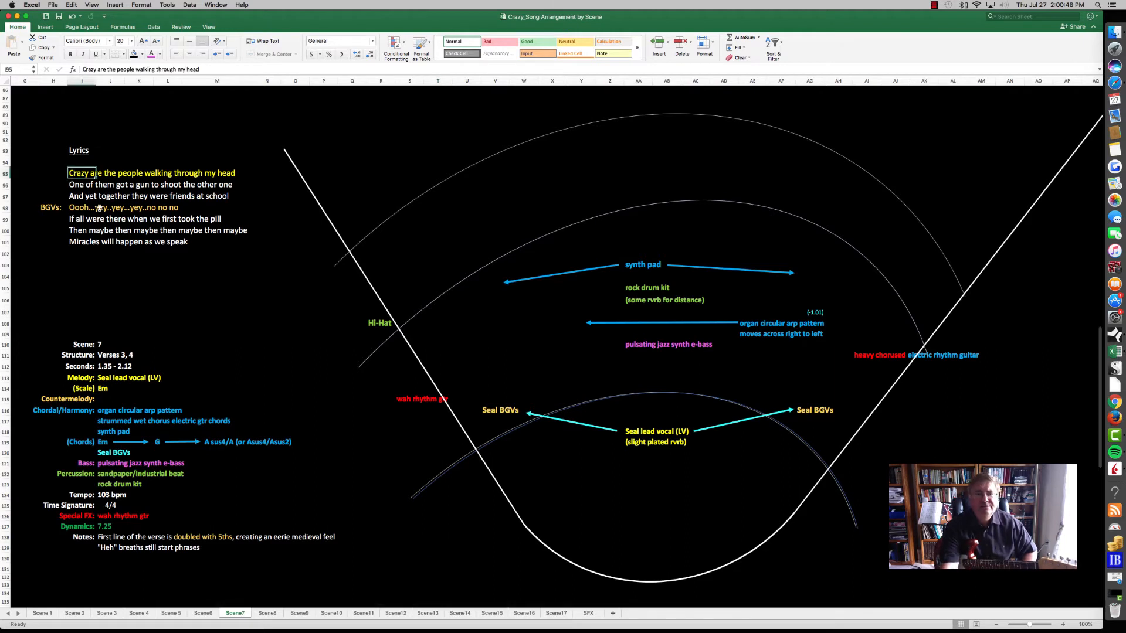
click(81, 252)
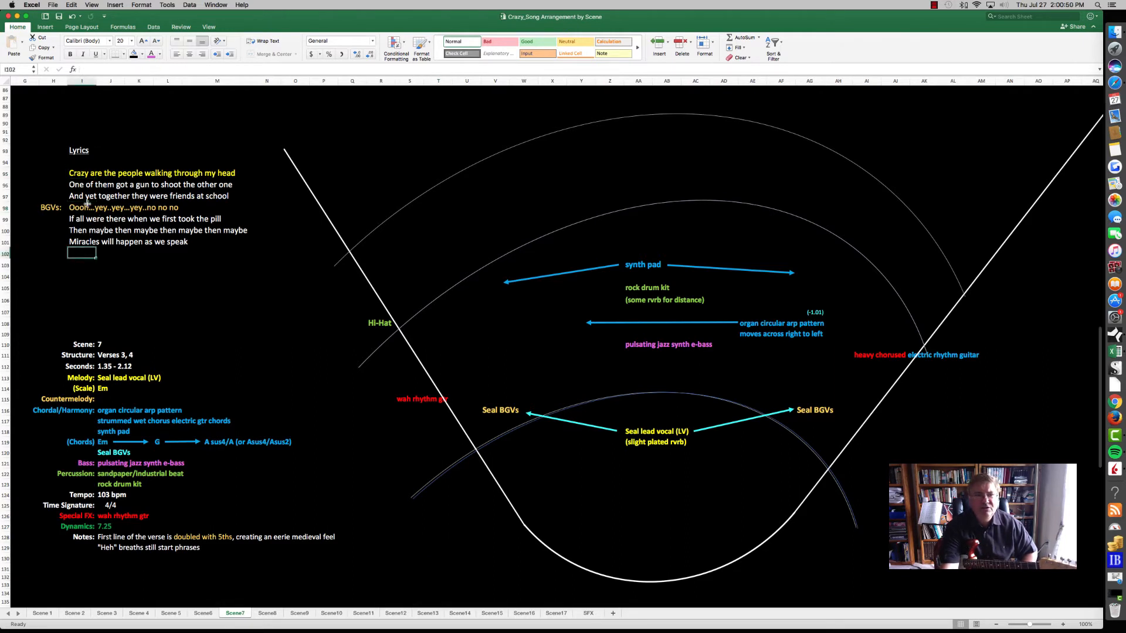
click(81, 172)
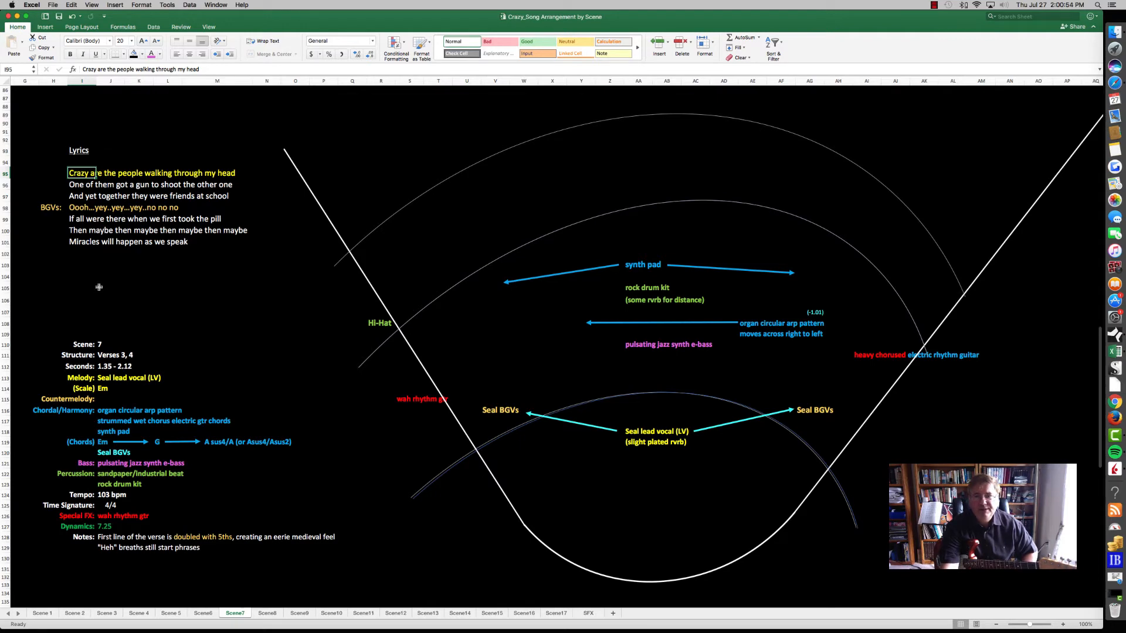
mouse_move(40, 240)
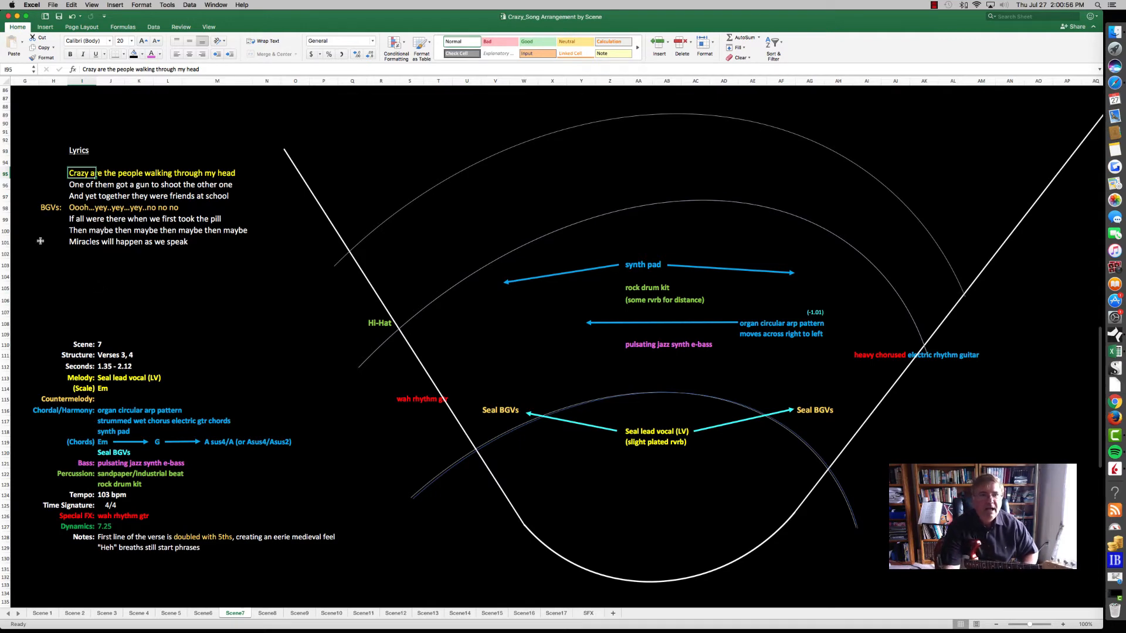
mouse_move(262, 183)
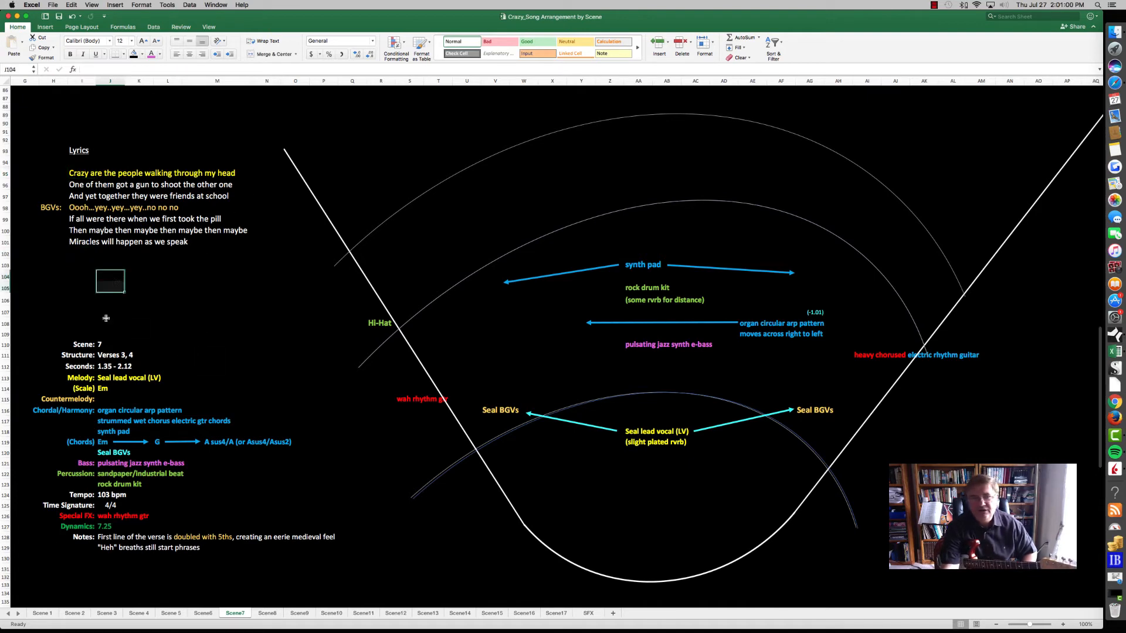
click(111, 537)
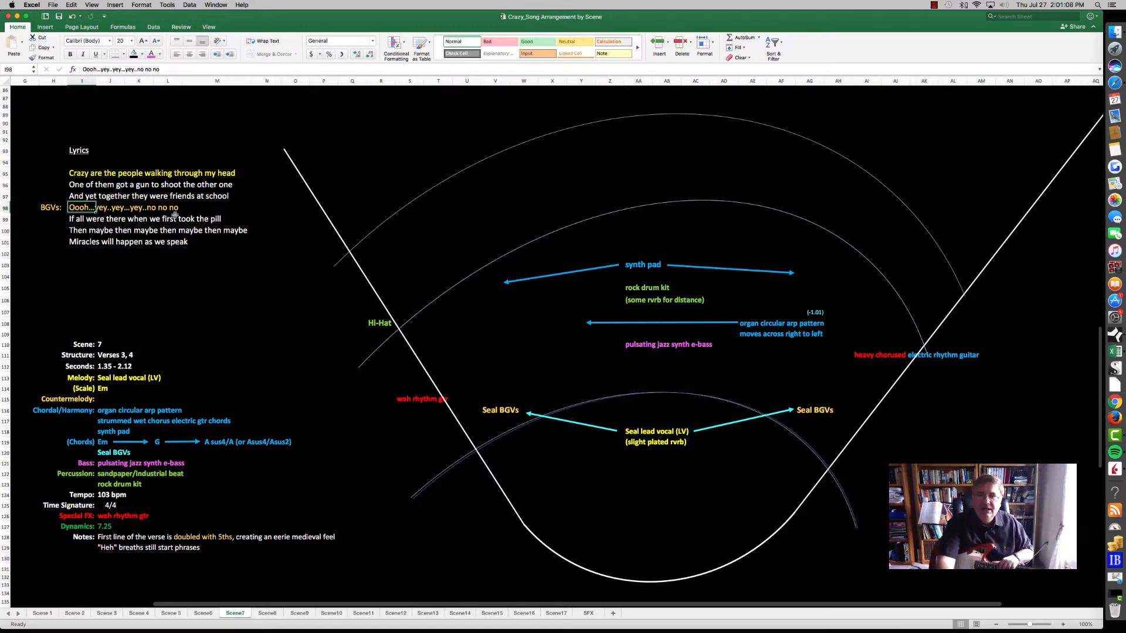
click(916, 354)
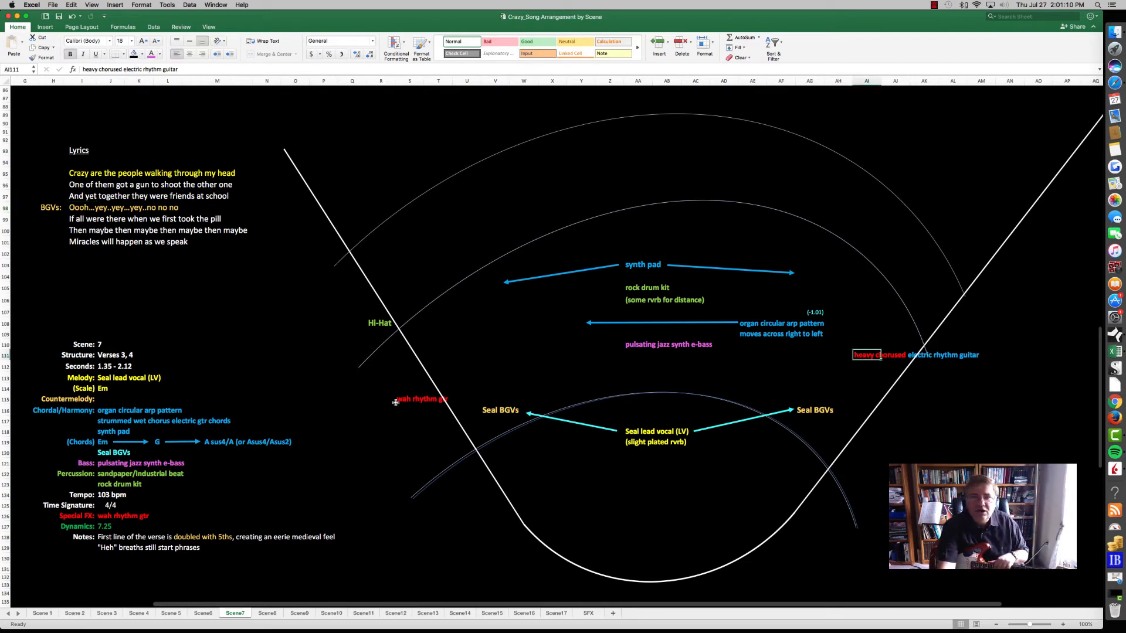
click(409, 399)
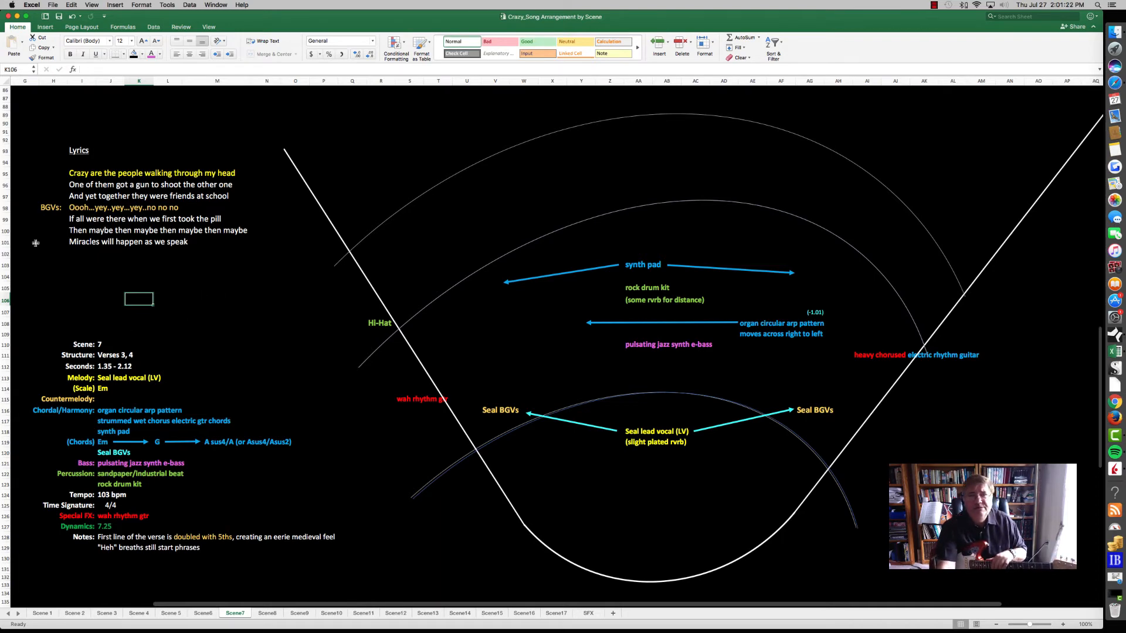
click(81, 207)
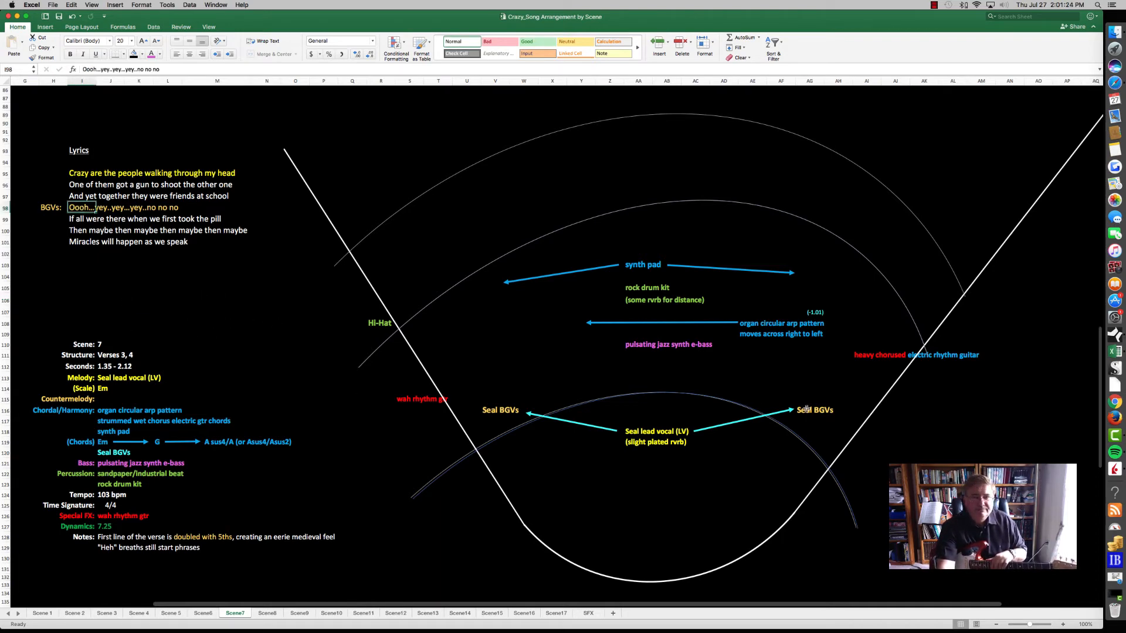
click(638, 483)
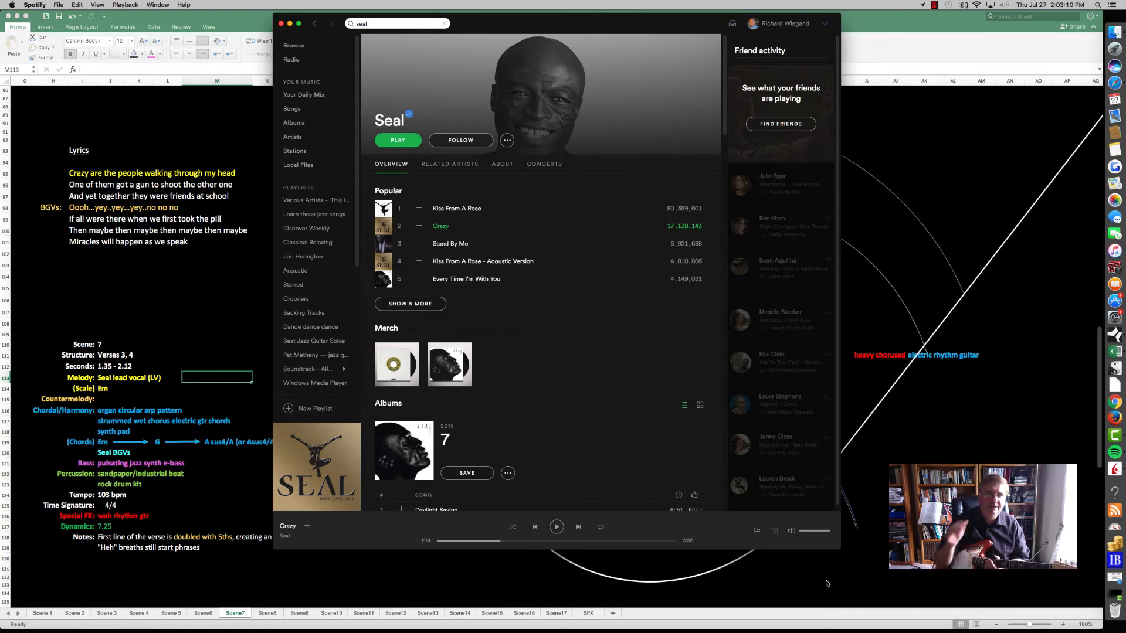
mouse_move(557, 526)
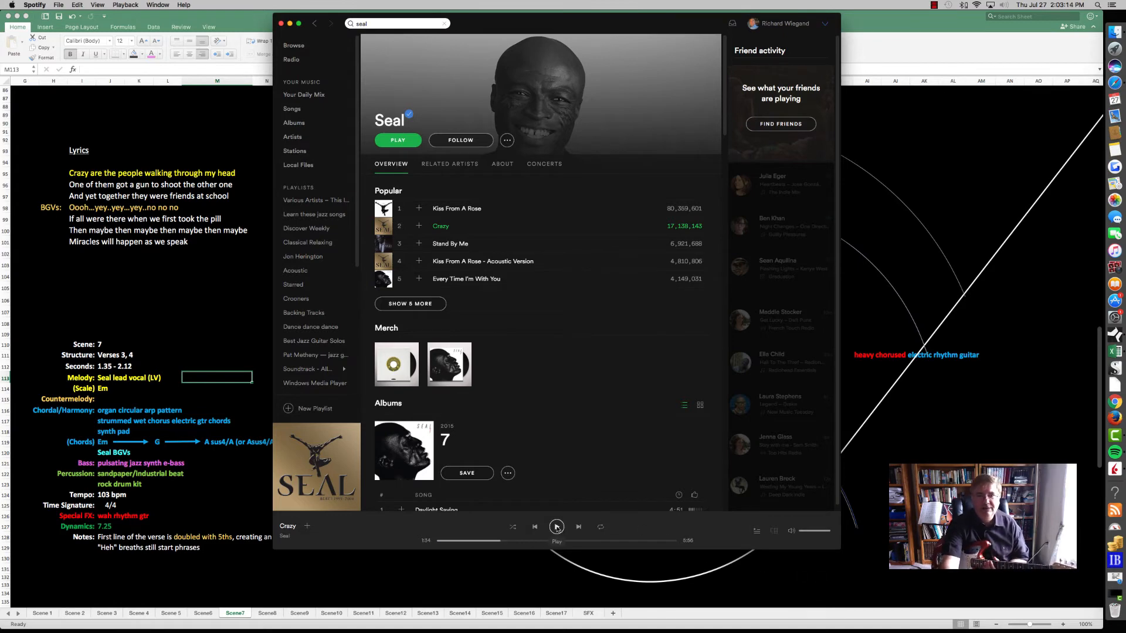
Press Play on Seal's 'Crazy' track in Spotify.
click(556, 527)
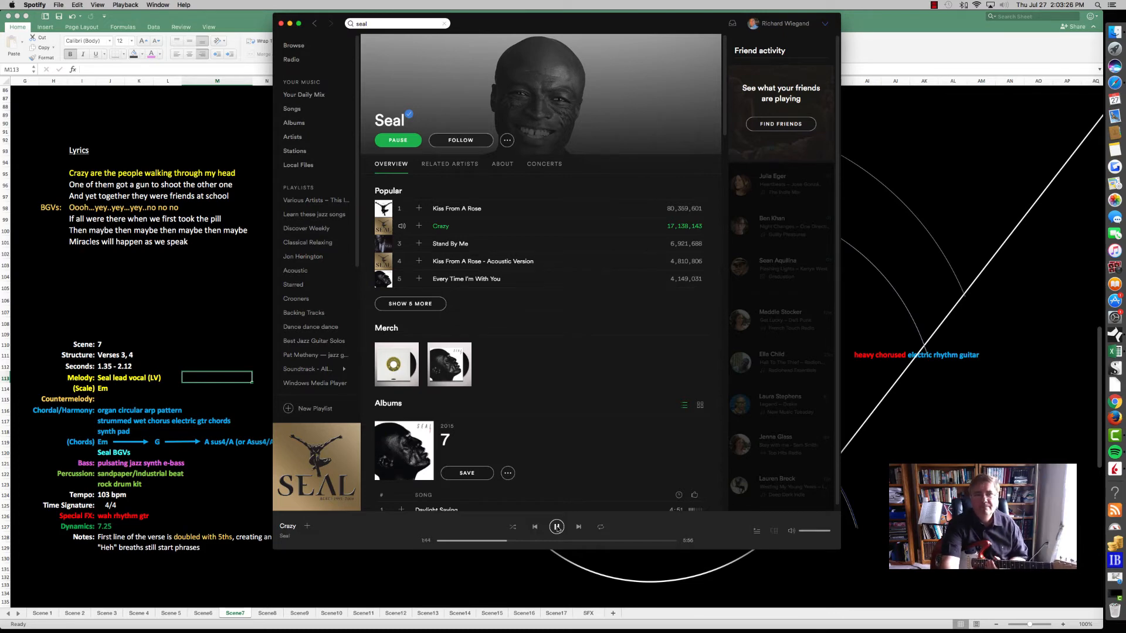
click(557, 526)
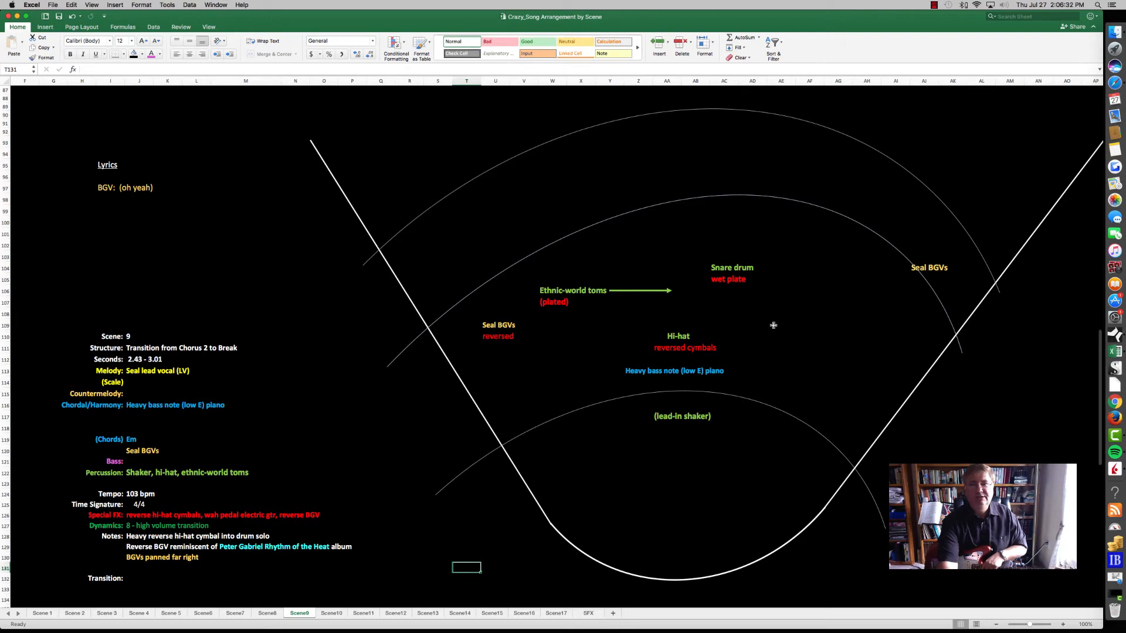
Select an instrument placement label on the Scene 9 stage diagram.
click(837, 335)
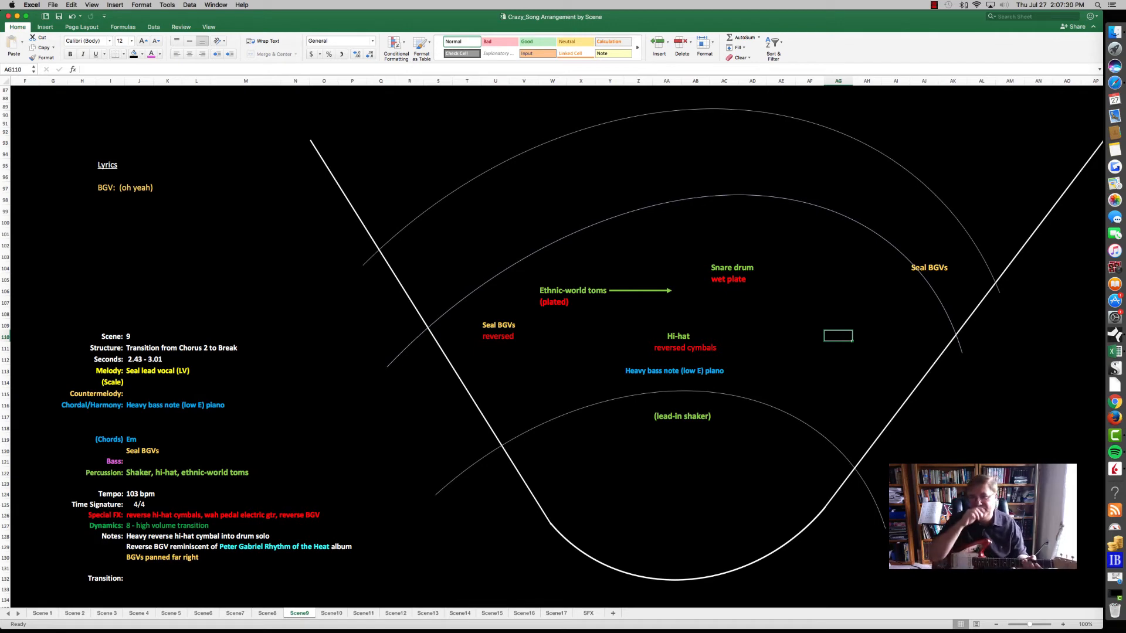
On Scene 10, change the Chordal/Harmony cell to 'Em9/B--> Em9'.
click(330, 612)
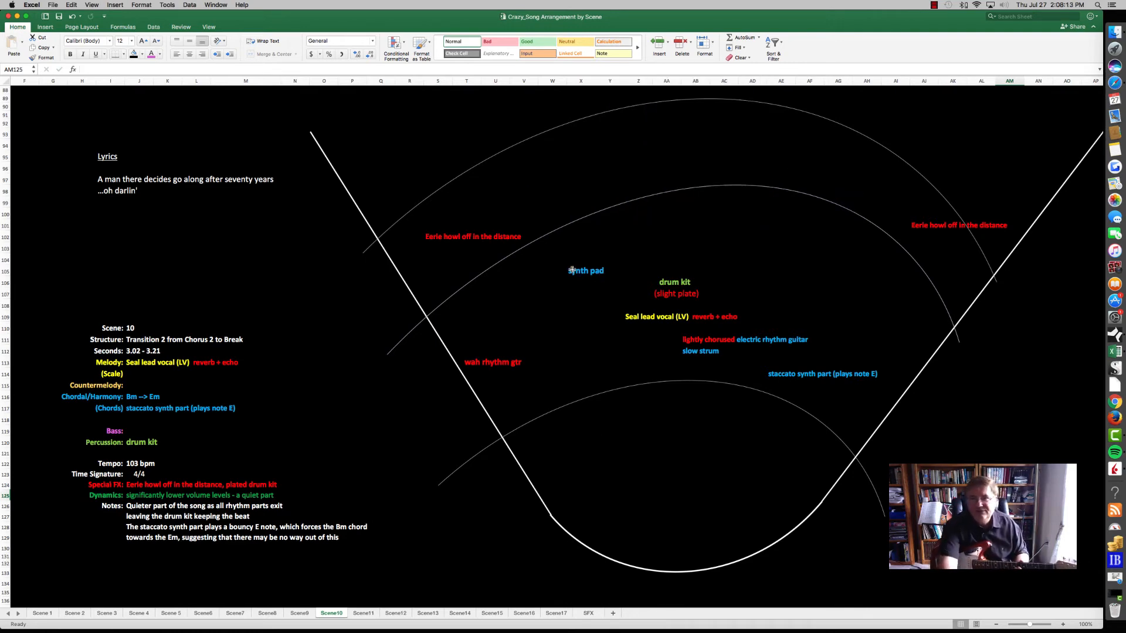
click(585, 271)
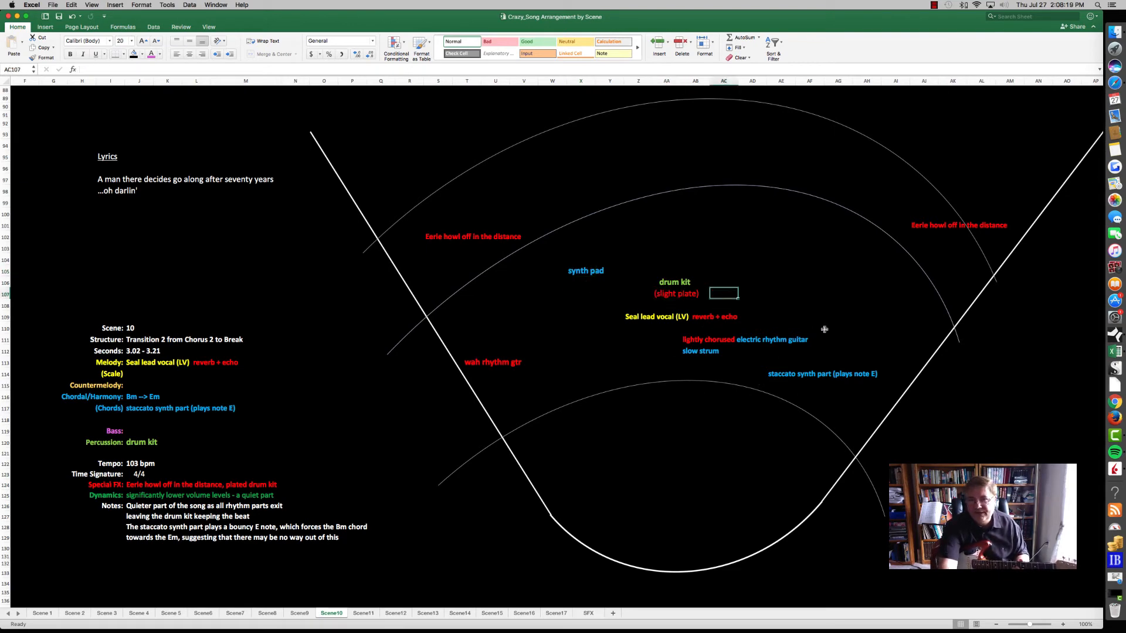
click(675, 317)
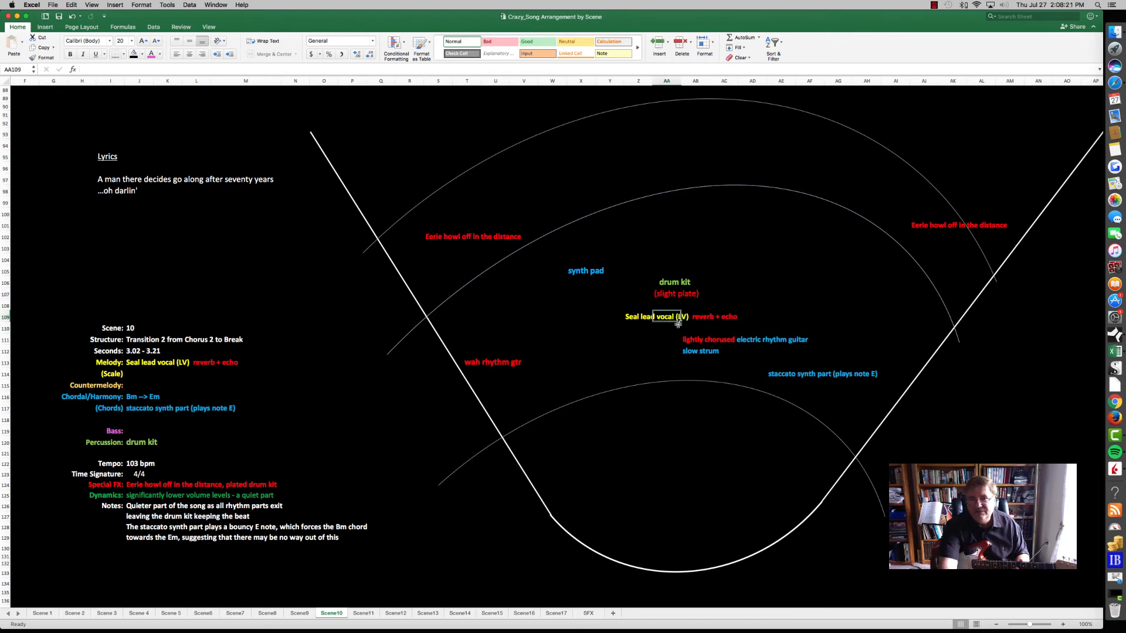
click(723, 327)
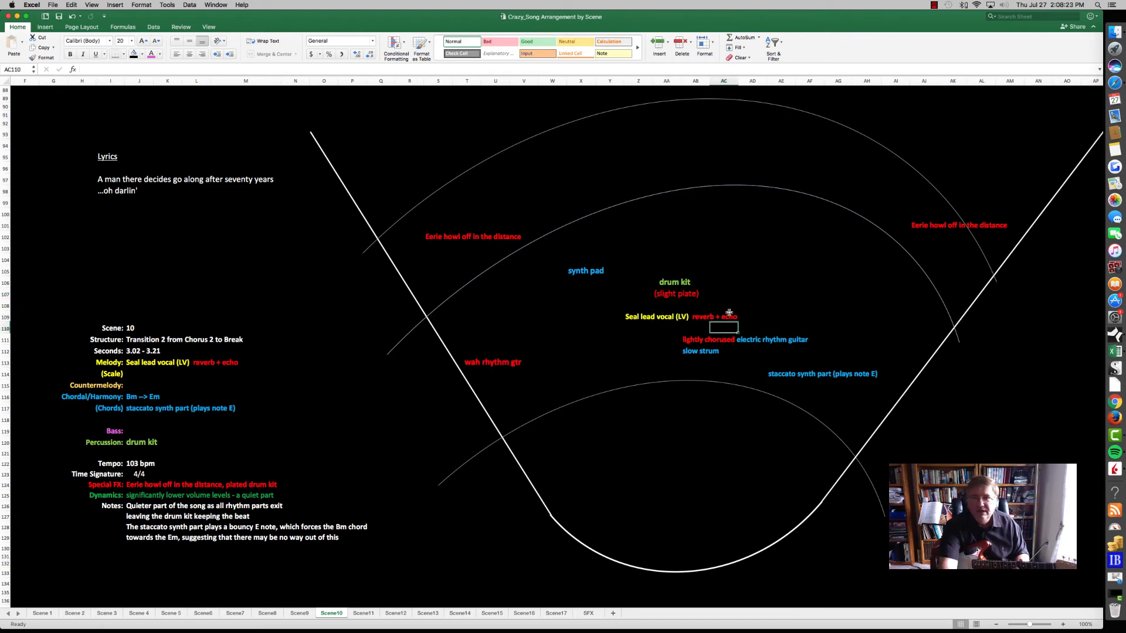
click(809, 316)
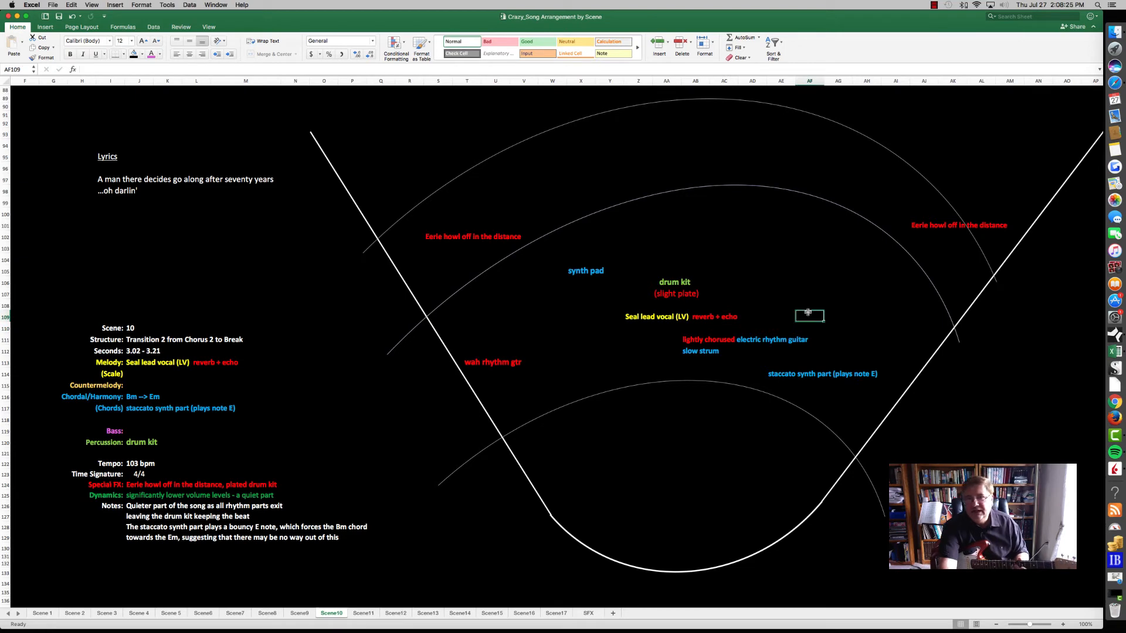
mouse_move(659, 327)
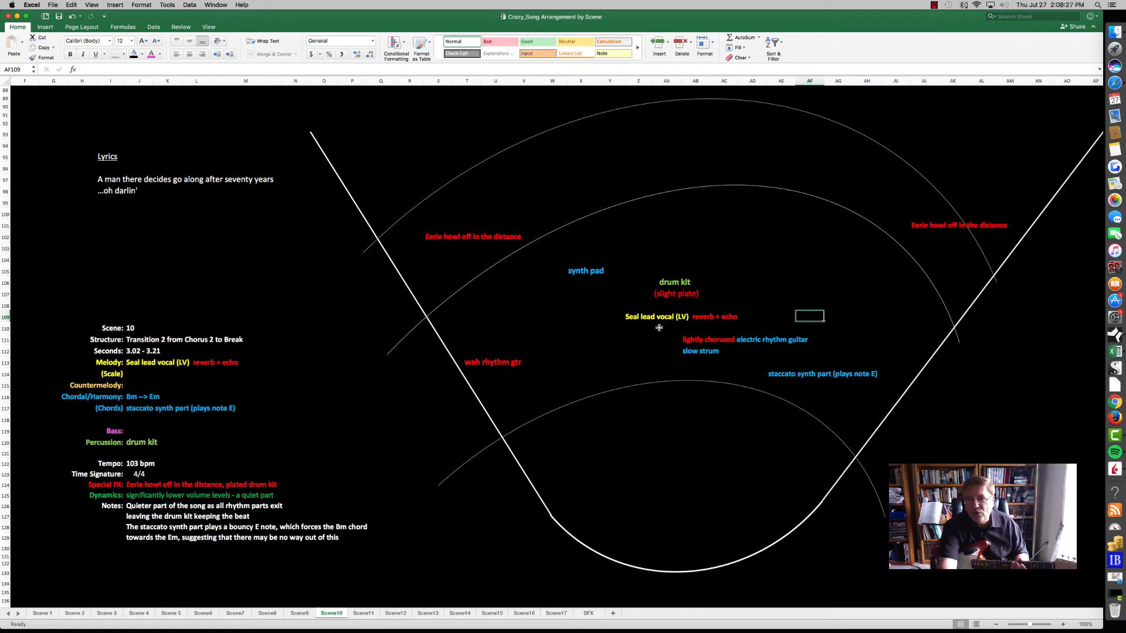
Select the staccato synth and other part labels on the Scene 10 stage.
click(665, 327)
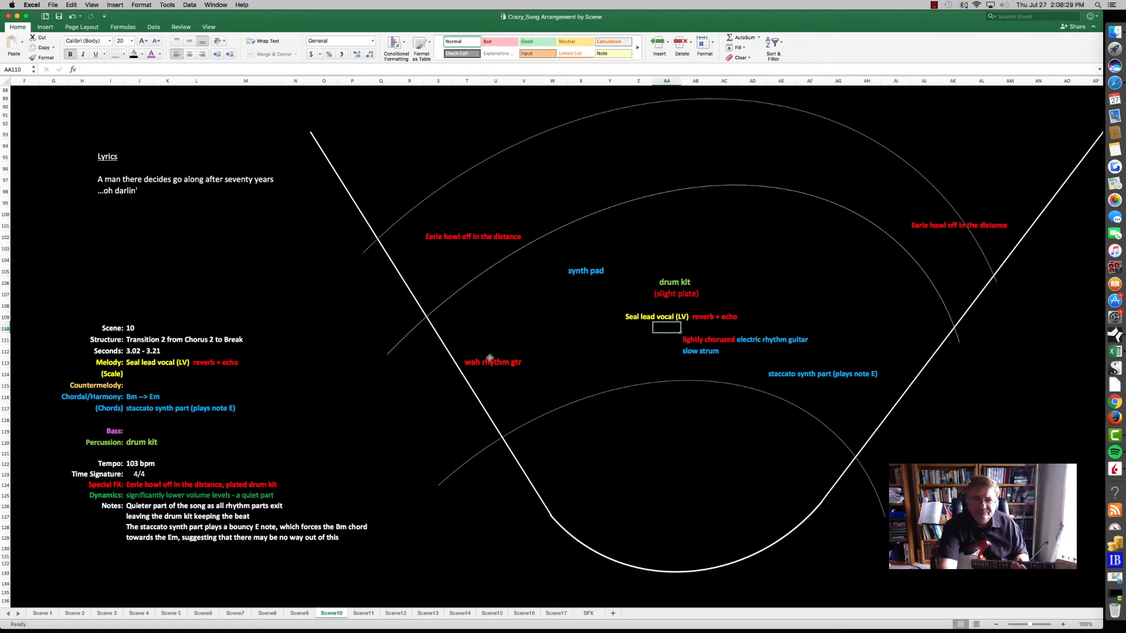
click(580, 363)
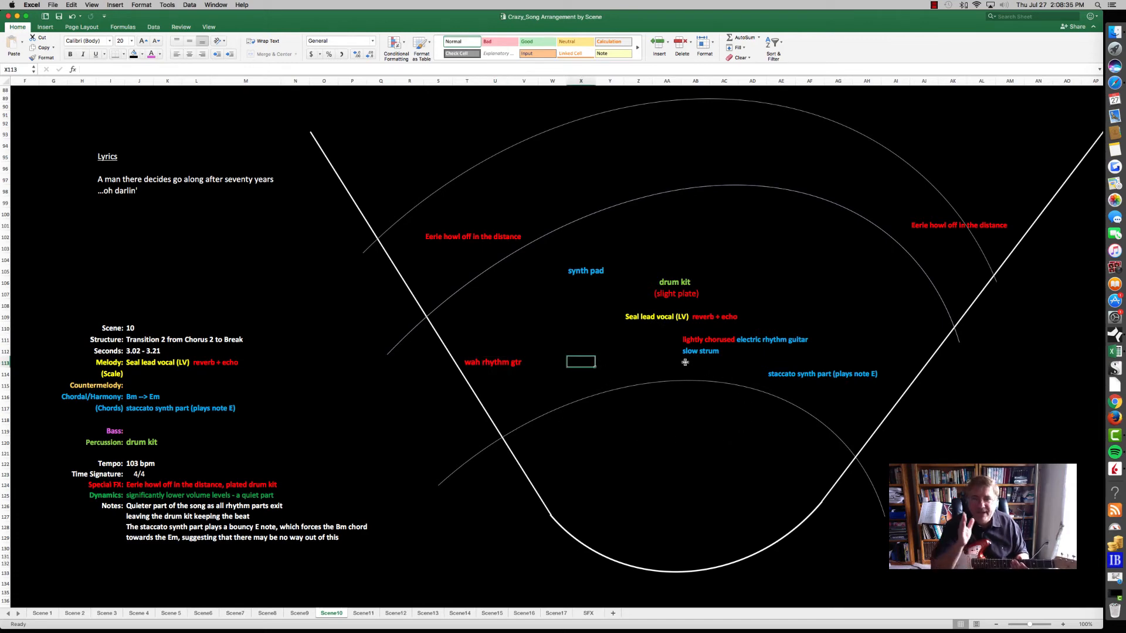
click(780, 373)
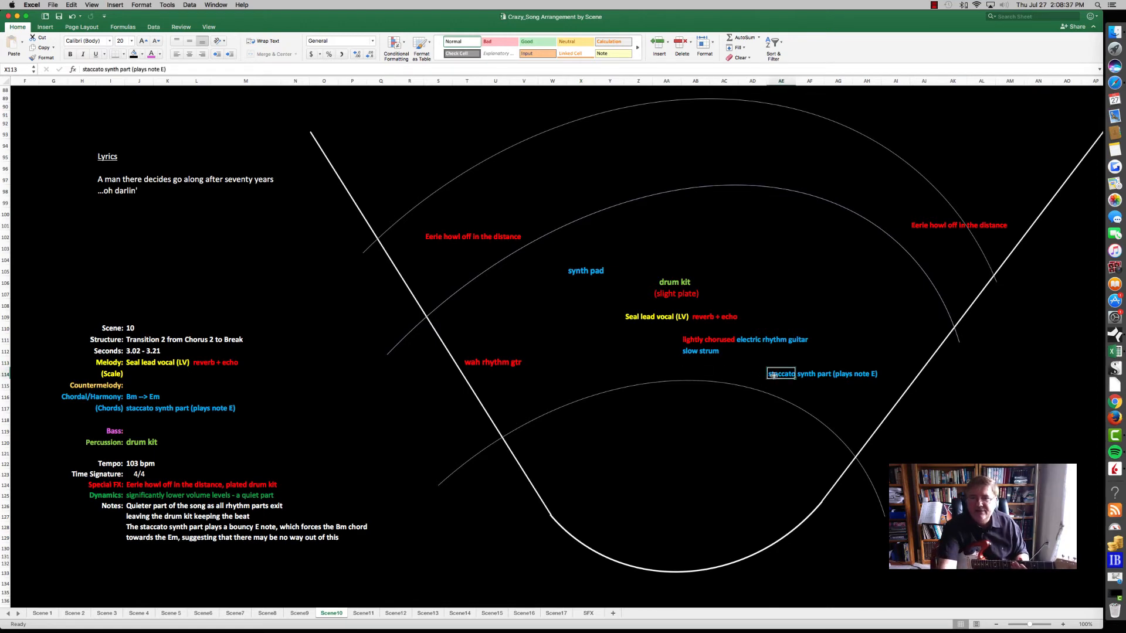
click(838, 388)
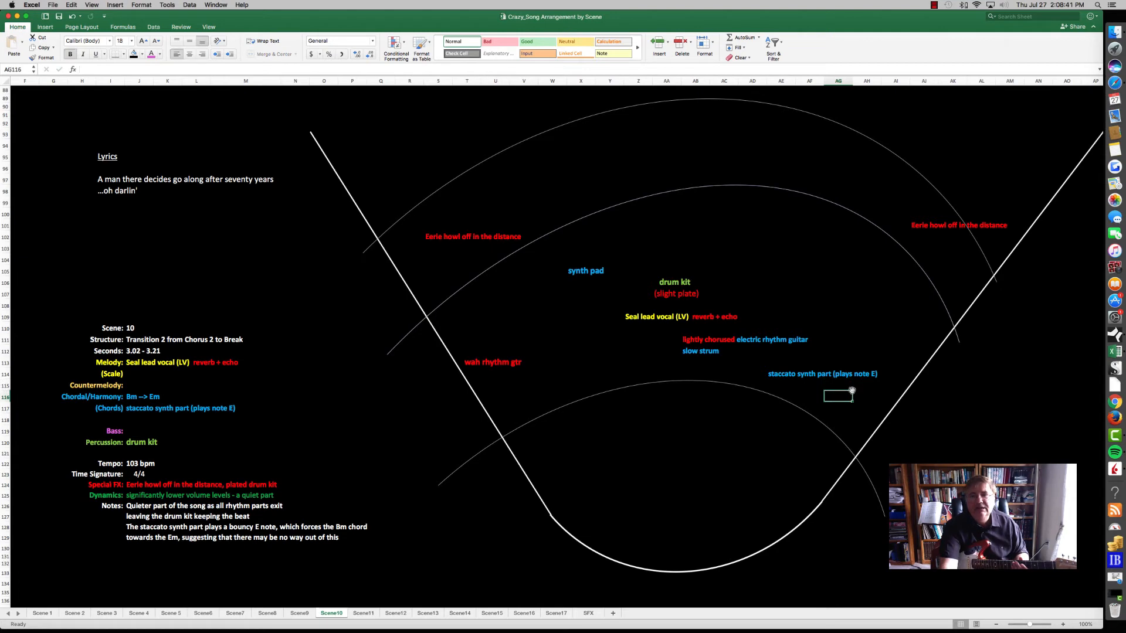
mouse_move(840, 391)
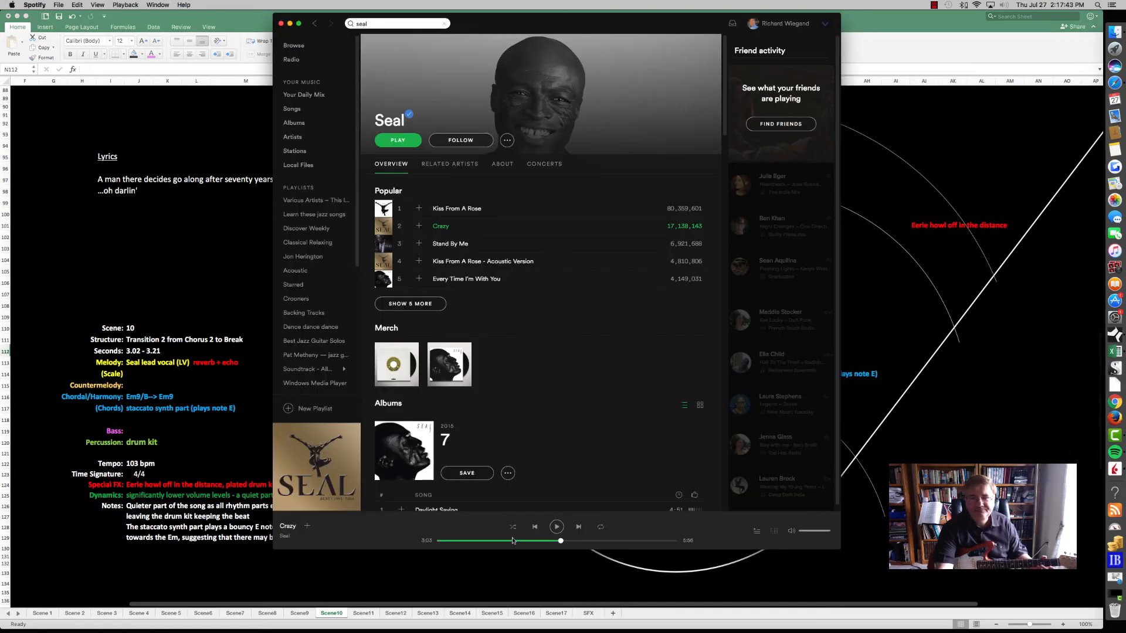
Play Seal's 'Crazy' in Spotify from about 3:03, then pause it.
click(557, 526)
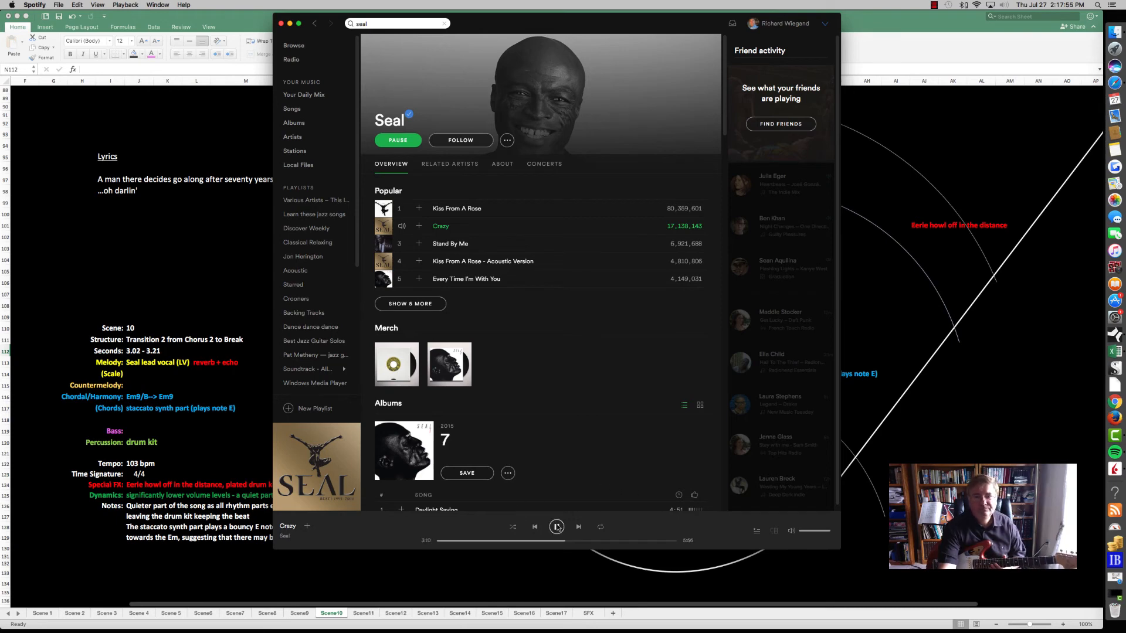
click(556, 527)
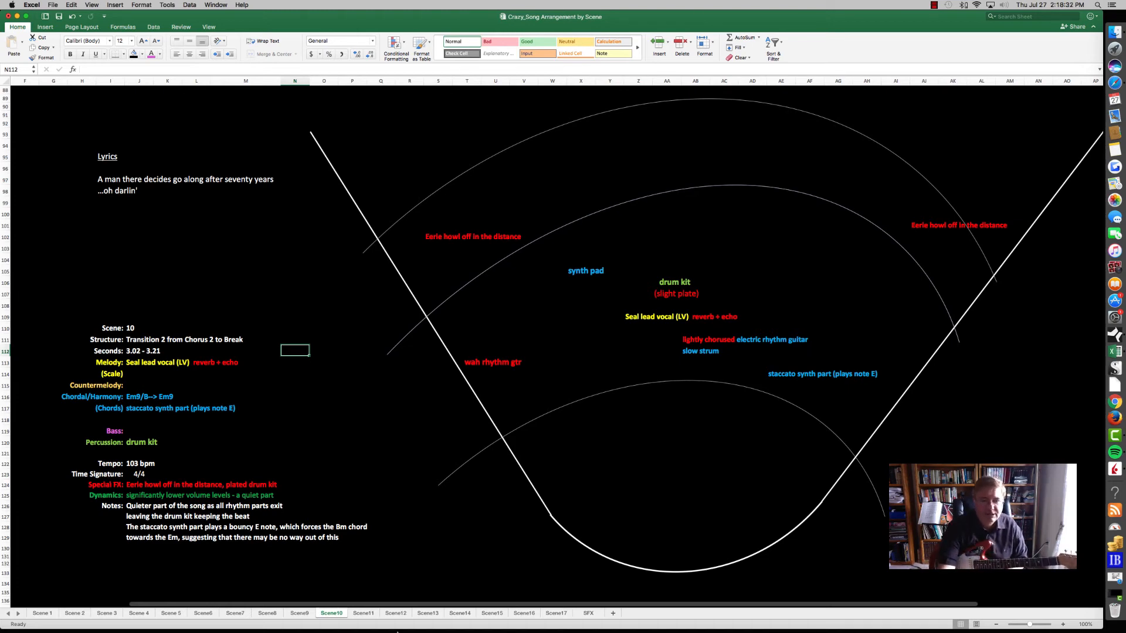
Show the Scene11 sheet with strings, high female BGVs and the Am7–D progression.
click(363, 613)
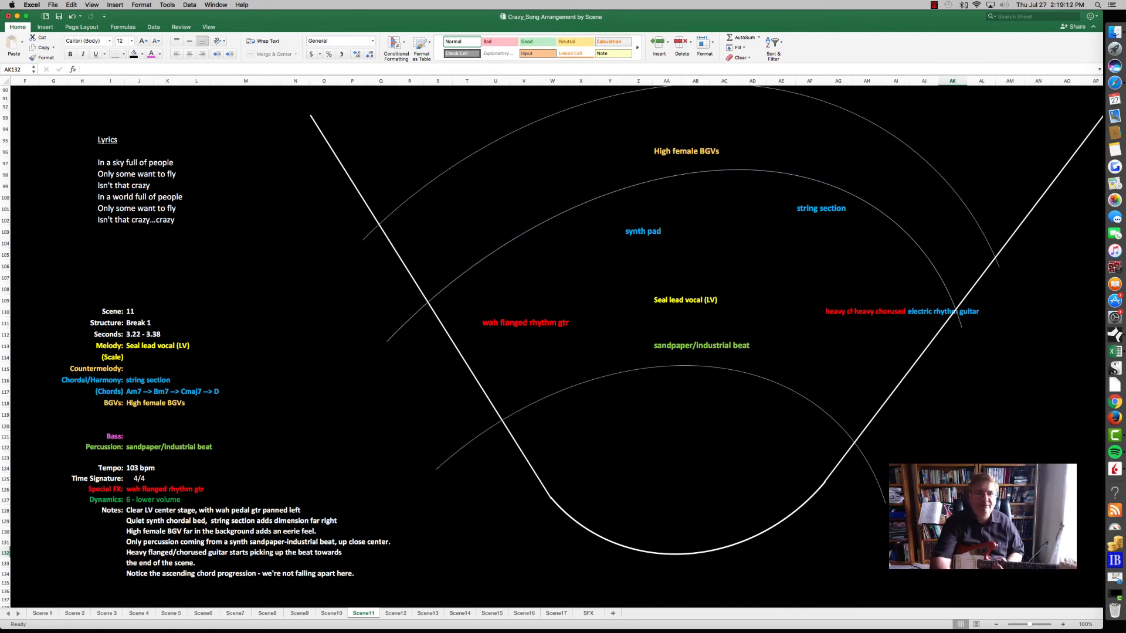
Make Scene 11's chords end on D/A and bring up the Scene12 Break 2 sheet.
click(465, 520)
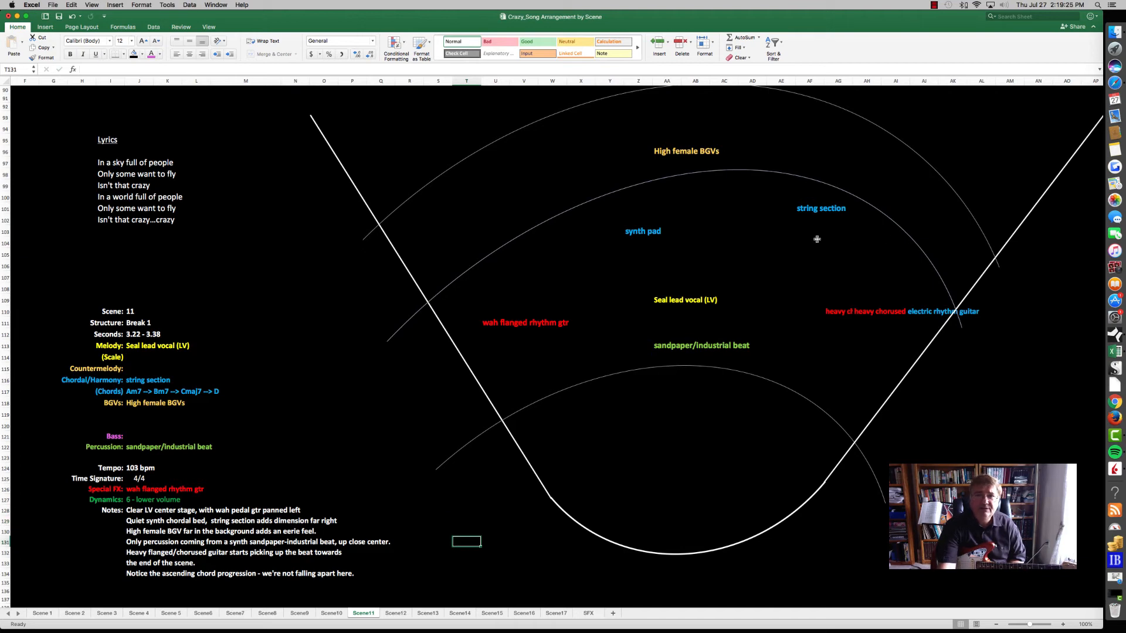
click(809, 241)
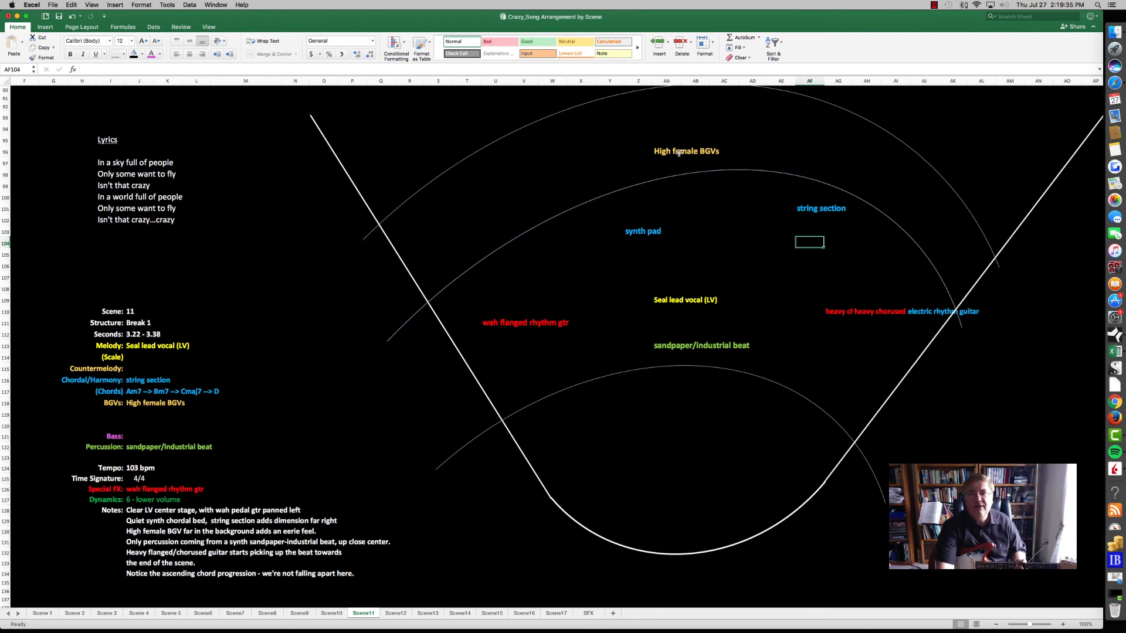
click(685, 151)
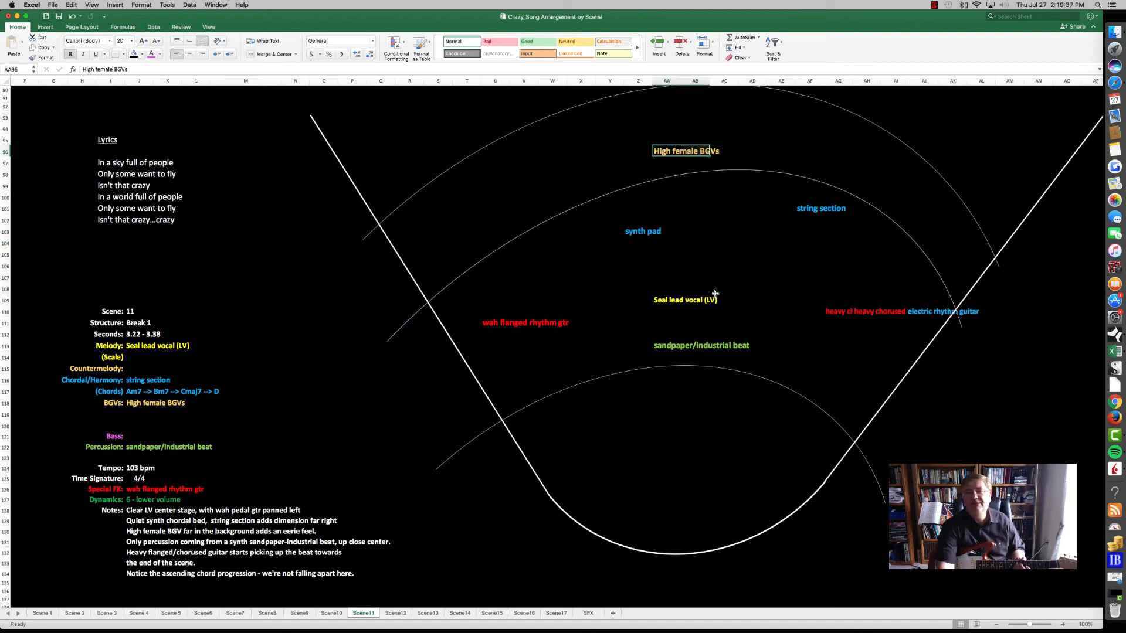
mouse_move(716, 201)
text( /A)
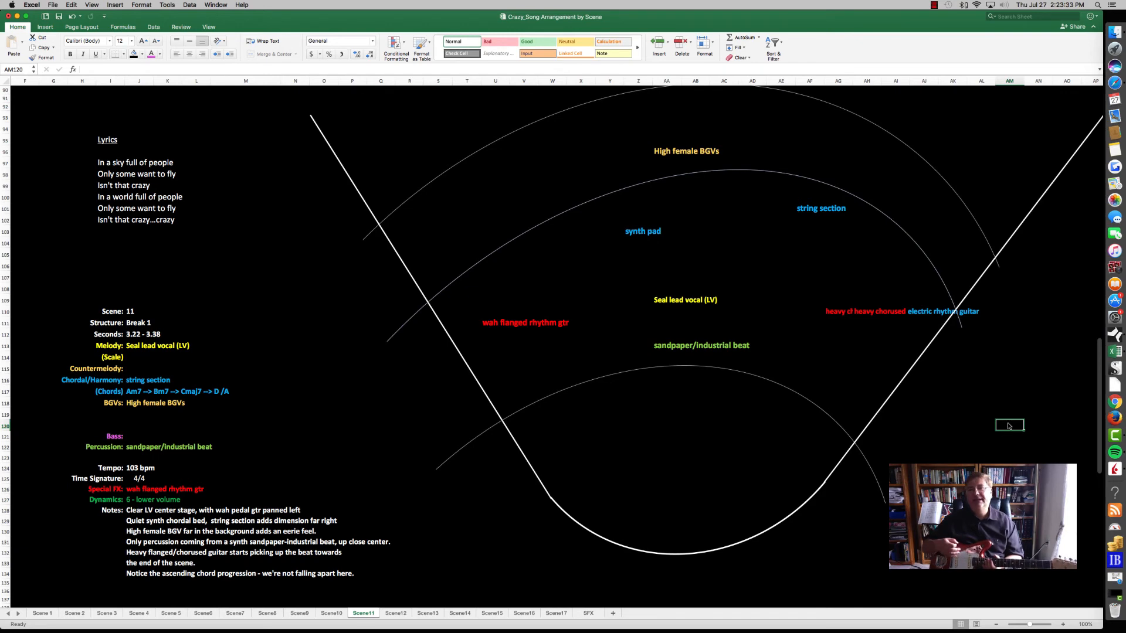
click(395, 612)
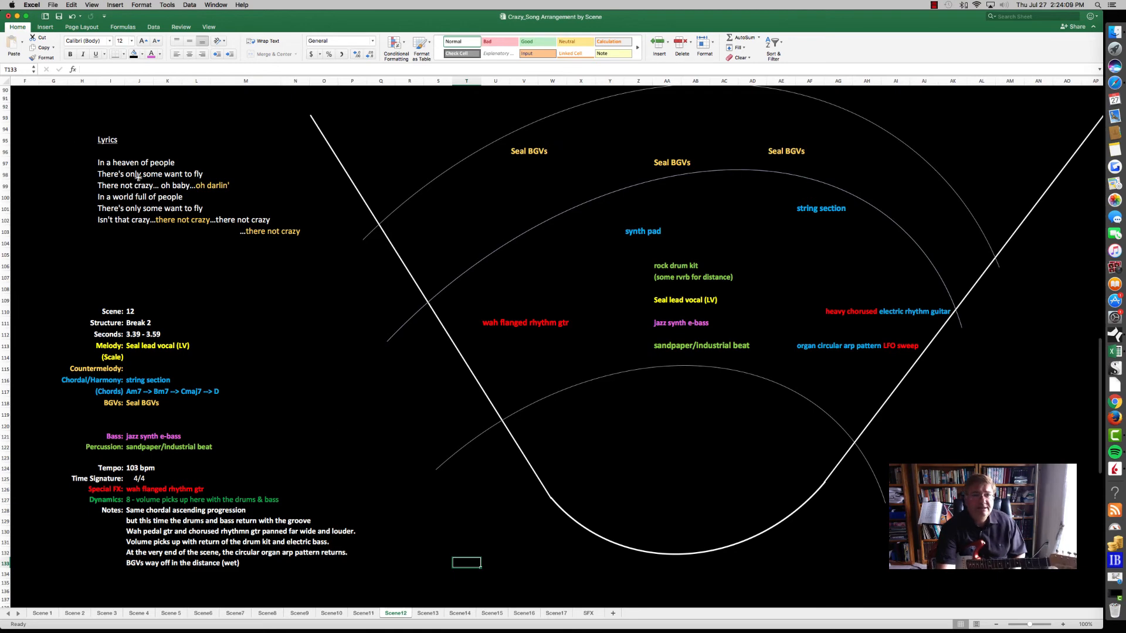
Select Scene 12 cells including the '...there not crazy' lyric, then show the Scene13 sheet.
click(244, 208)
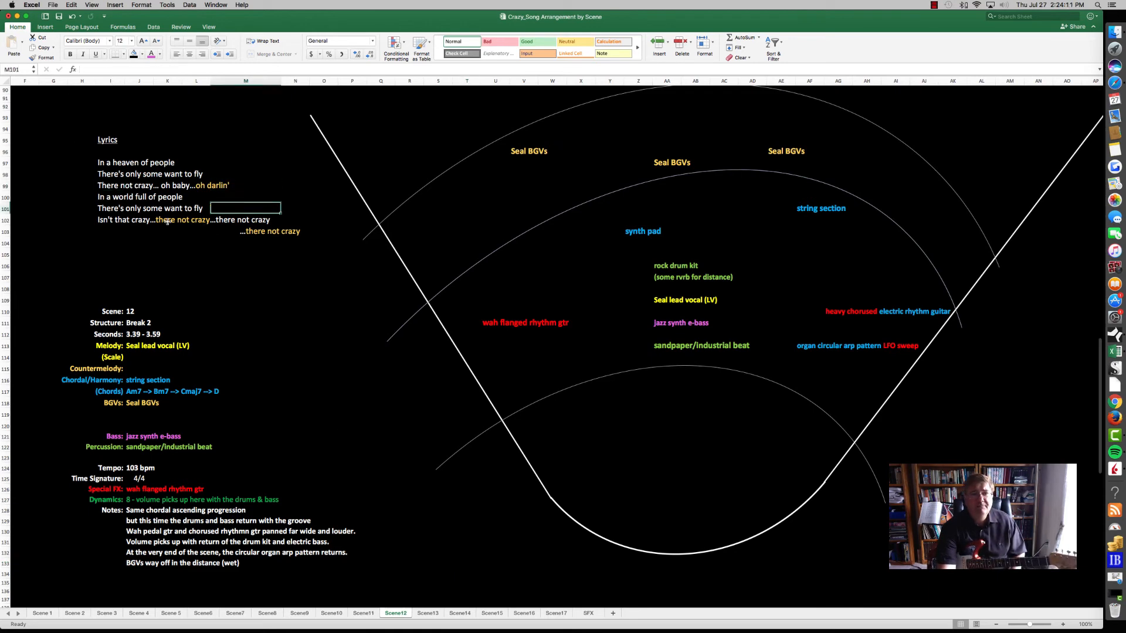
click(167, 231)
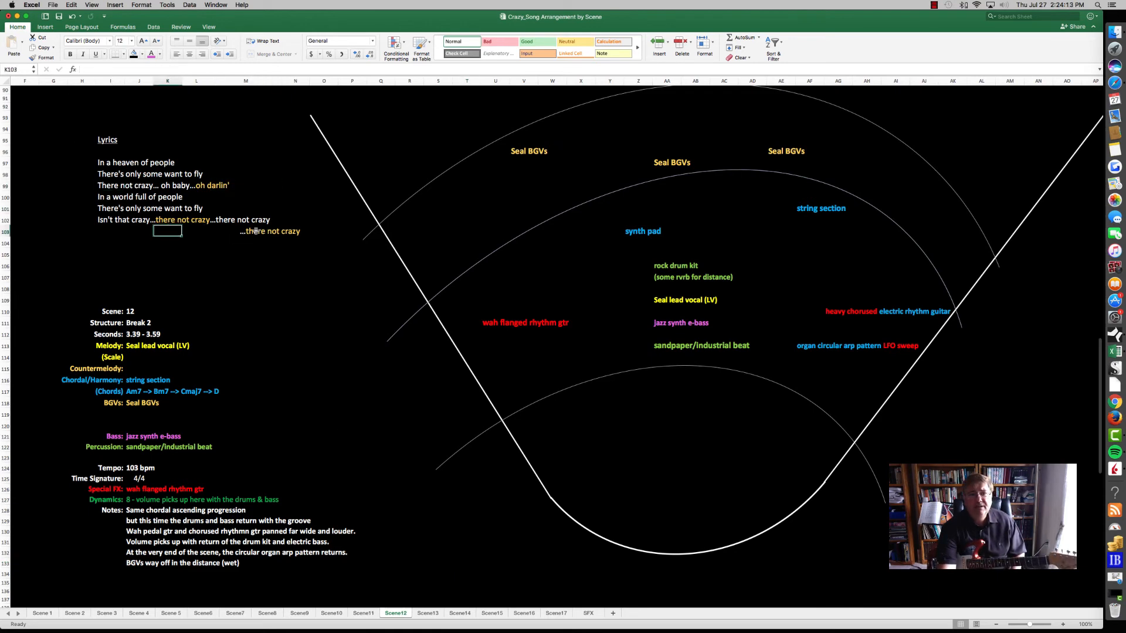
click(245, 231)
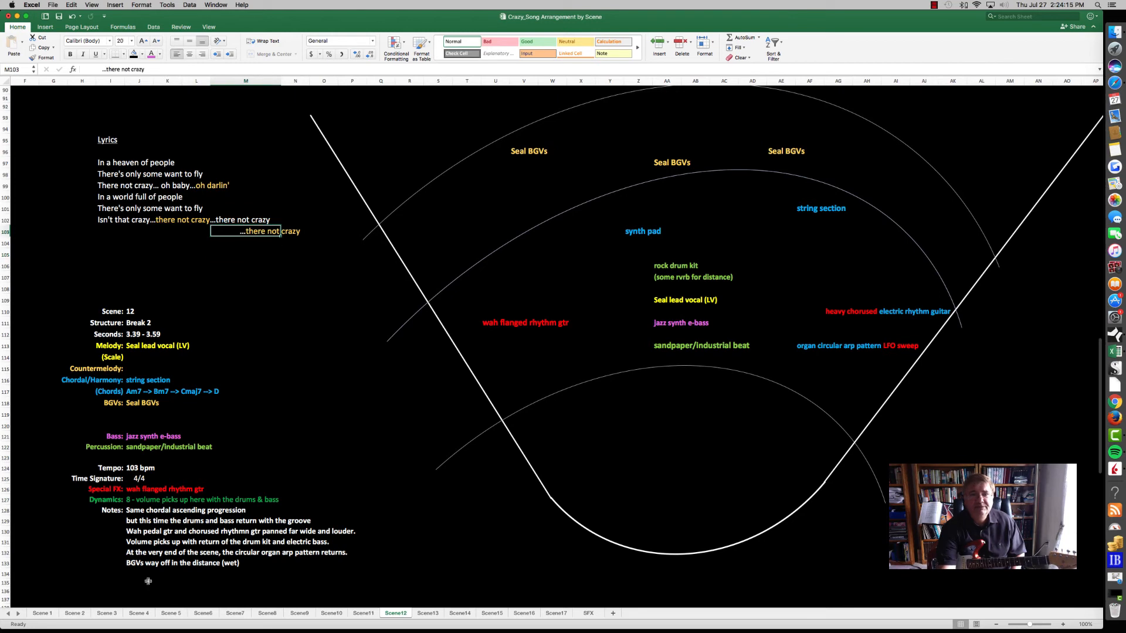
click(246, 287)
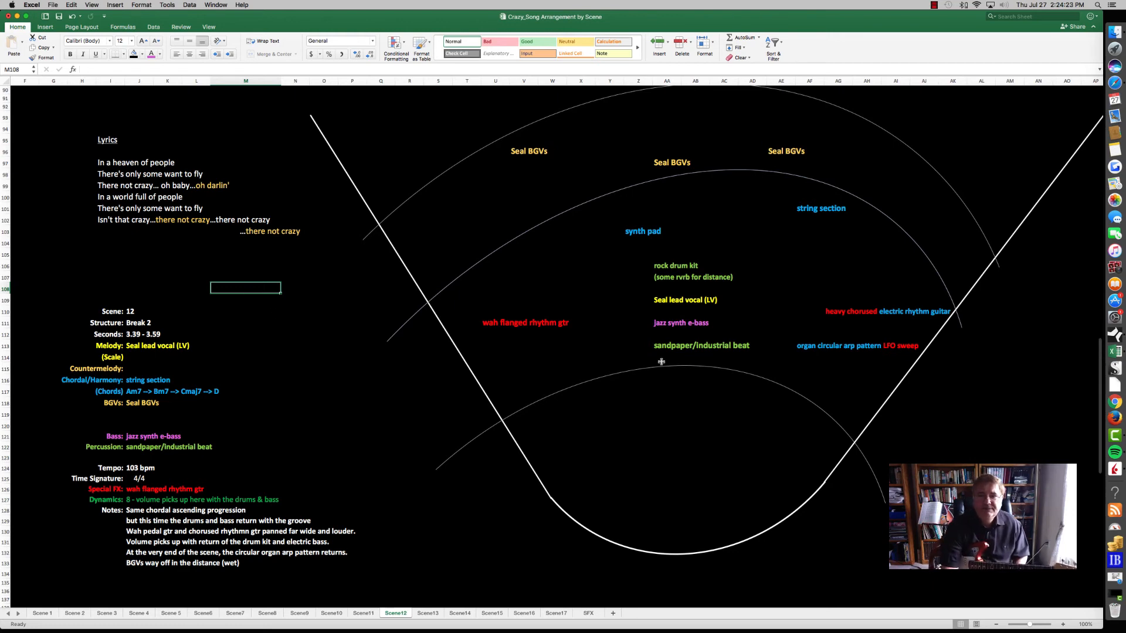
click(810, 358)
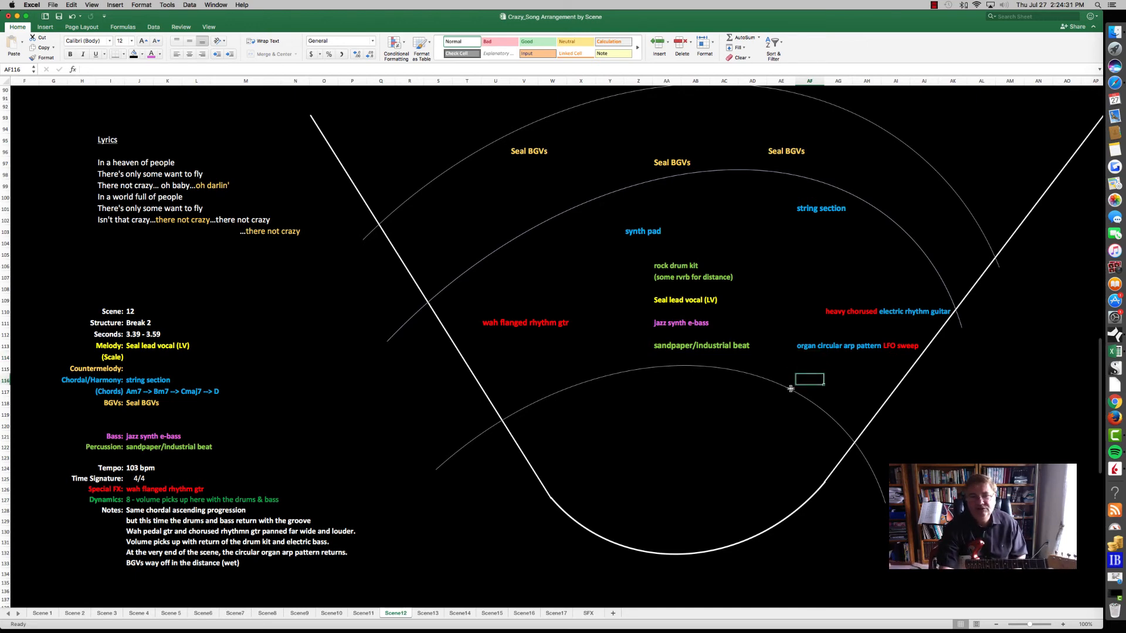
click(427, 612)
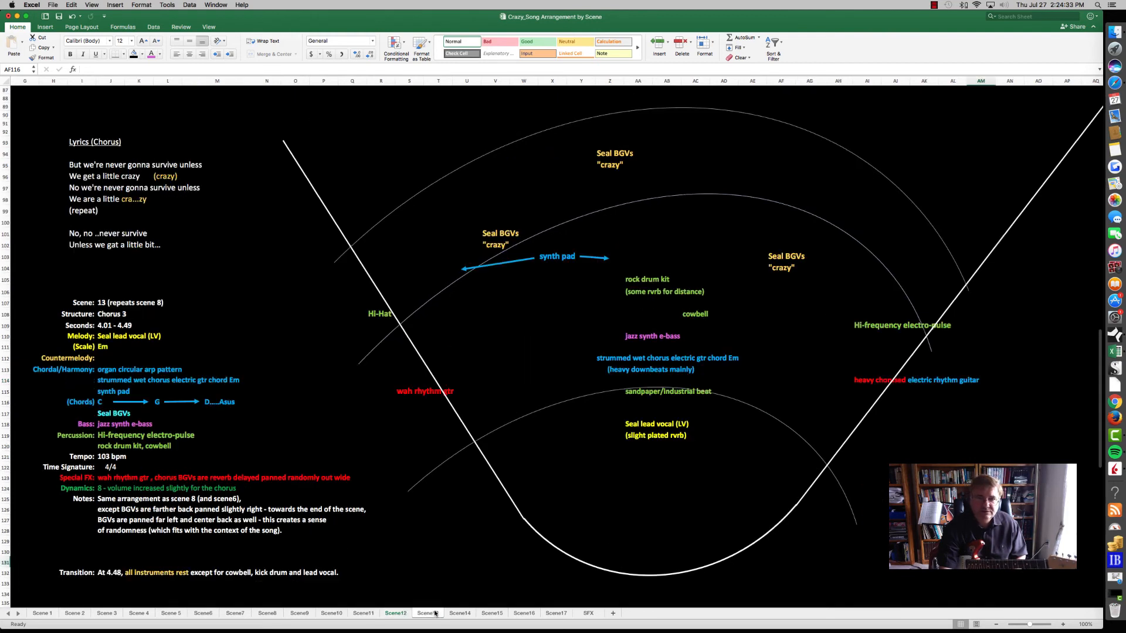
Select Scene 13's right-hand Seal BGVs label and nearby cells, then show Scene14.
click(428, 612)
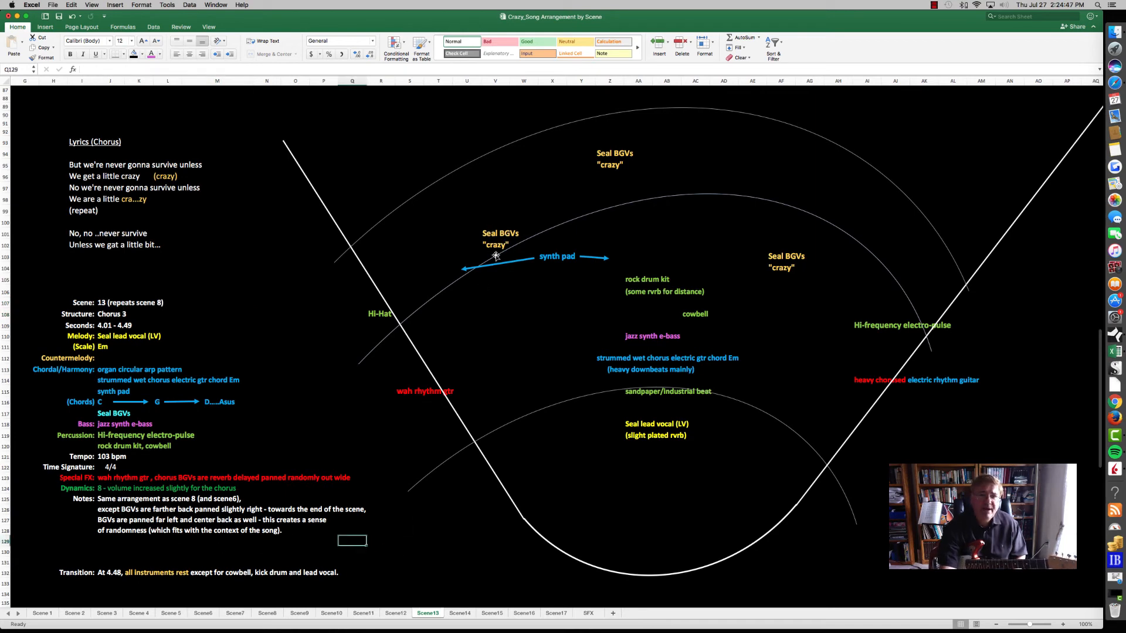
mouse_move(499, 323)
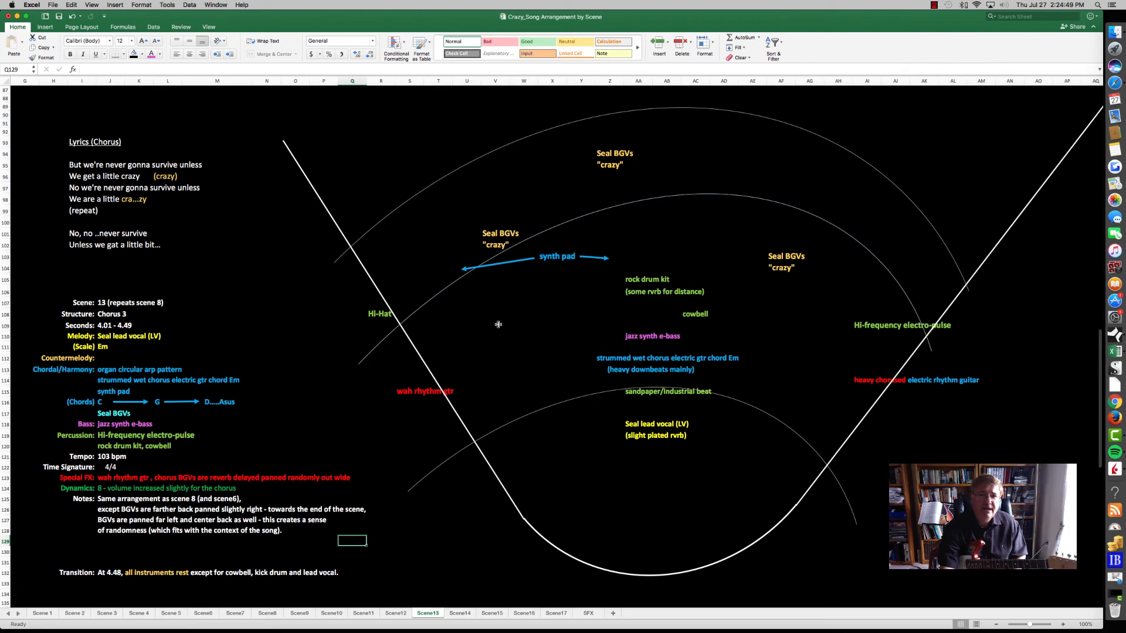
mouse_move(540, 159)
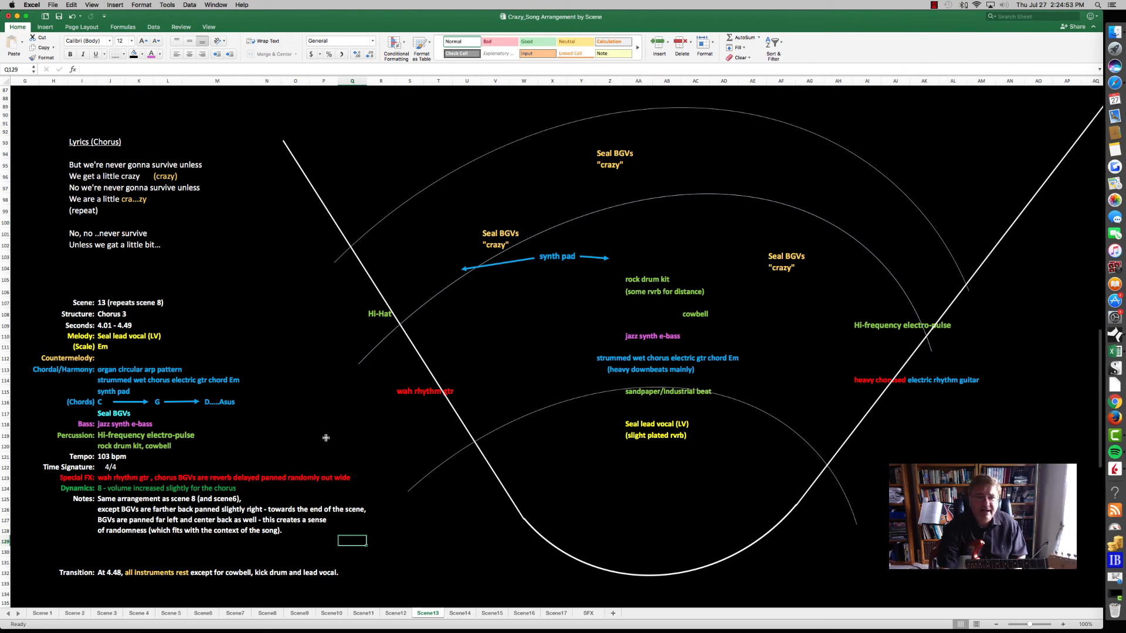
click(499, 233)
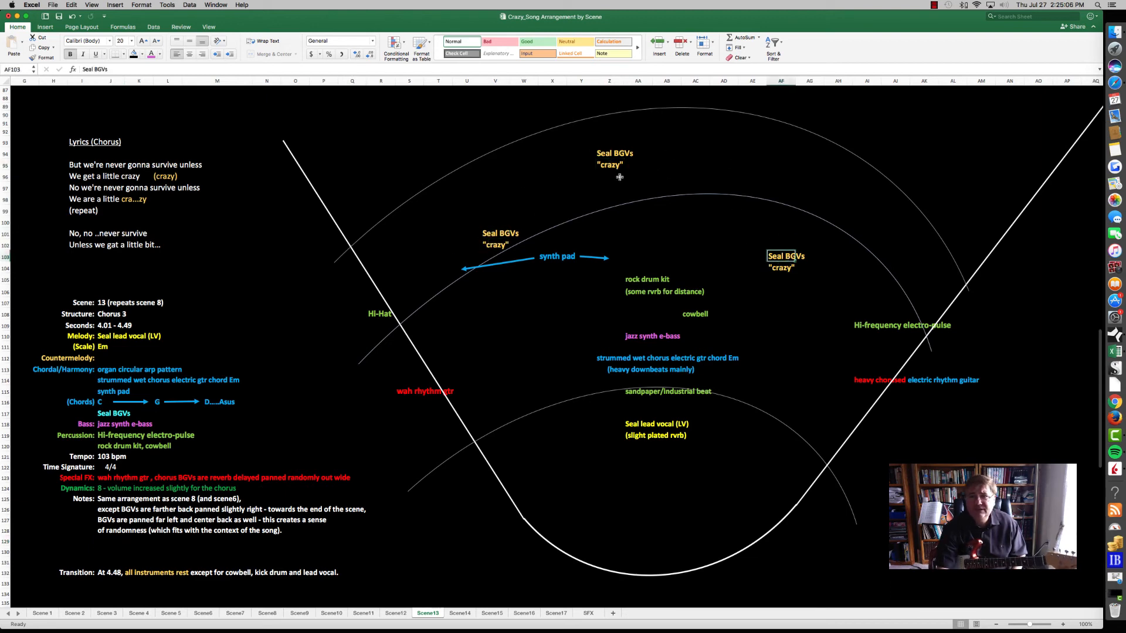
mouse_move(858, 262)
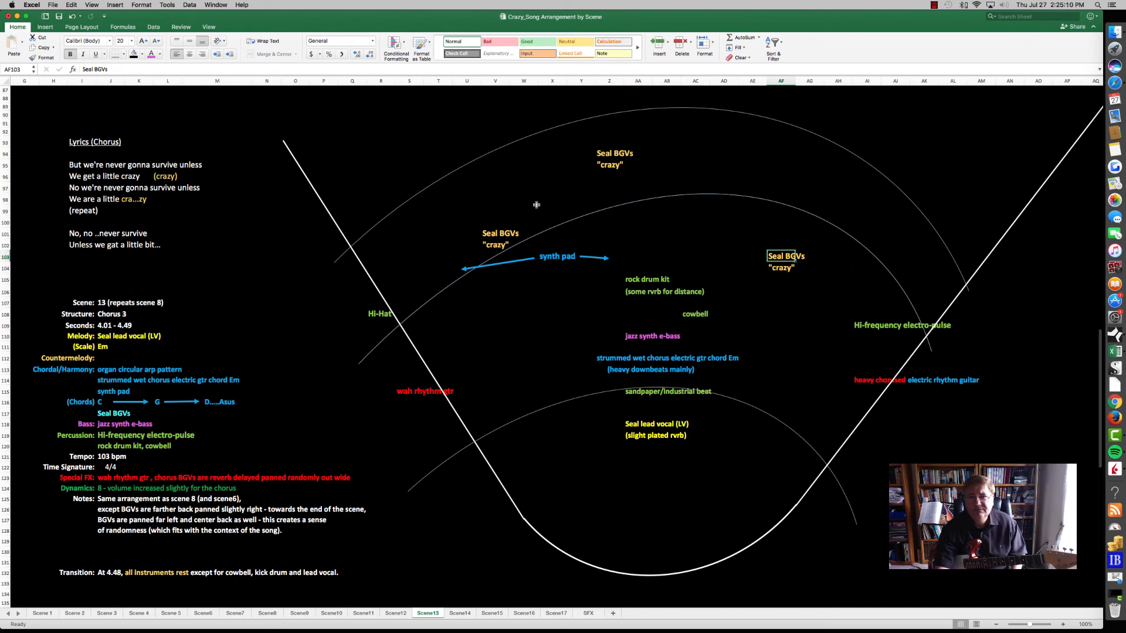
click(752, 303)
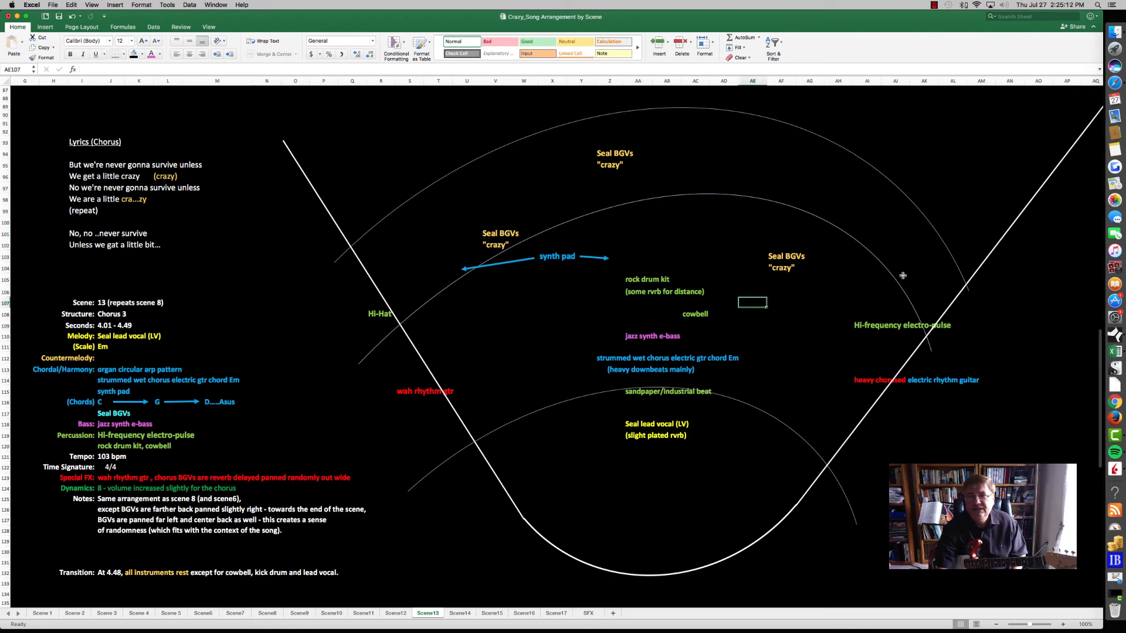
click(1011, 268)
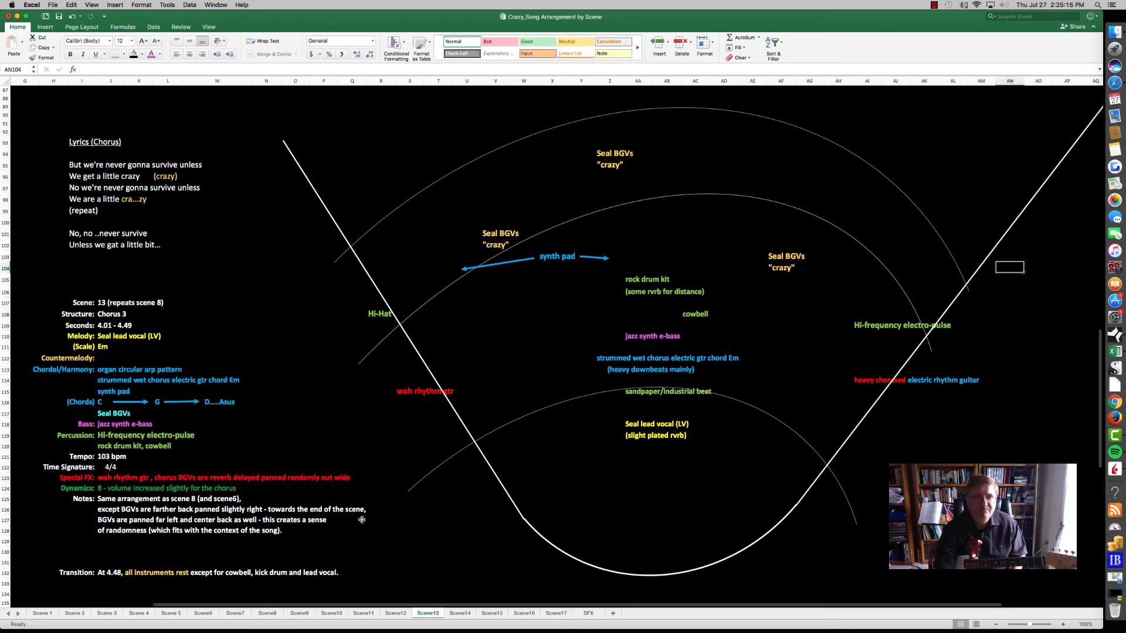
mouse_move(624, 438)
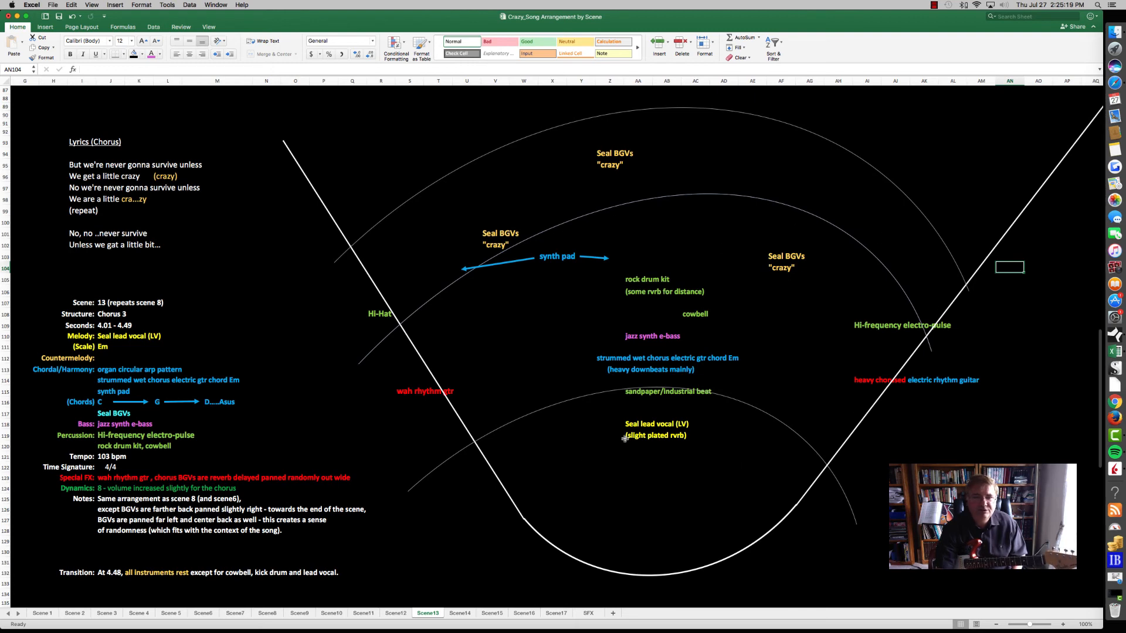
mouse_move(466, 580)
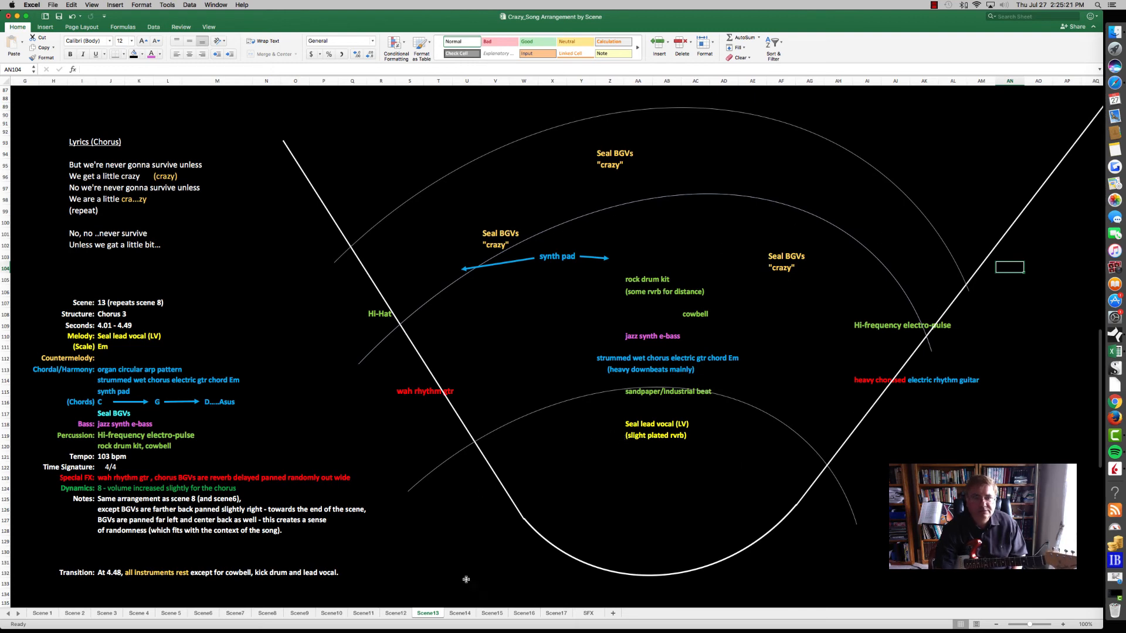
click(459, 613)
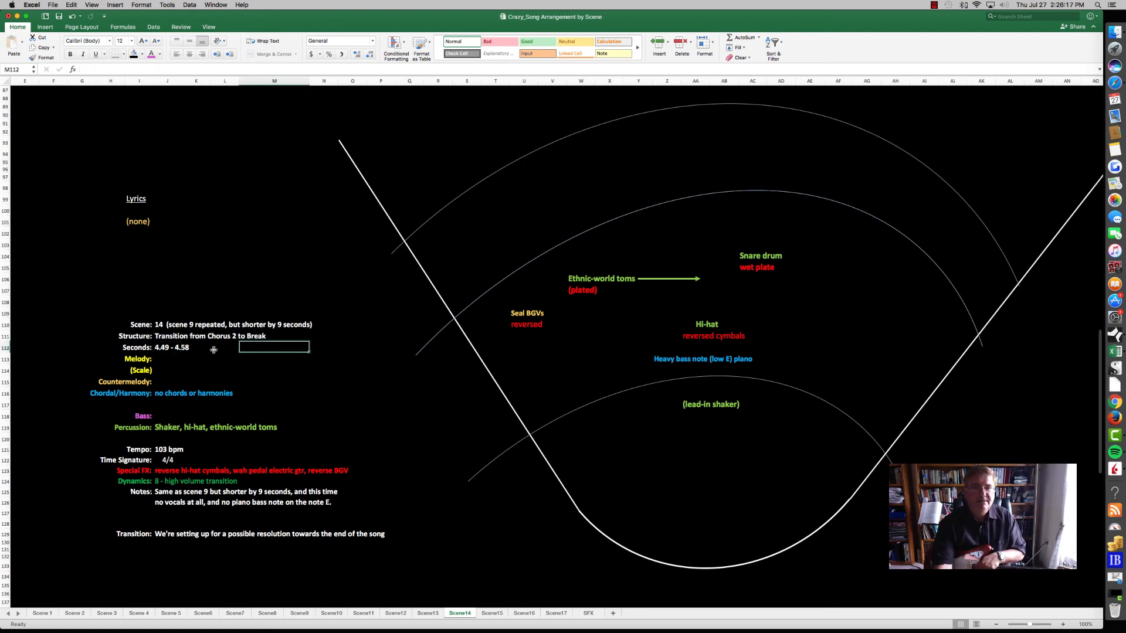
Select two cells on Scene14, then show the Scene15 on-hold resolution sheet.
click(168, 348)
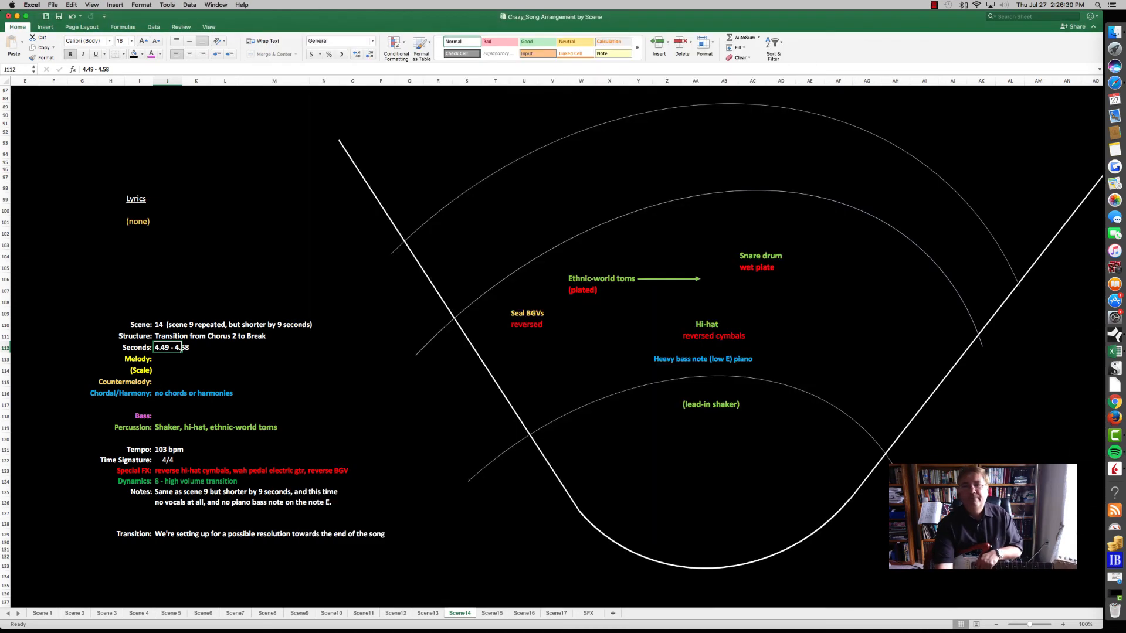
mouse_move(733, 302)
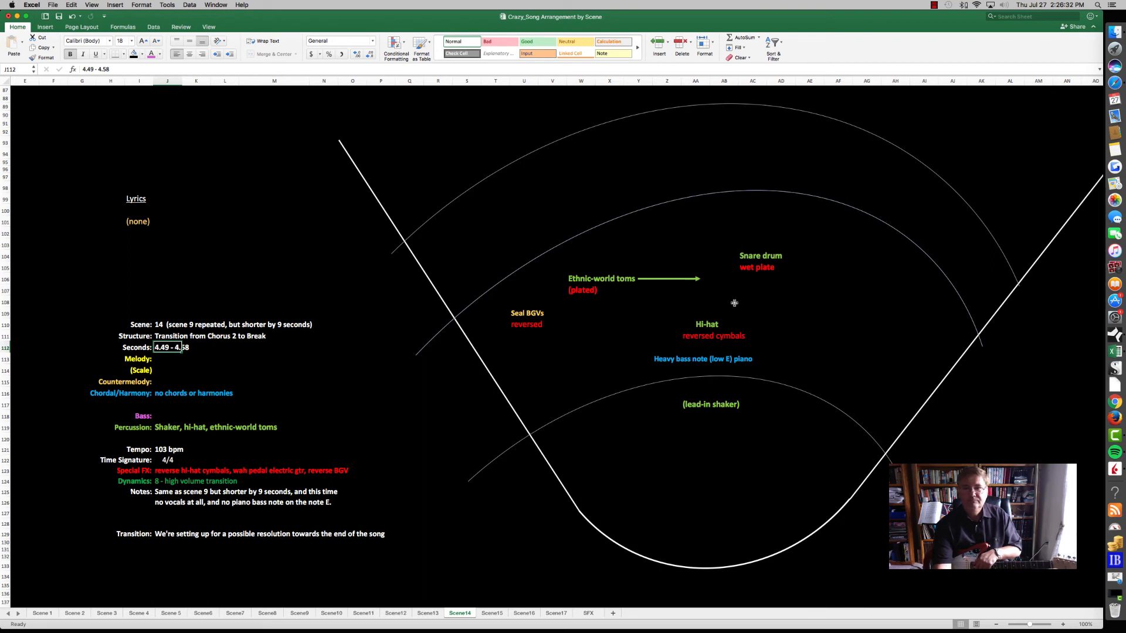
click(752, 336)
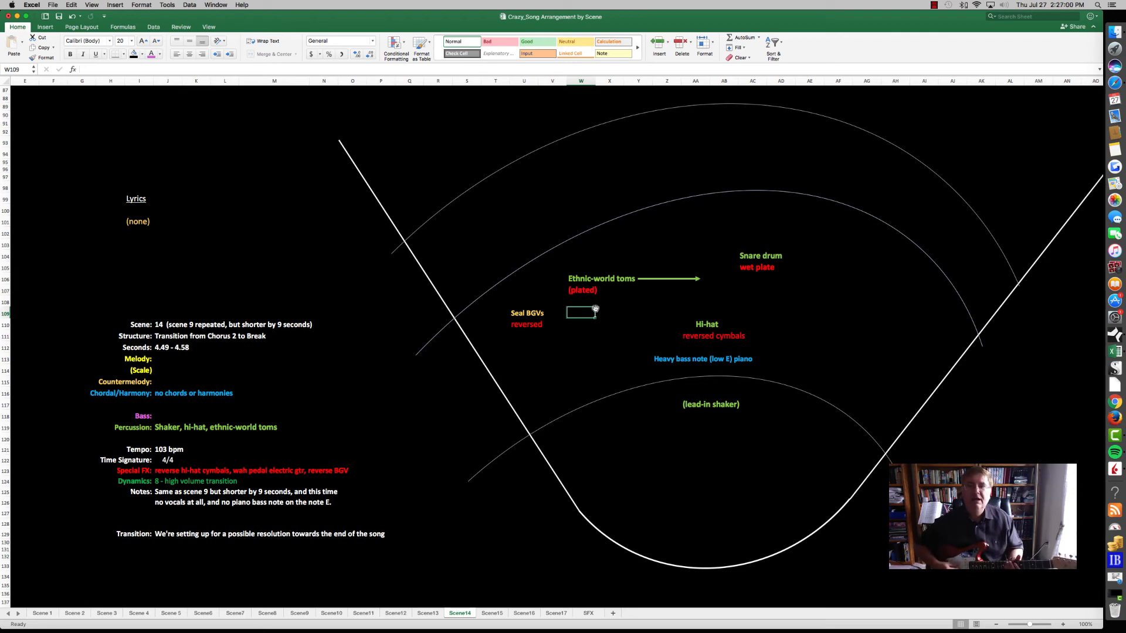
click(491, 612)
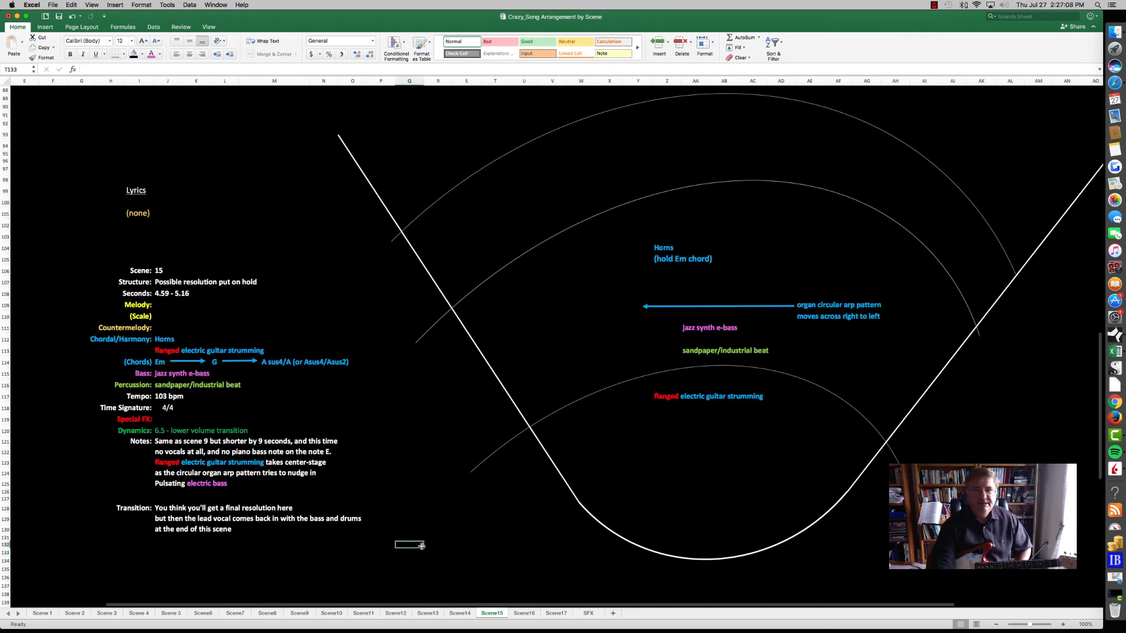
Select cells on Scene15 while discussing it, then show the Scene16 fade-out sheet.
click(438, 560)
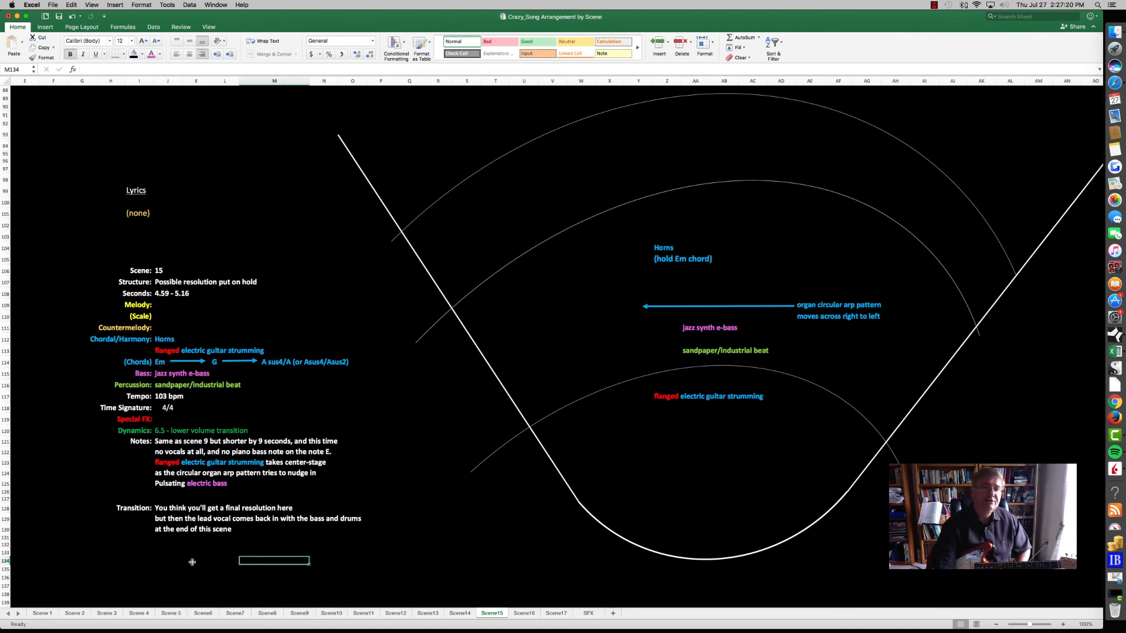
click(195, 561)
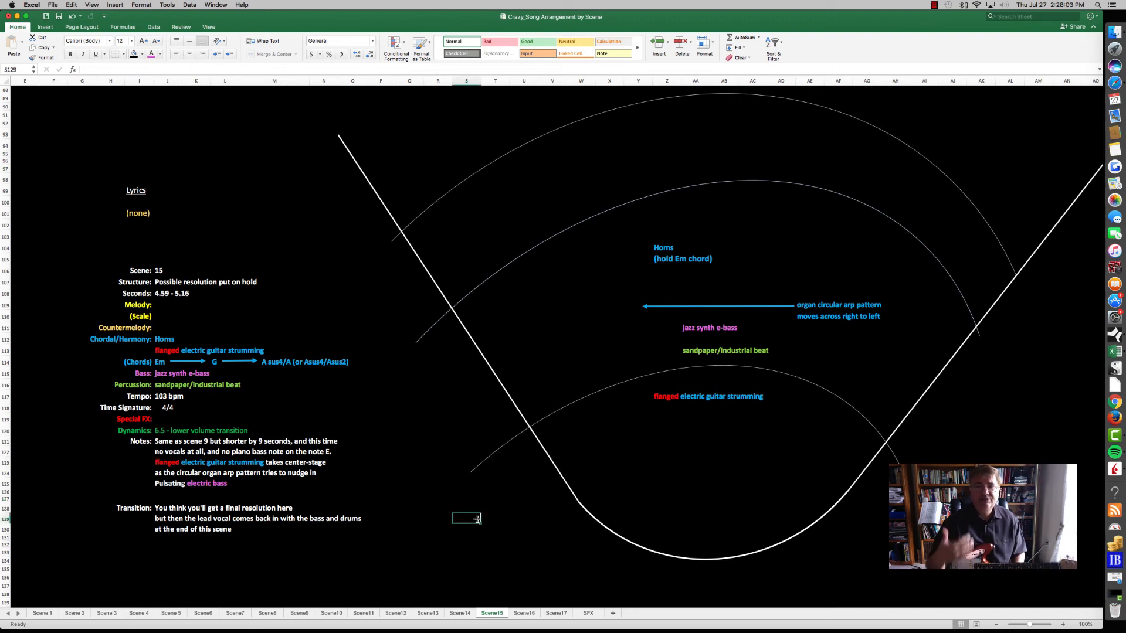
mouse_move(624, 438)
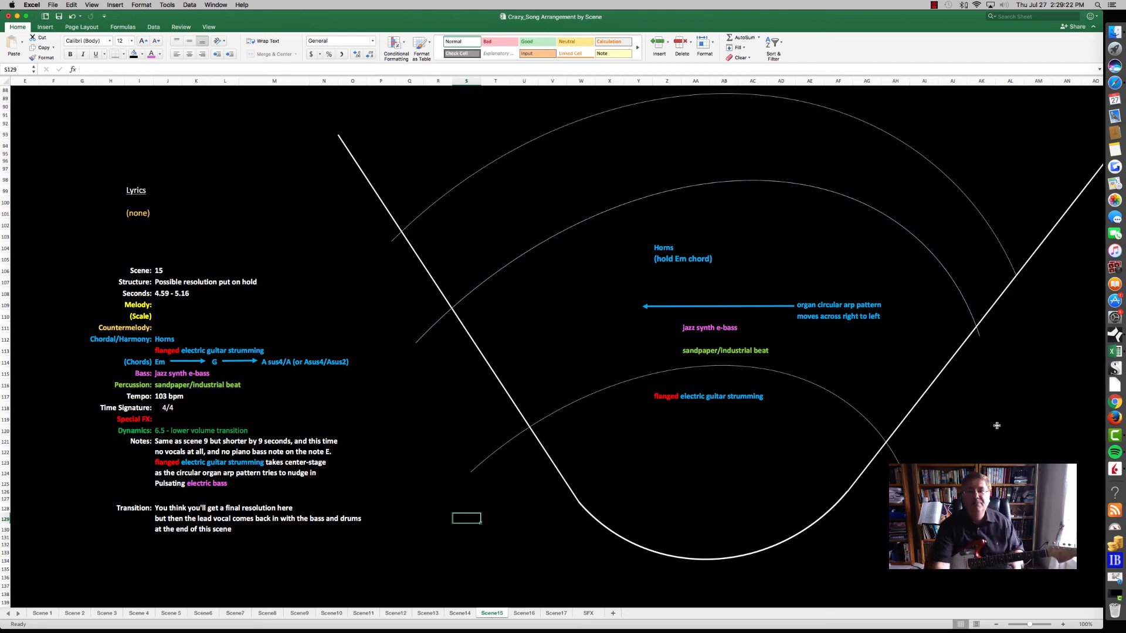
click(523, 612)
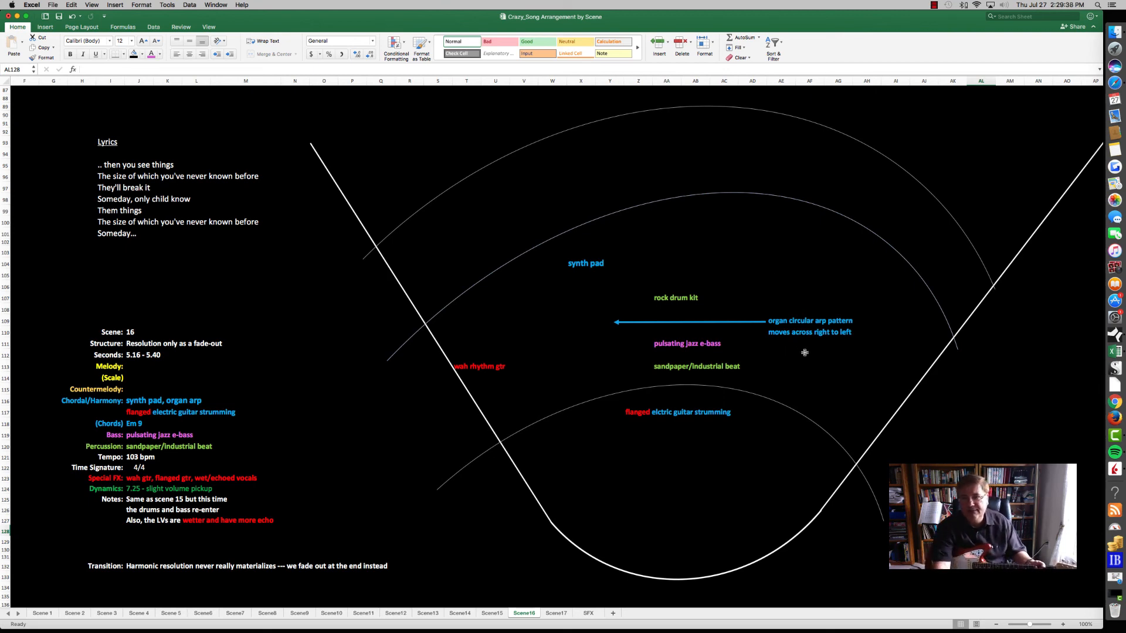
Select a Scene16 cell, then show the Scene17 final fade-out sheet ending on Em9.
click(780, 354)
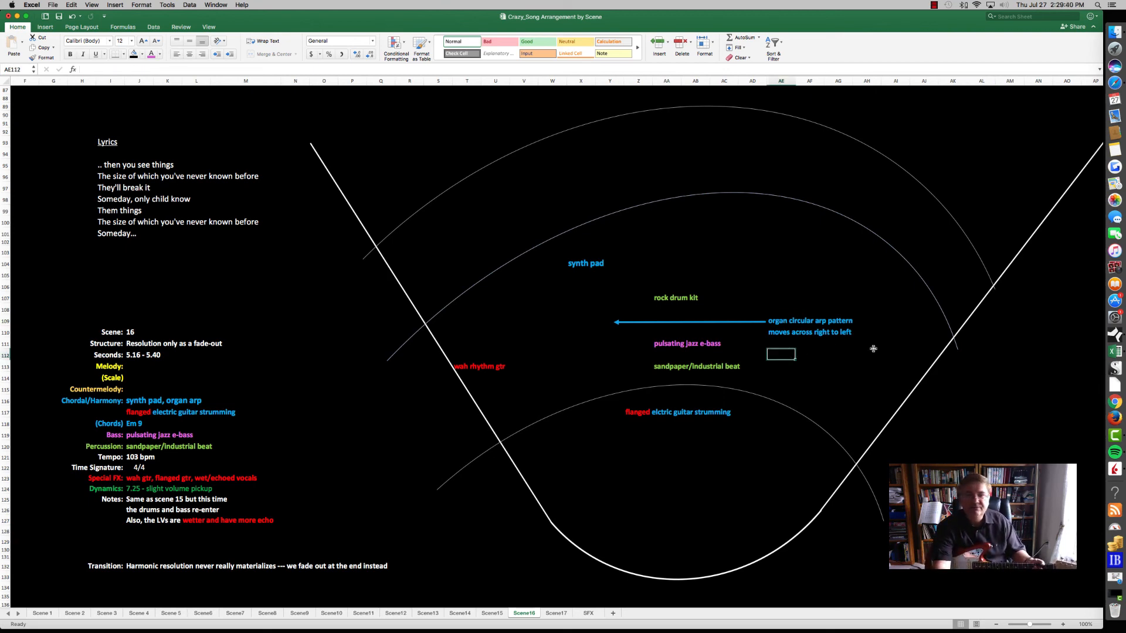
mouse_move(745, 505)
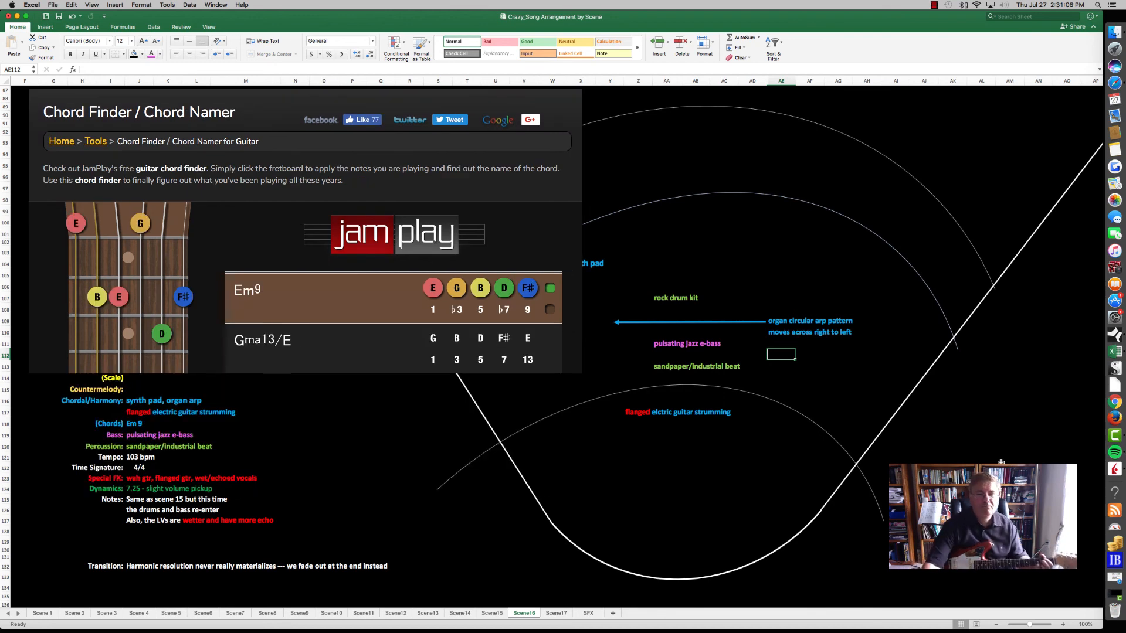
click(556, 612)
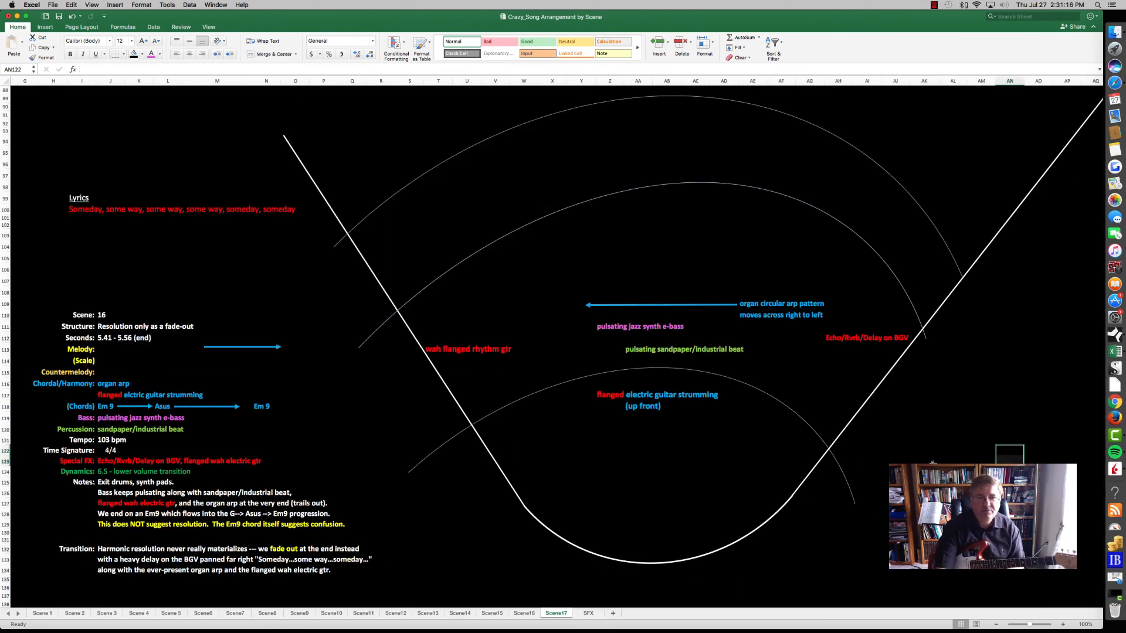
Select cells in Scene 17's notes, then show the SFX special-effects sheet.
click(112, 482)
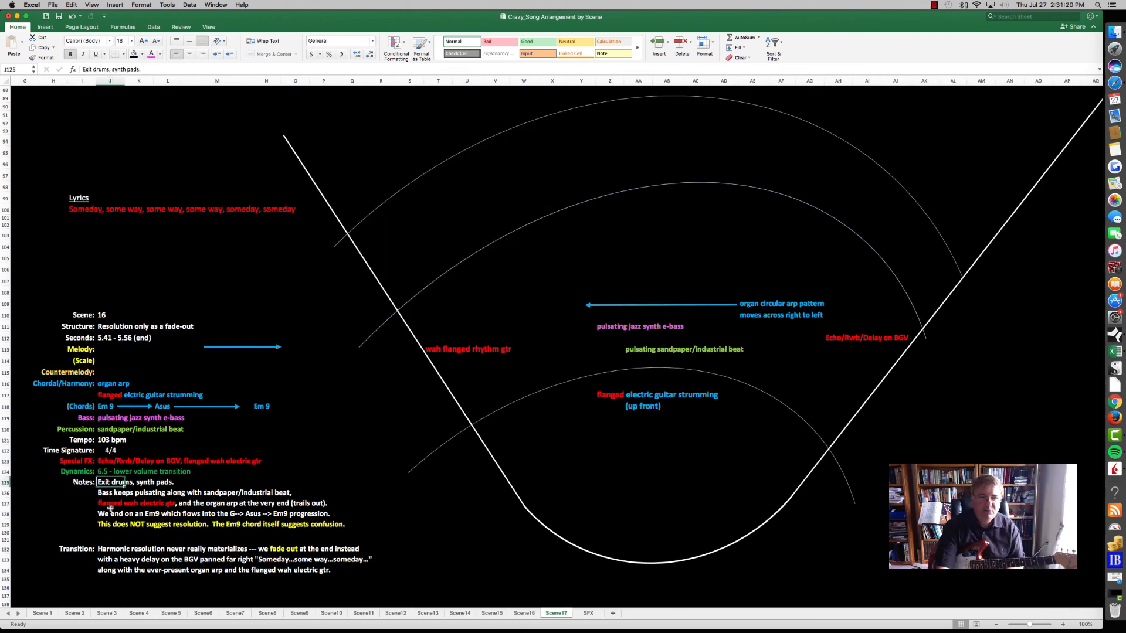
click(380, 502)
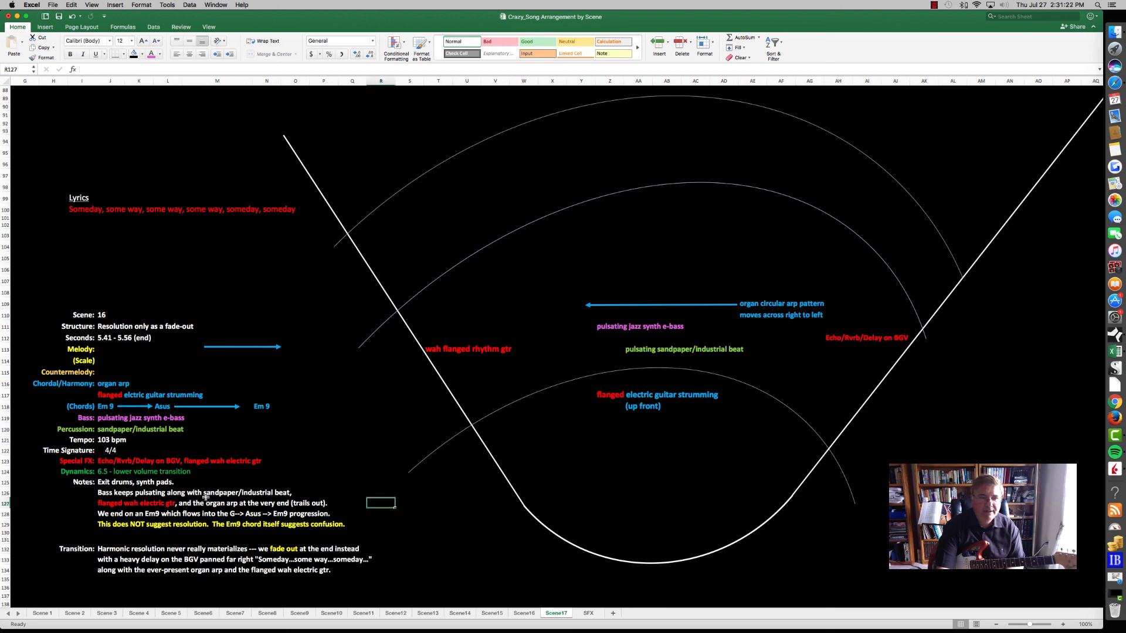
click(110, 471)
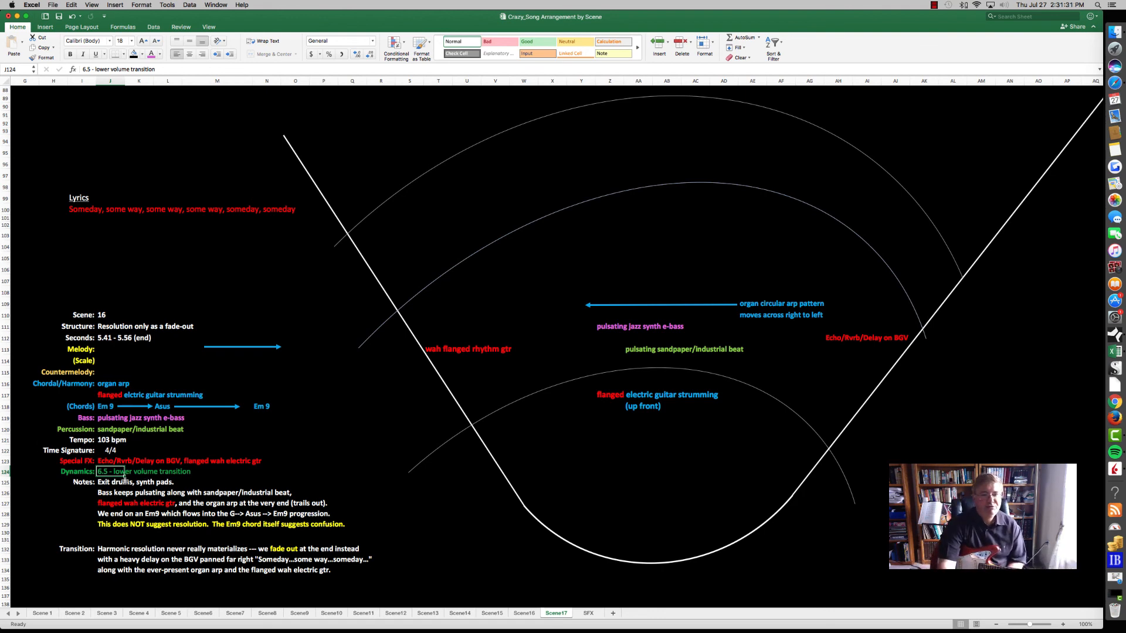
click(381, 521)
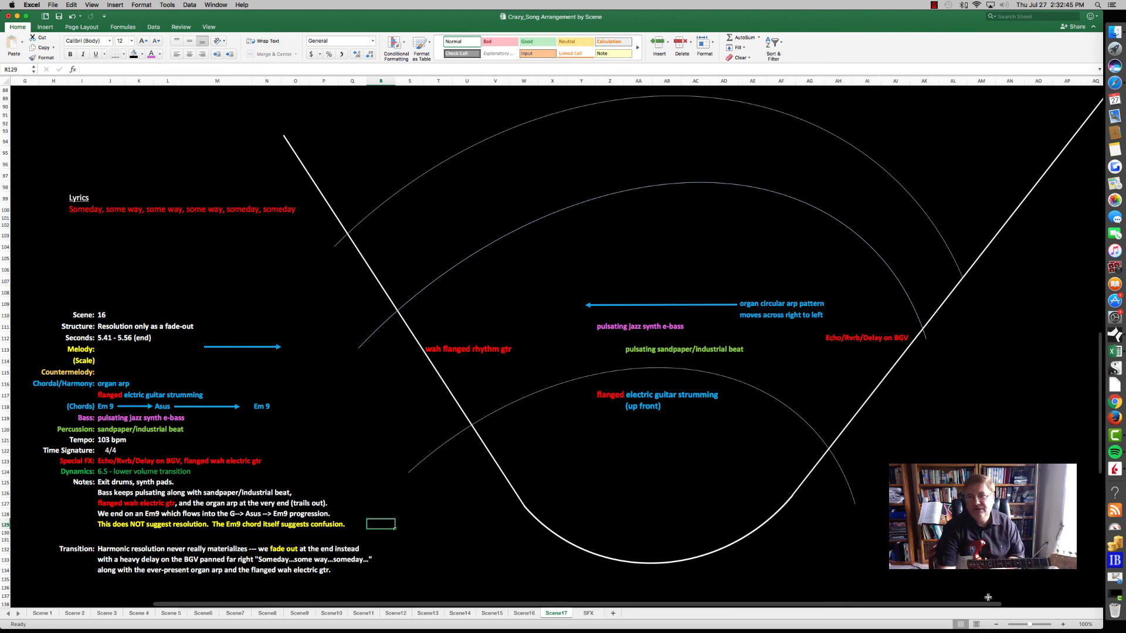
click(589, 612)
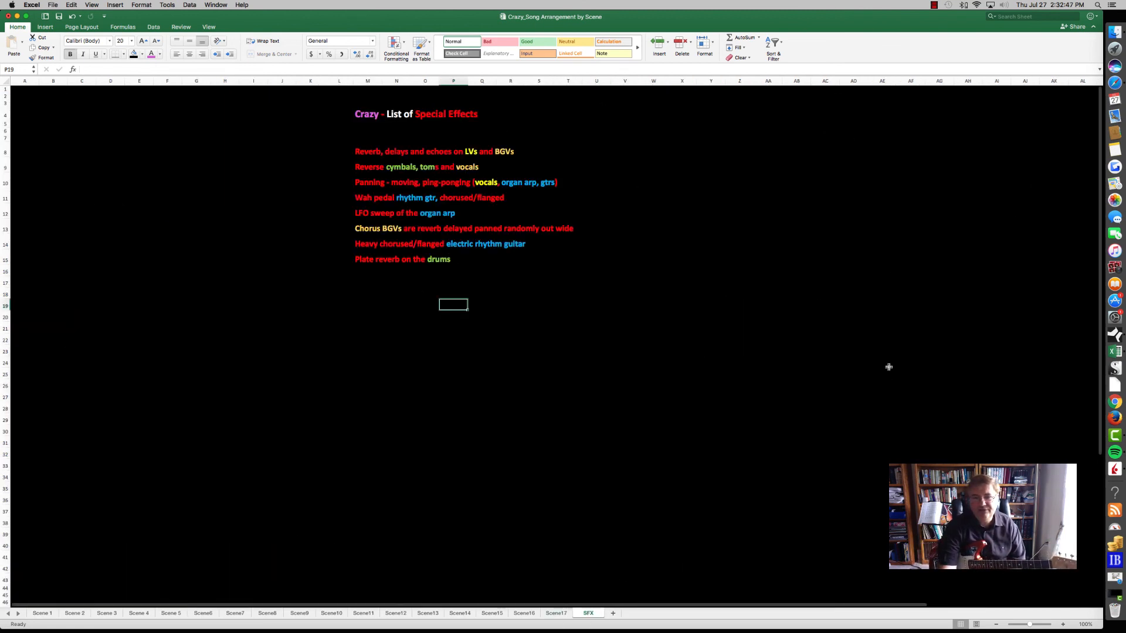
Select two SFX list cells, then go back to the Scene17 fade-out sheet.
click(740, 270)
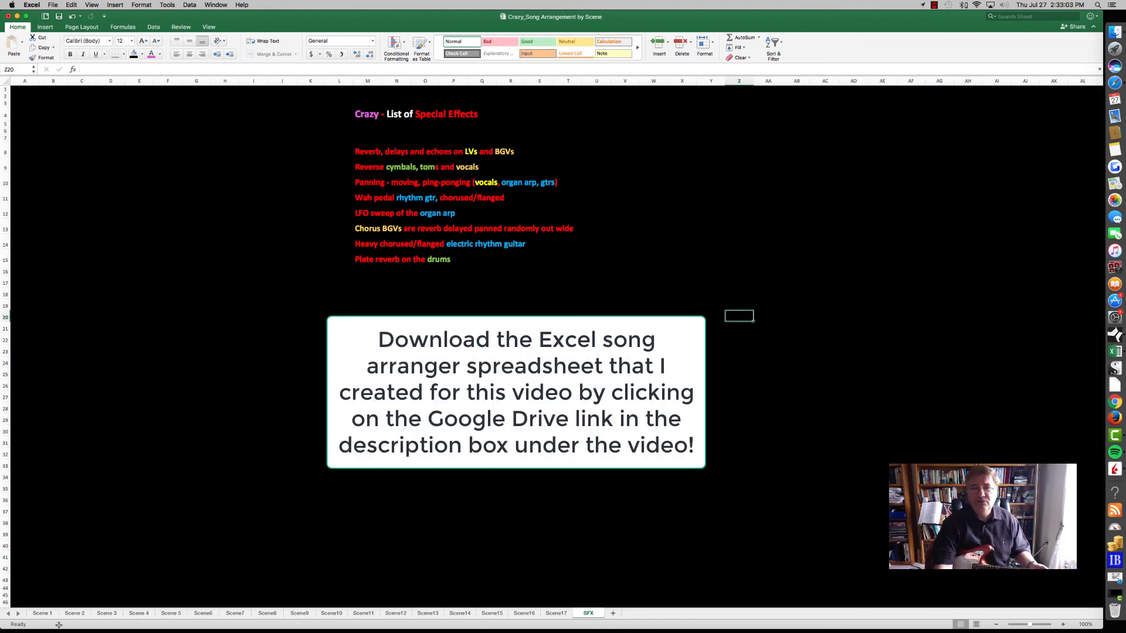
click(739, 396)
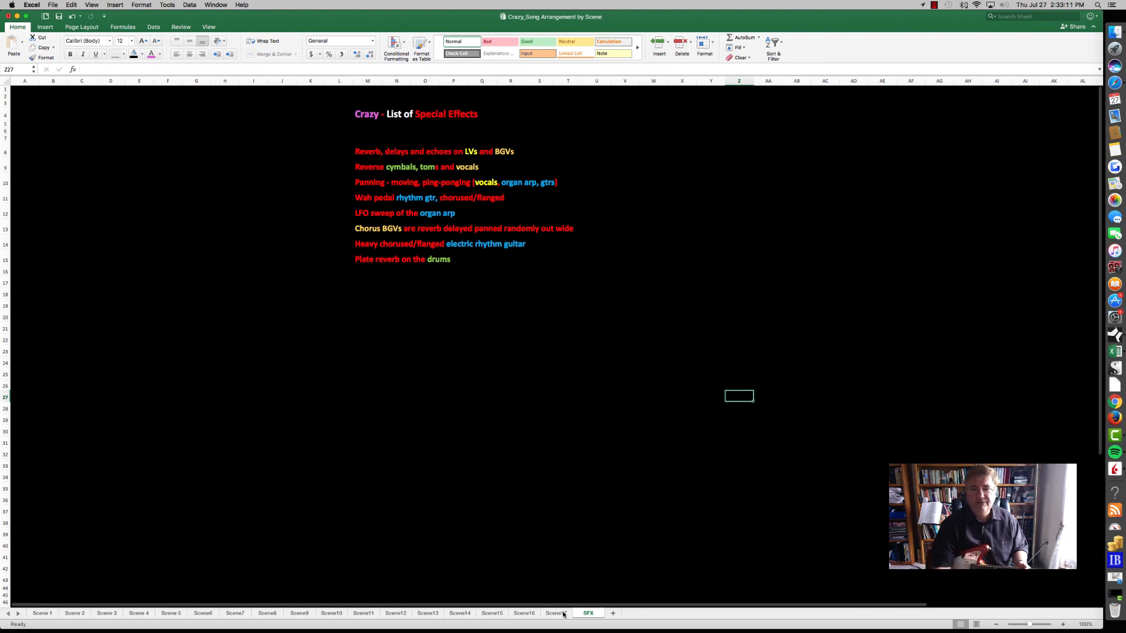
click(556, 612)
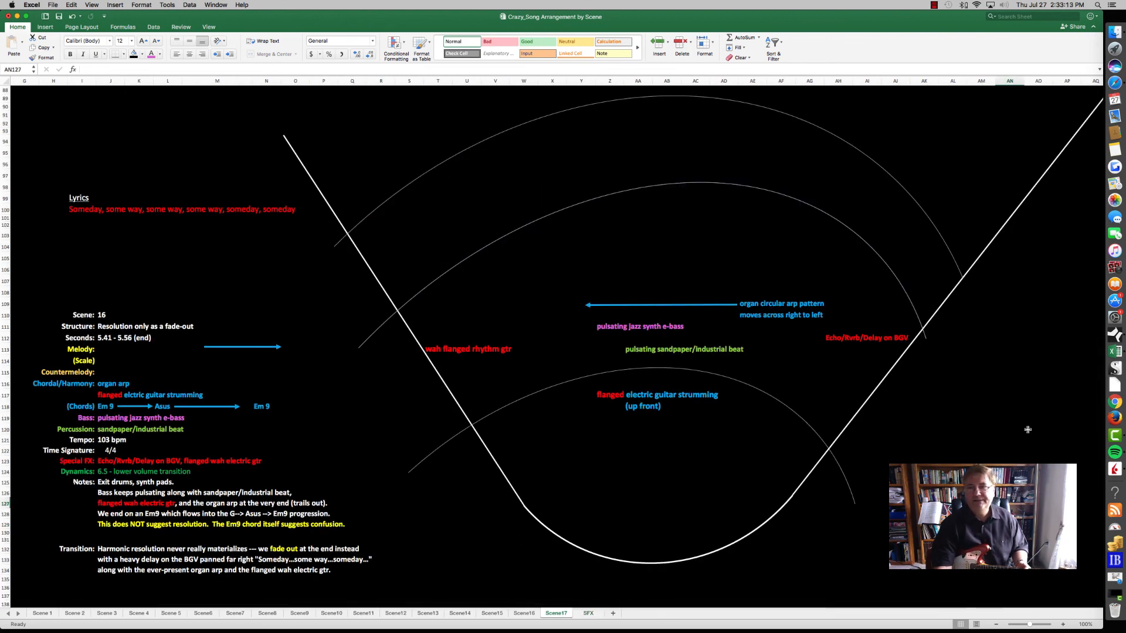